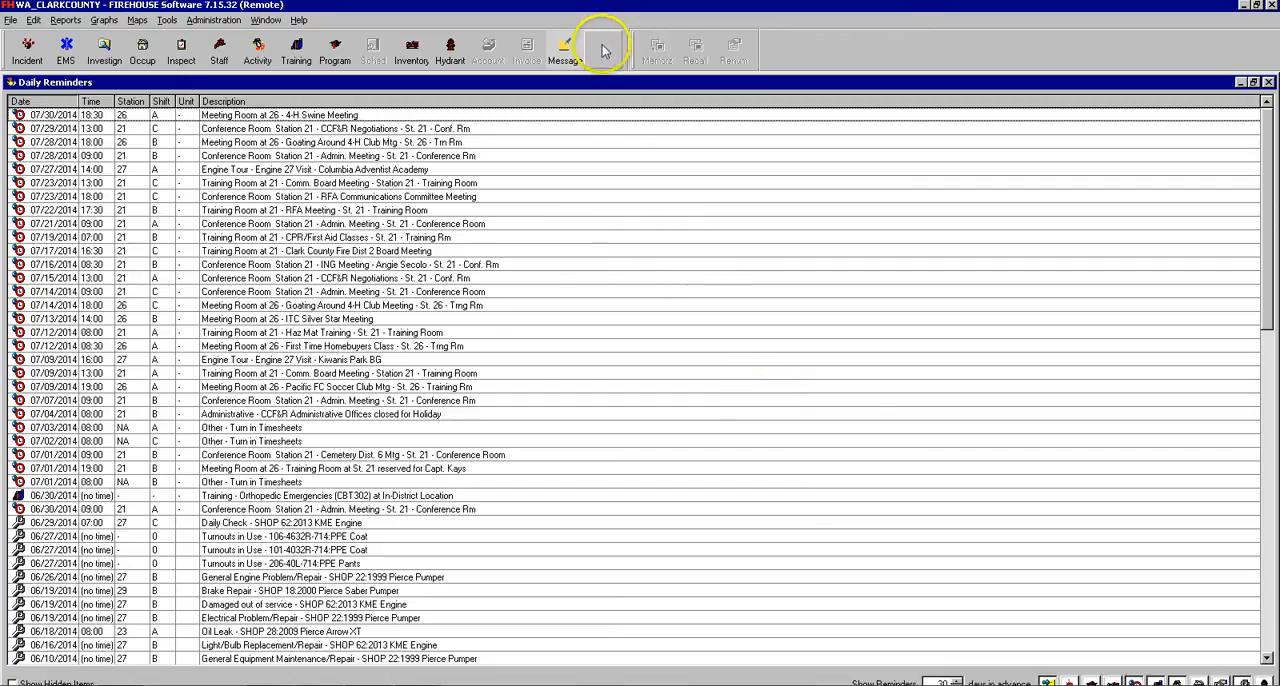
# - Open the Department Journal for June 2014 showing the entries for Sunday June 29
pyautogui.click(604, 48)
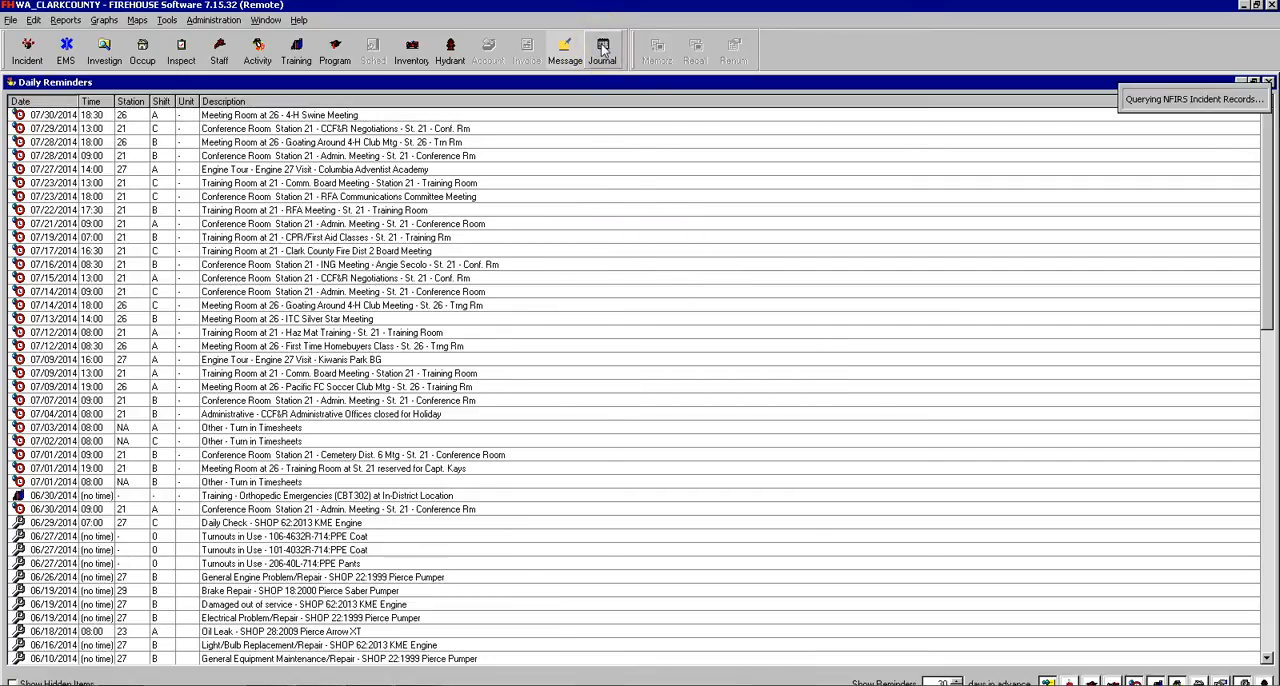
pyautogui.click(598, 46)
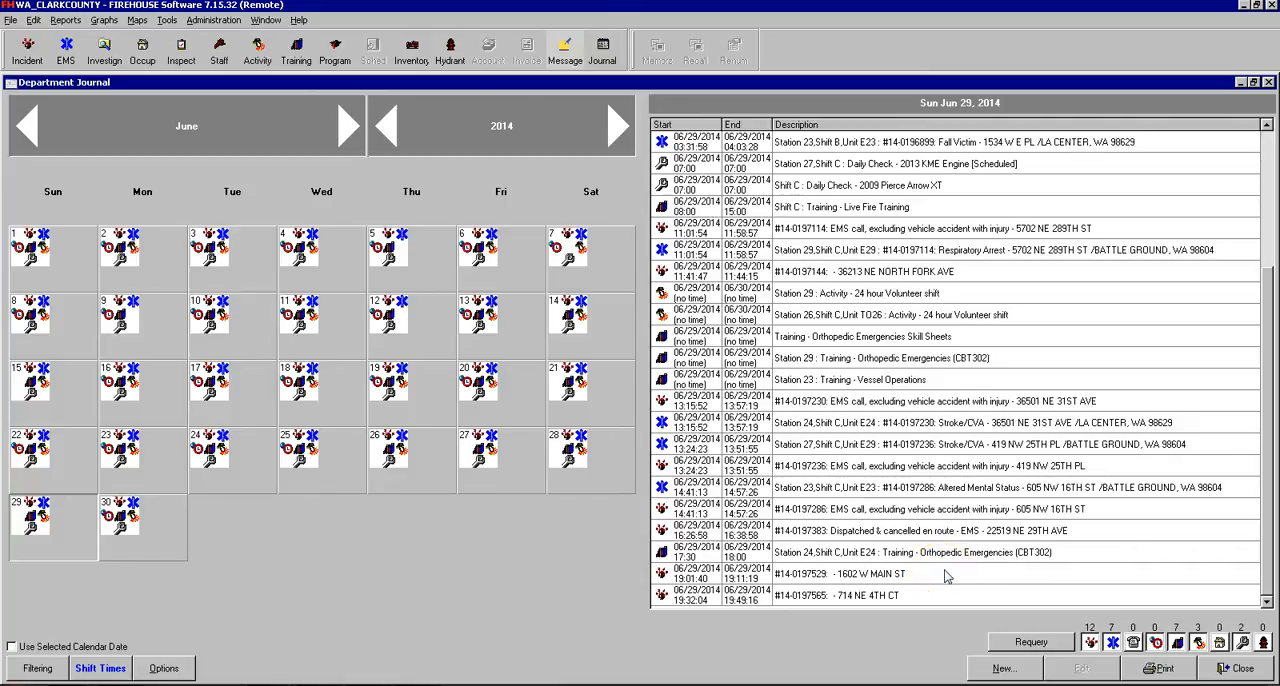
pyautogui.click(940, 574)
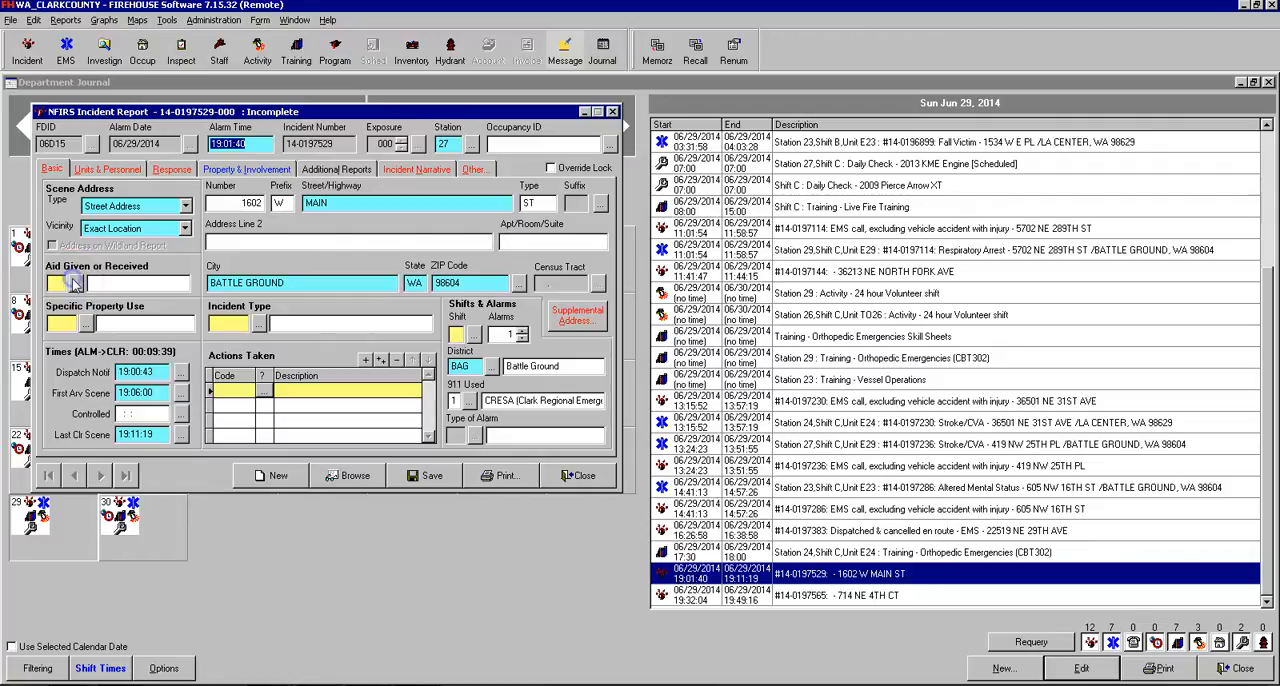
pyautogui.click(76, 284)
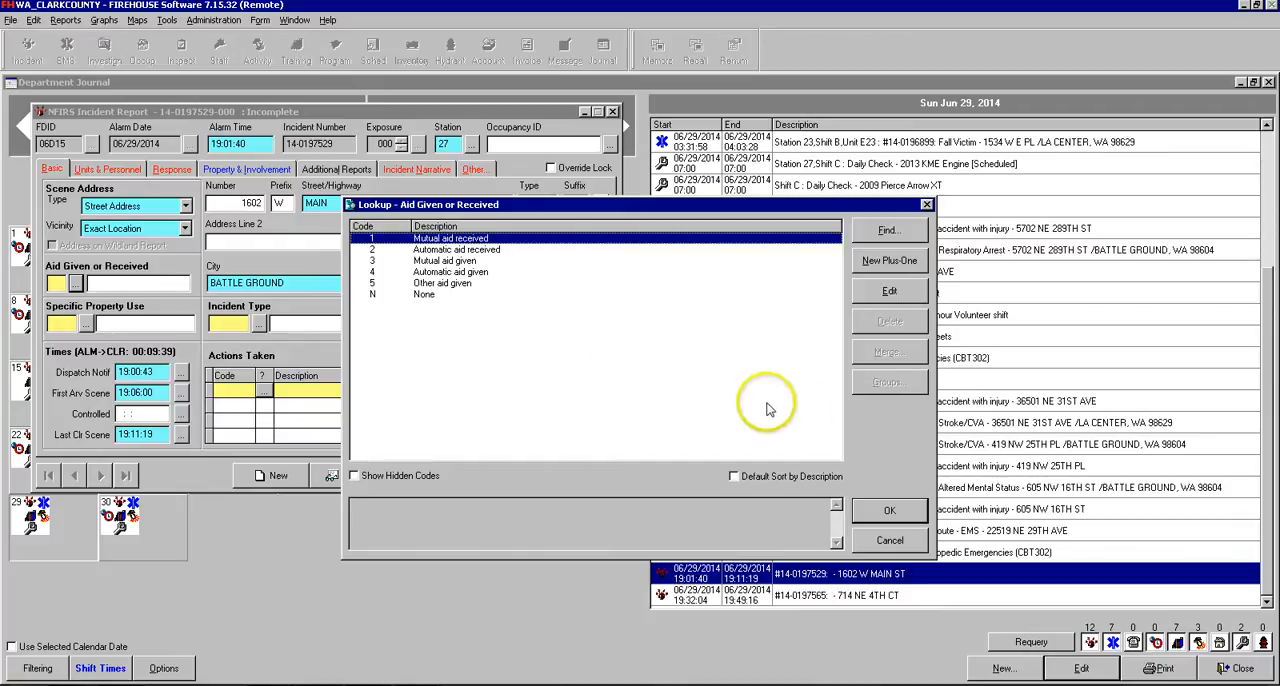
pyautogui.moveTo(880, 420)
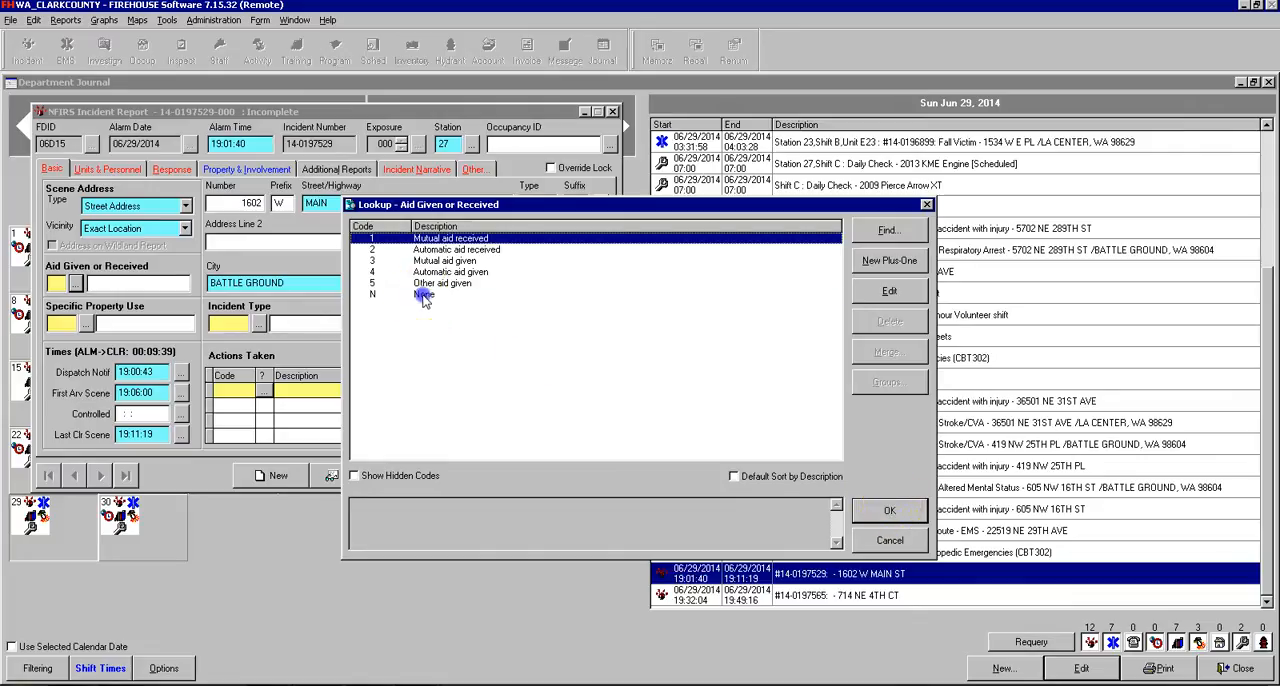
# - Set aid given to N None and property use to 419, 1 or 2 family dwelling
pyautogui.click(424, 294)
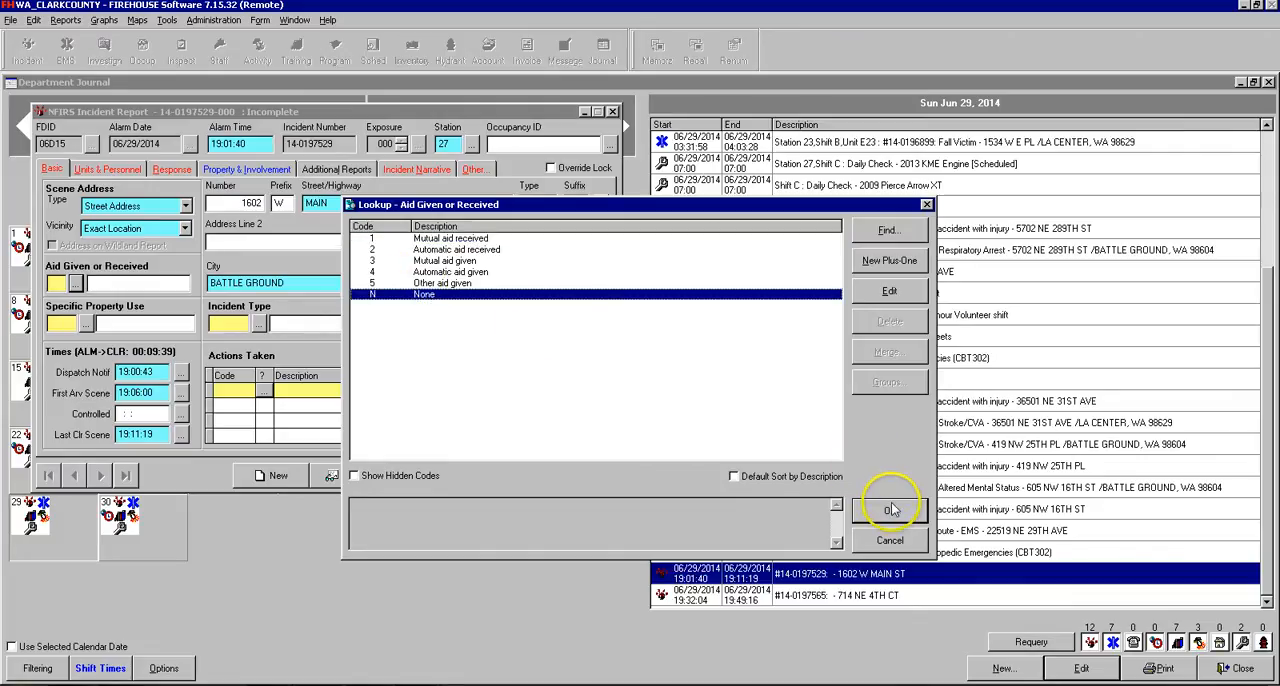
pyautogui.click(888, 510)
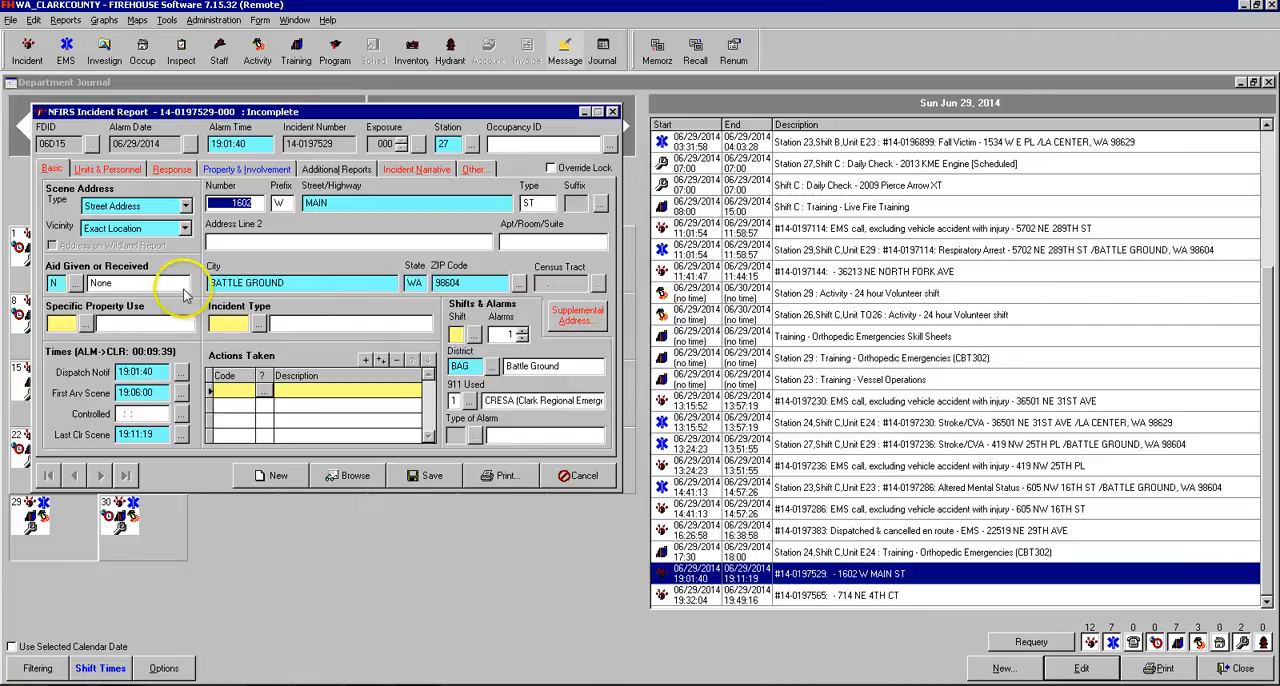
pyautogui.moveTo(178, 262)
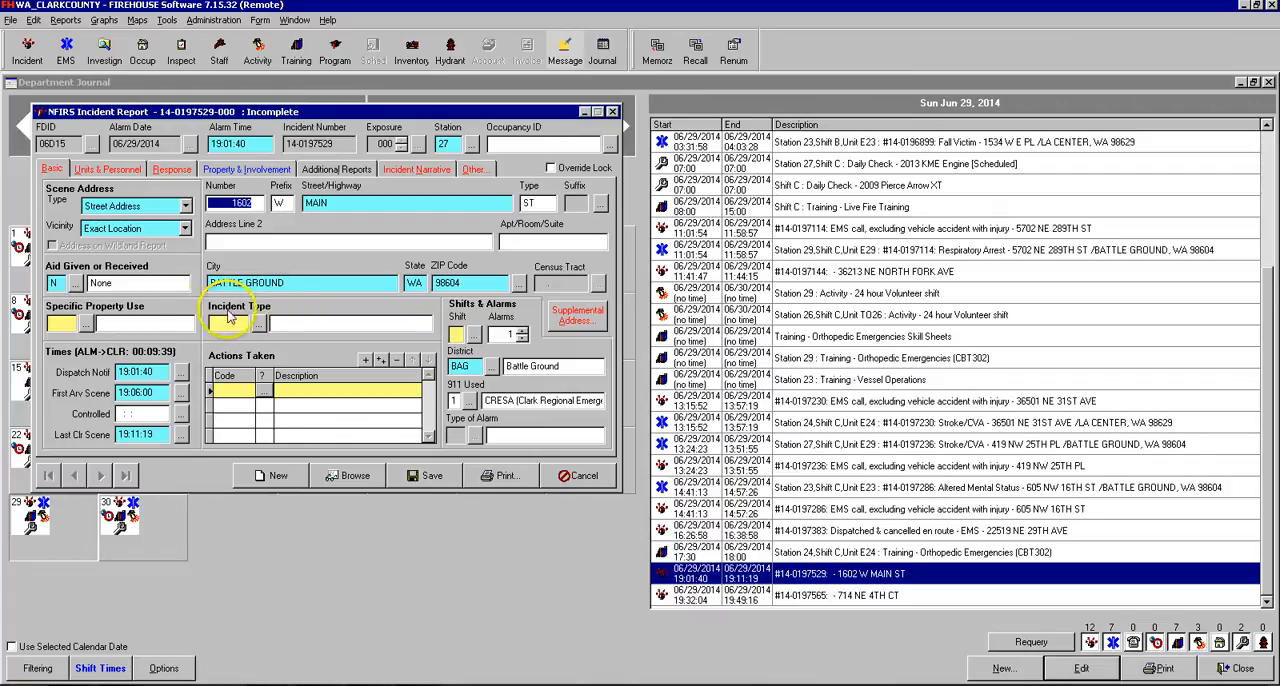
pyautogui.click(88, 322)
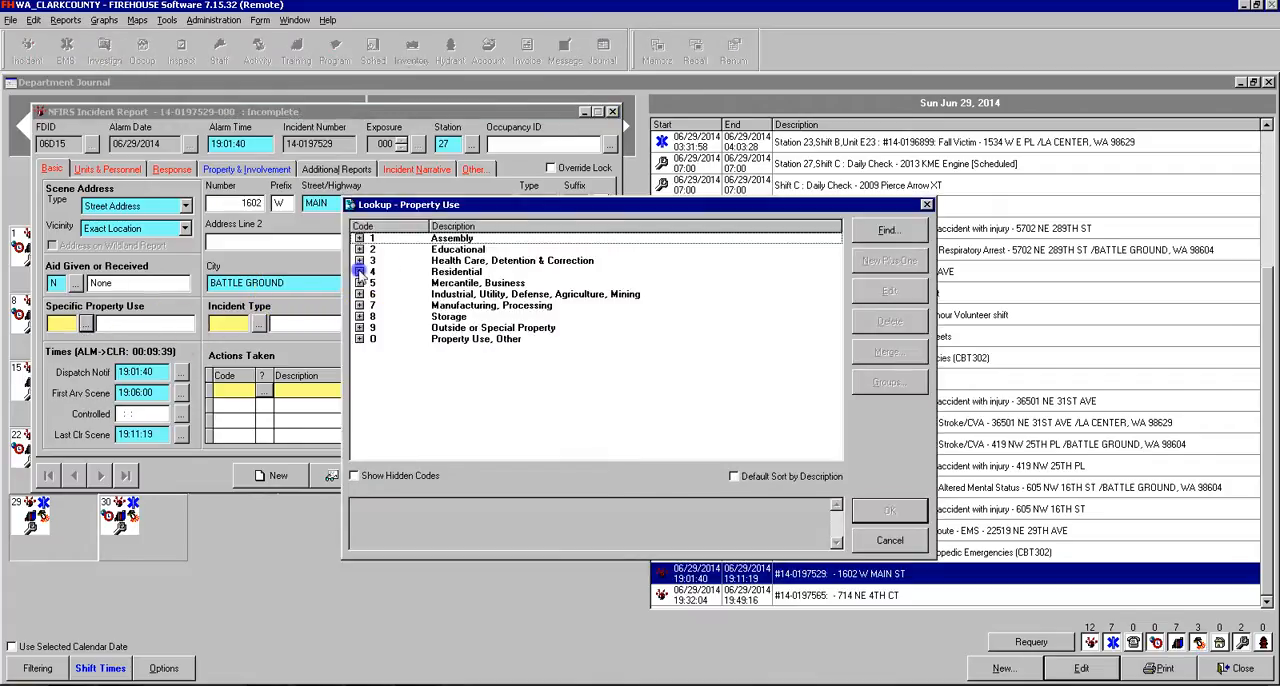
pyautogui.click(360, 272)
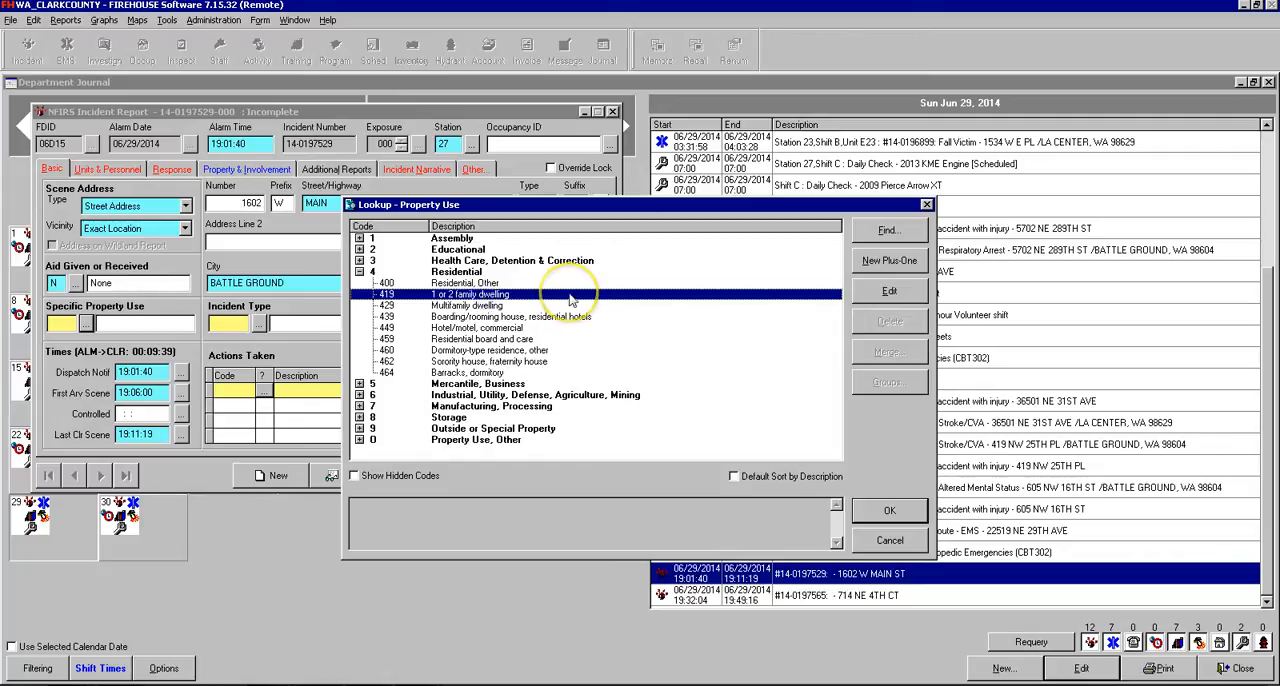
pyautogui.click(888, 510)
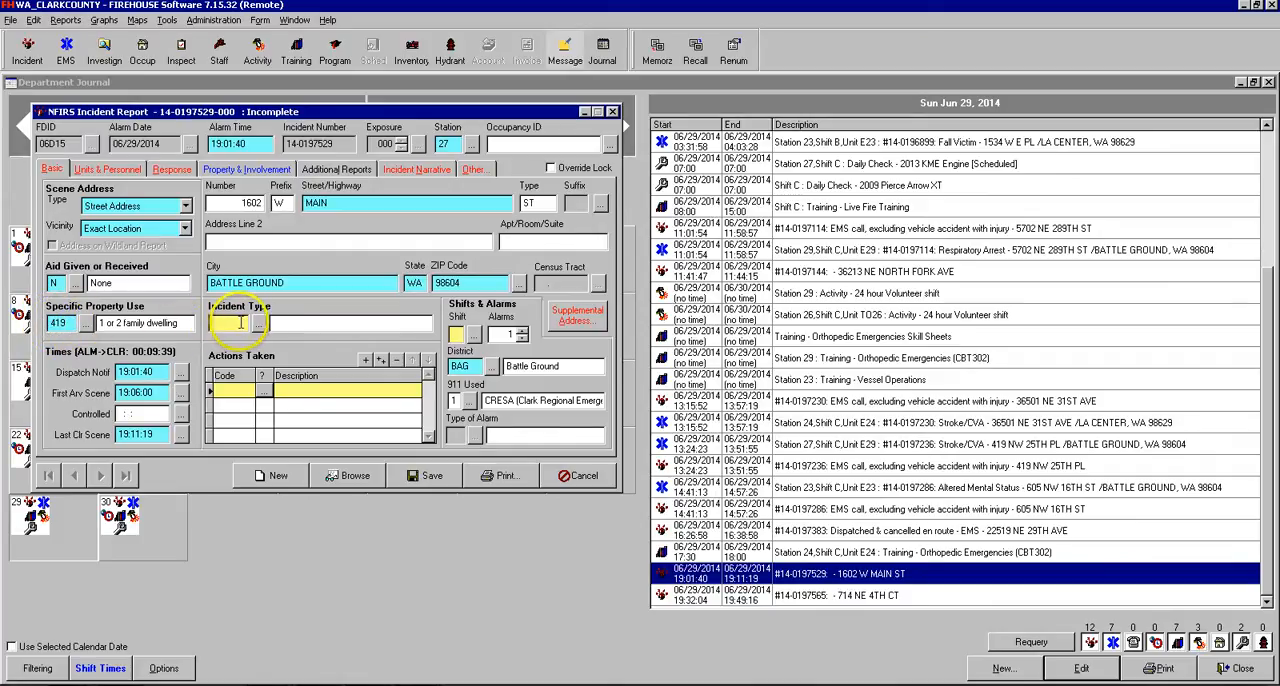
# - Set incident type to 321 EMS call, excluding vehicle accident with injury
pyautogui.click(266, 322)
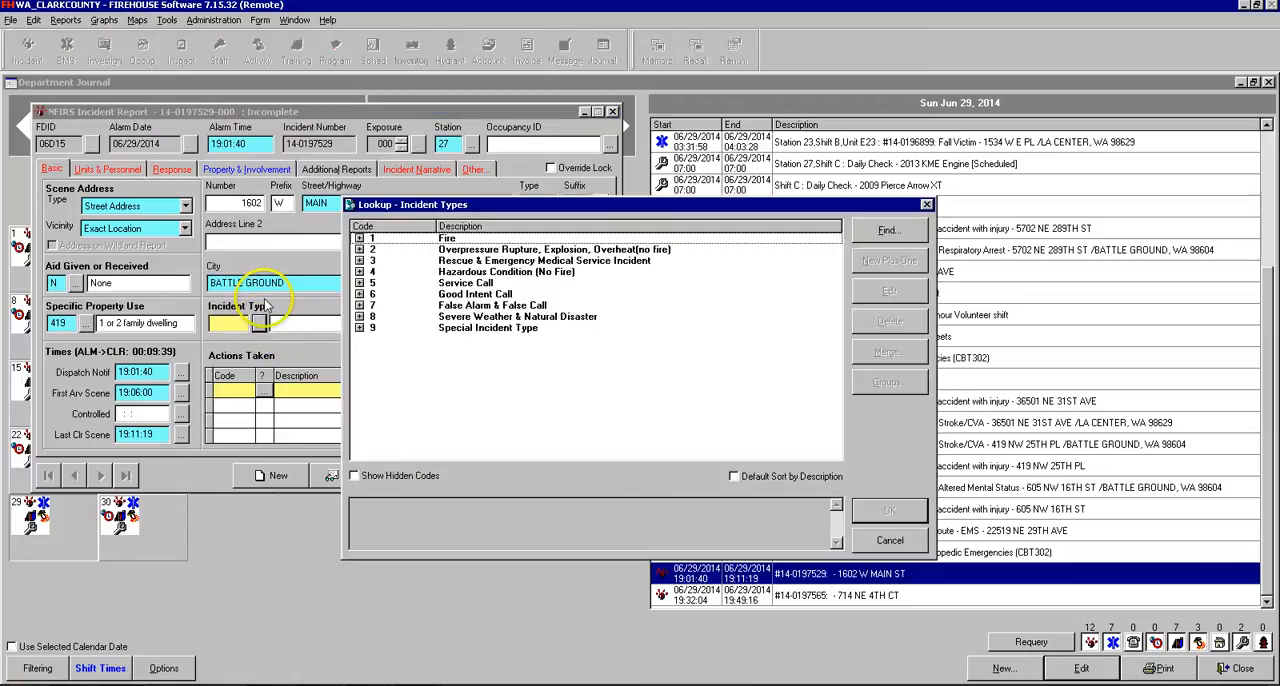
pyautogui.click(360, 260)
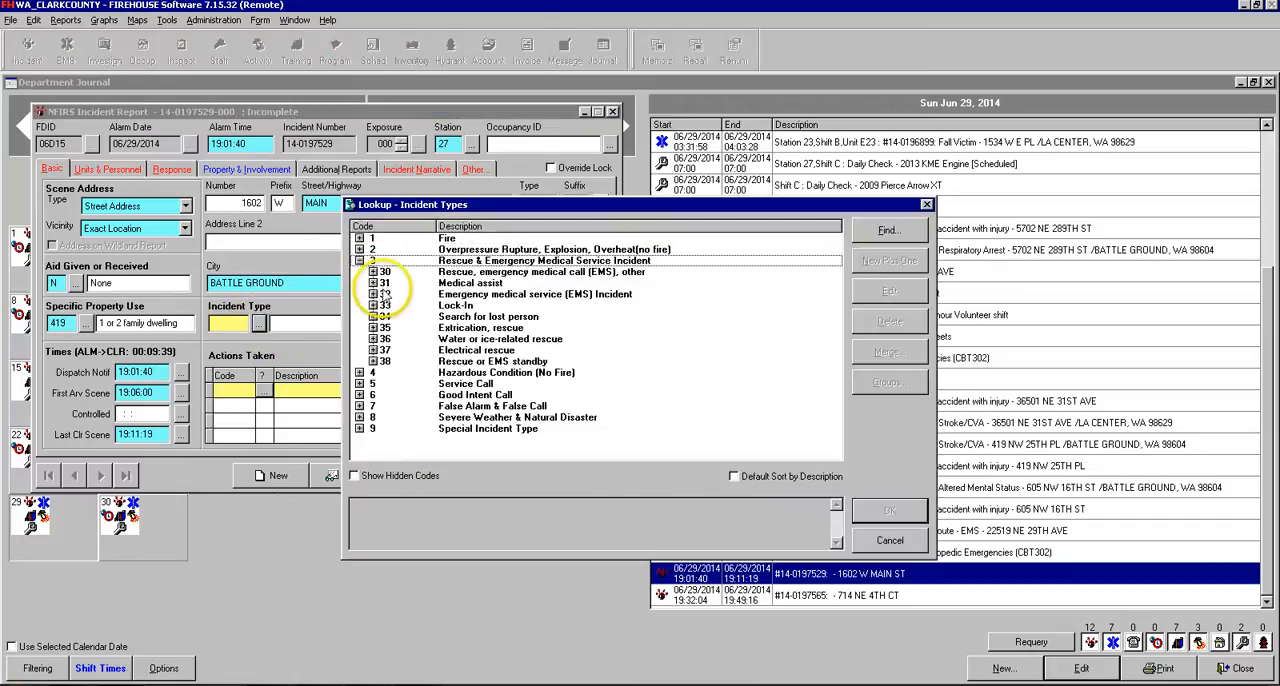
pyautogui.click(364, 294)
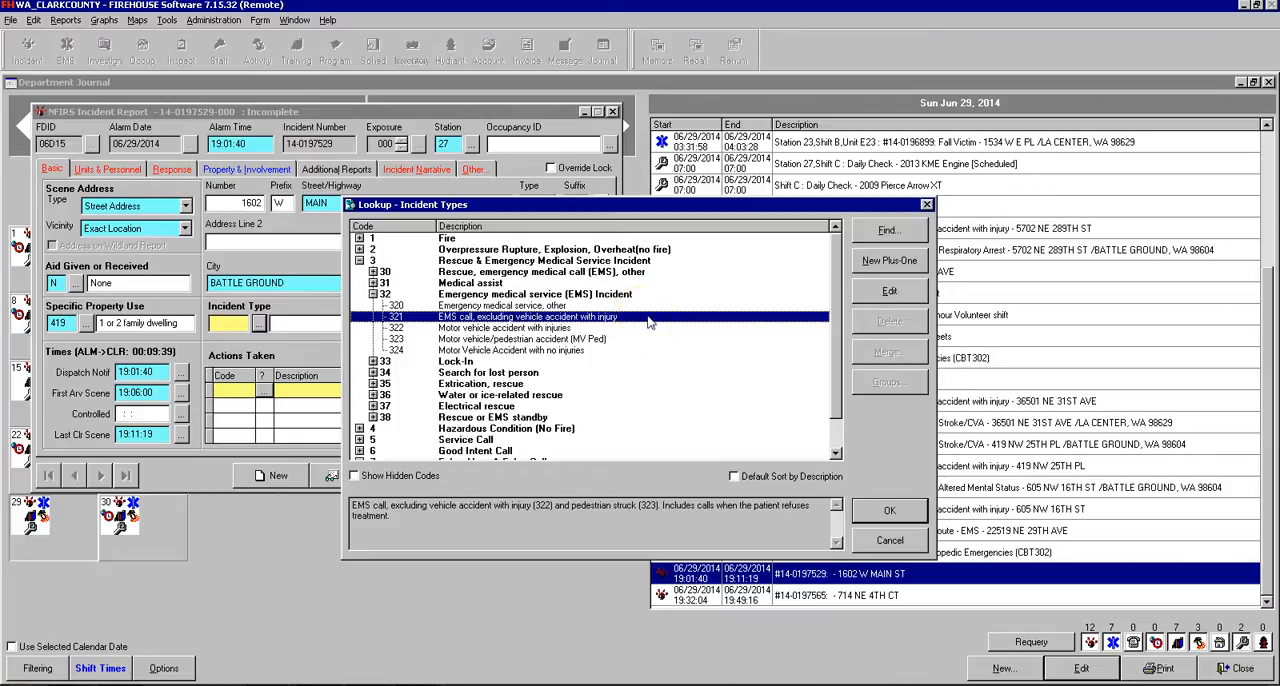
pyautogui.moveTo(750, 458)
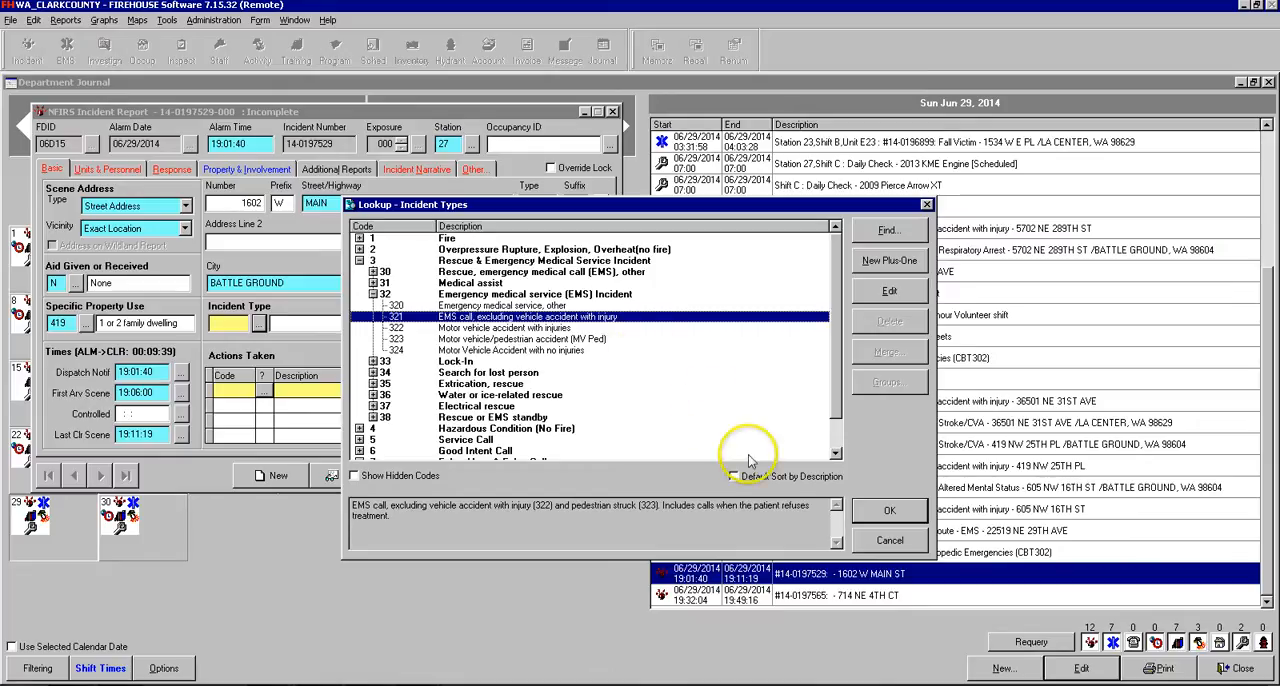
pyautogui.click(890, 510)
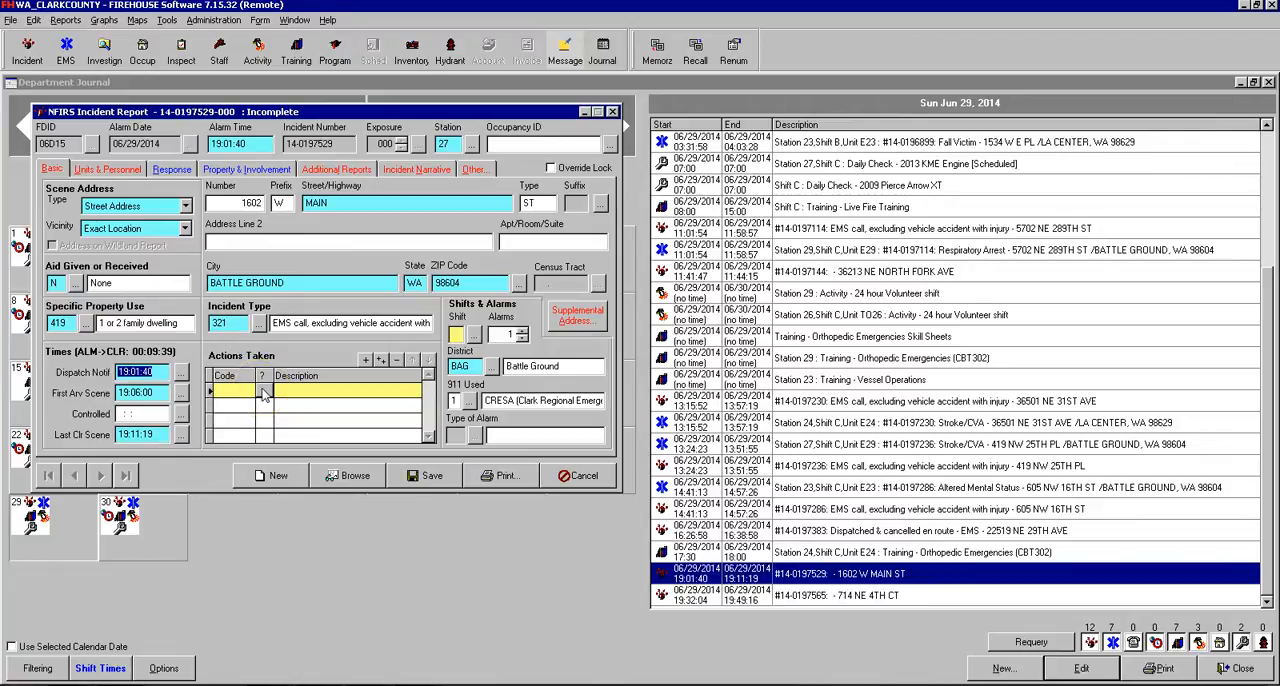
# - Record action taken 33, provide advanced life support (ALS), from the EMS & Transport group
pyautogui.click(262, 392)
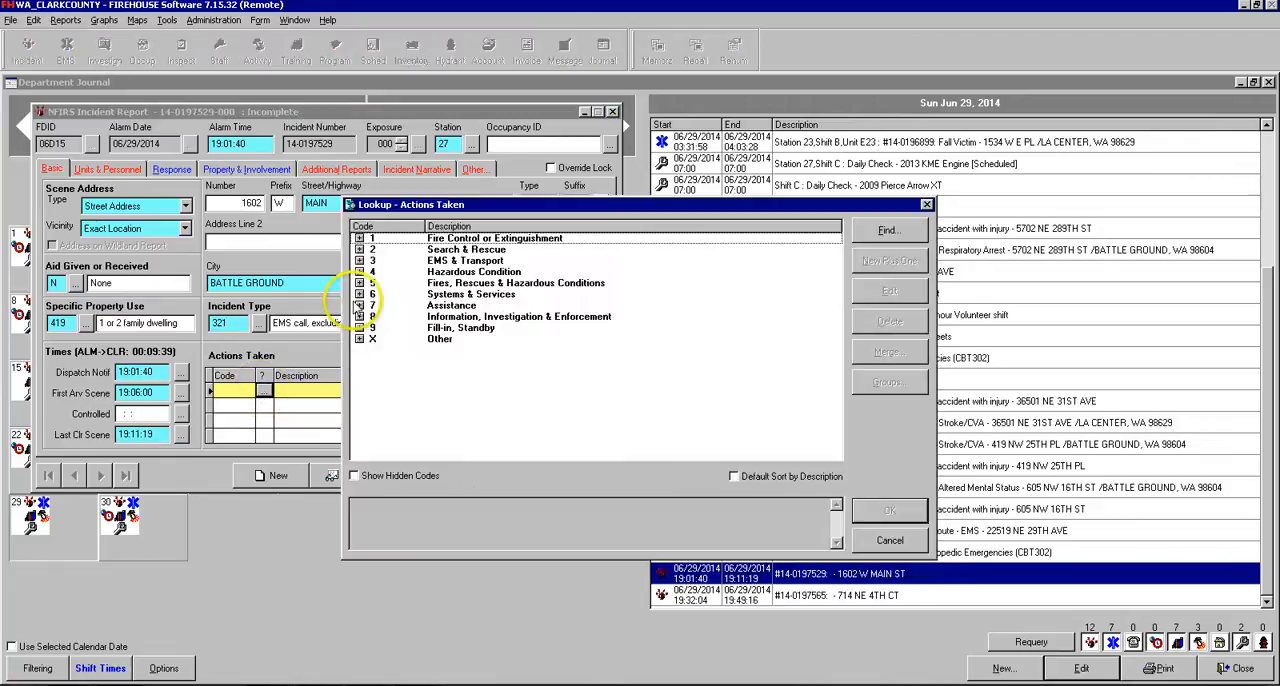
pyautogui.click(360, 260)
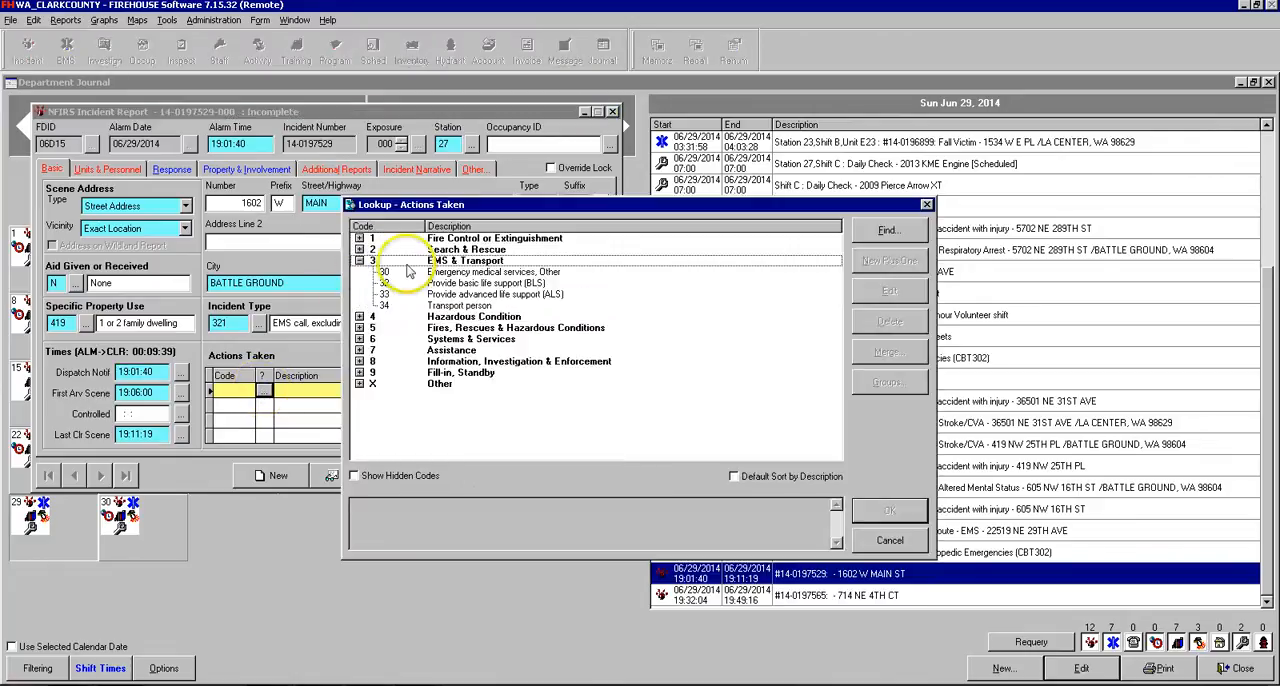
pyautogui.click(486, 284)
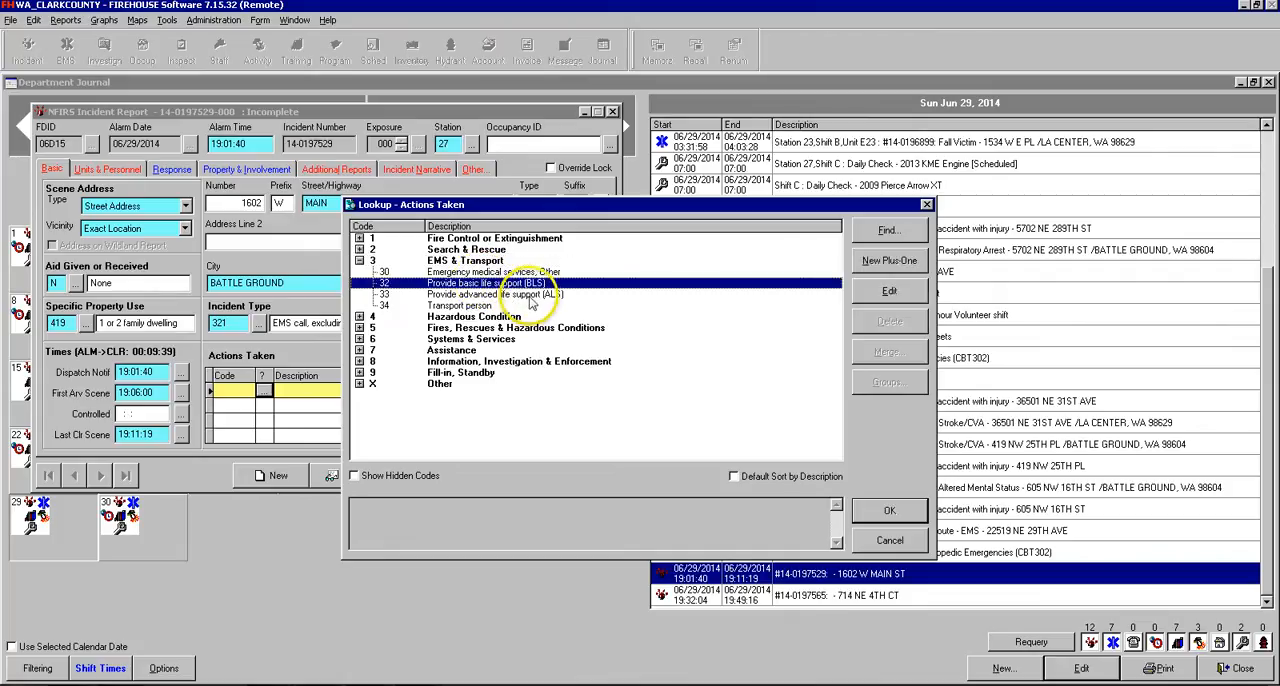
pyautogui.click(514, 294)
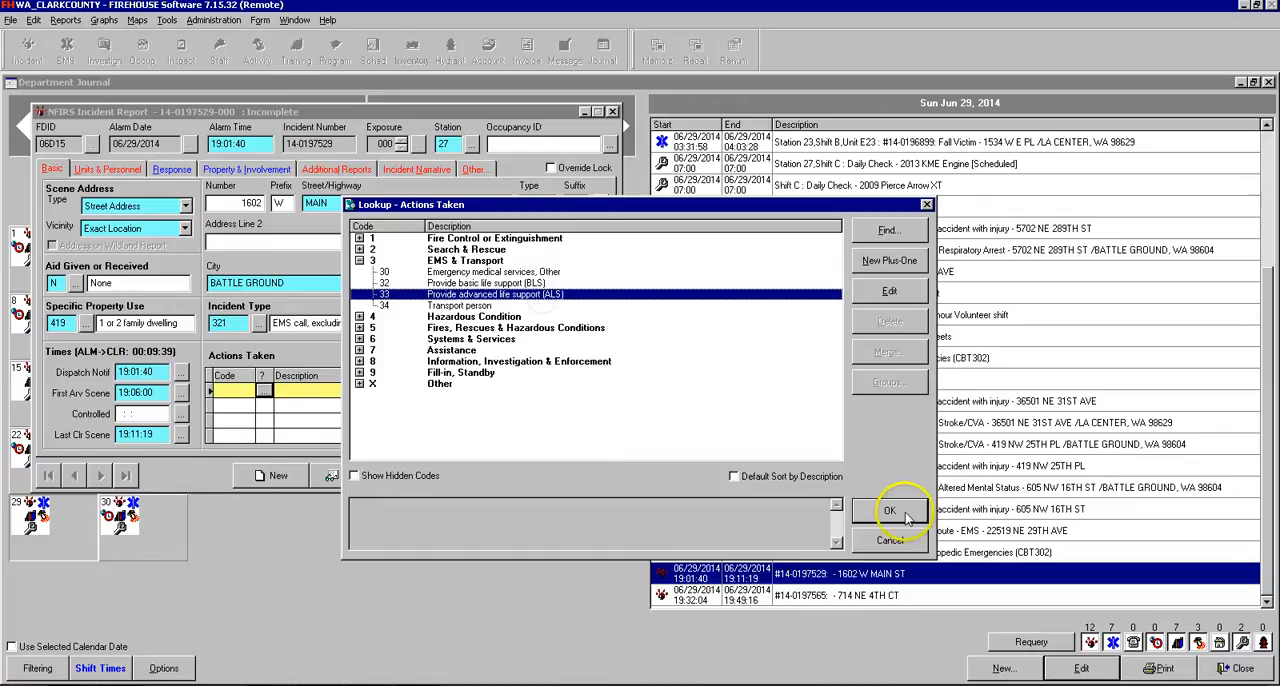
pyautogui.click(890, 508)
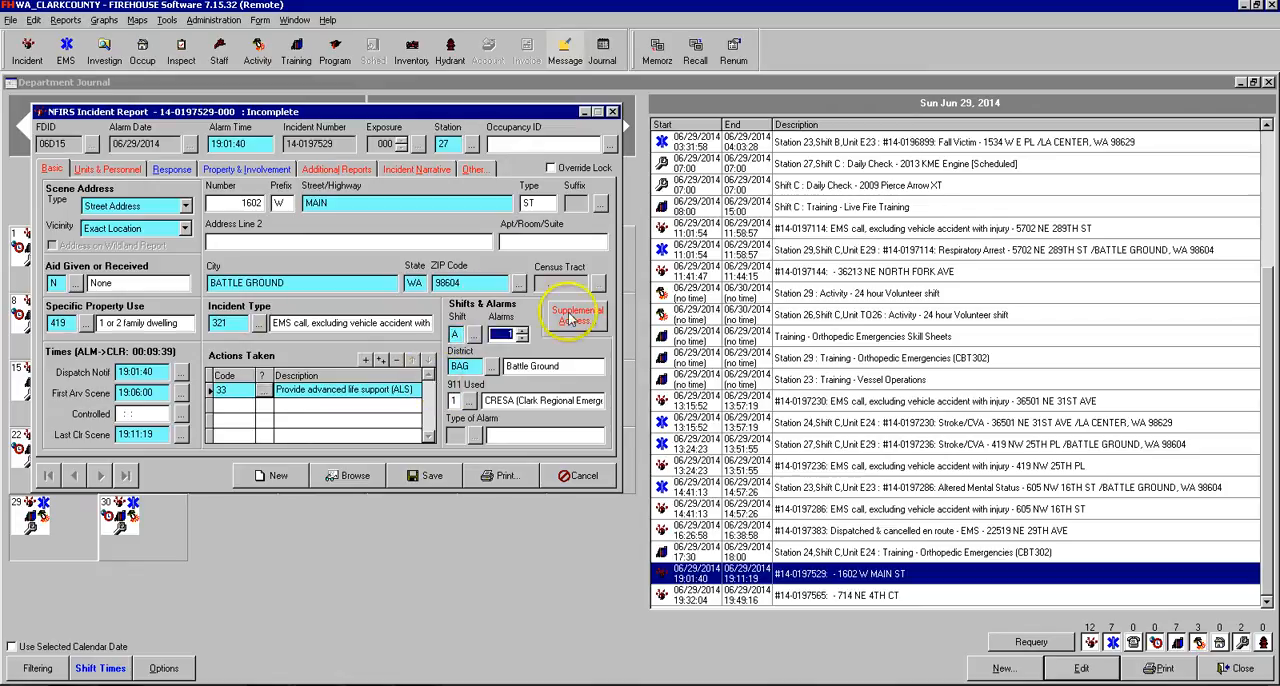
# - Fill in the township on the supplemental address from the township lookup
pyautogui.click(576, 316)
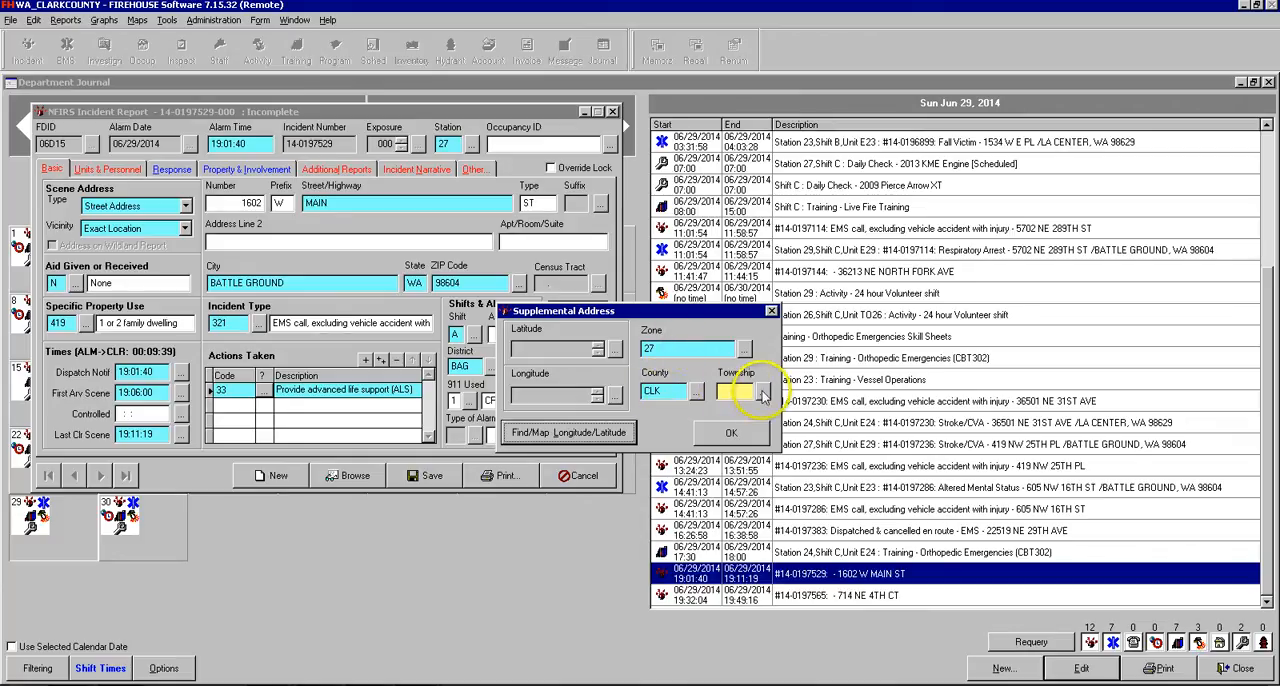
pyautogui.click(764, 394)
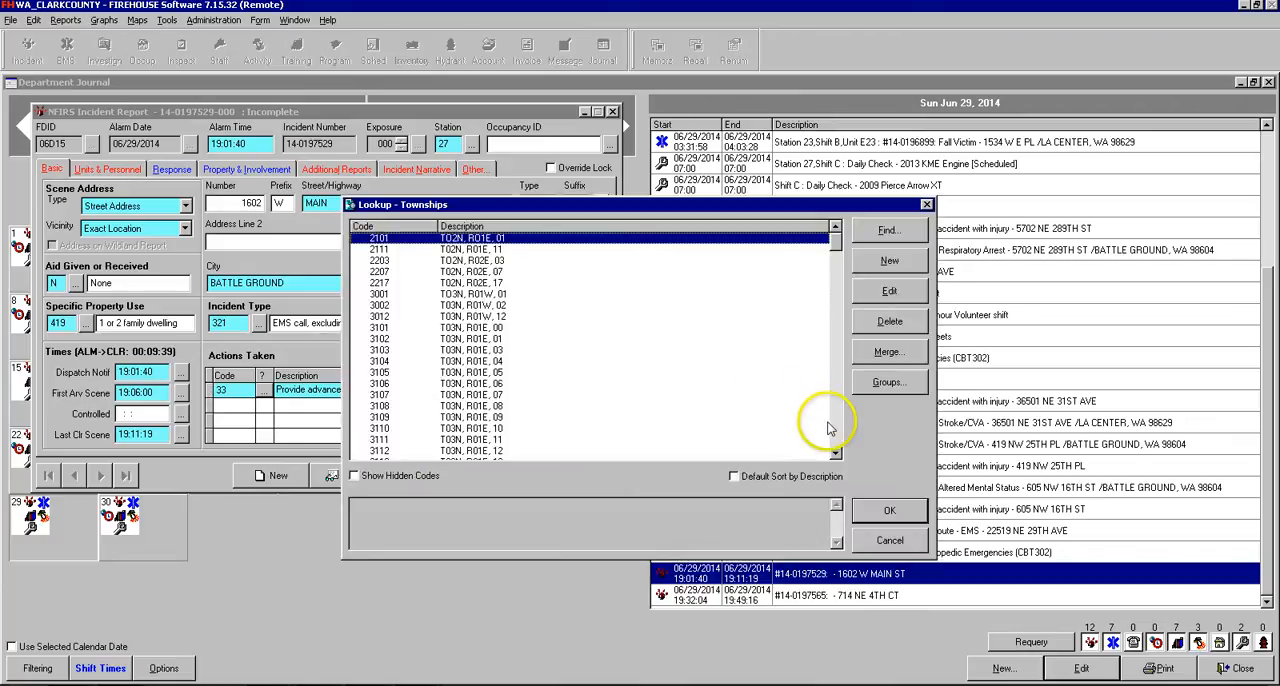
pyautogui.scroll(-3)
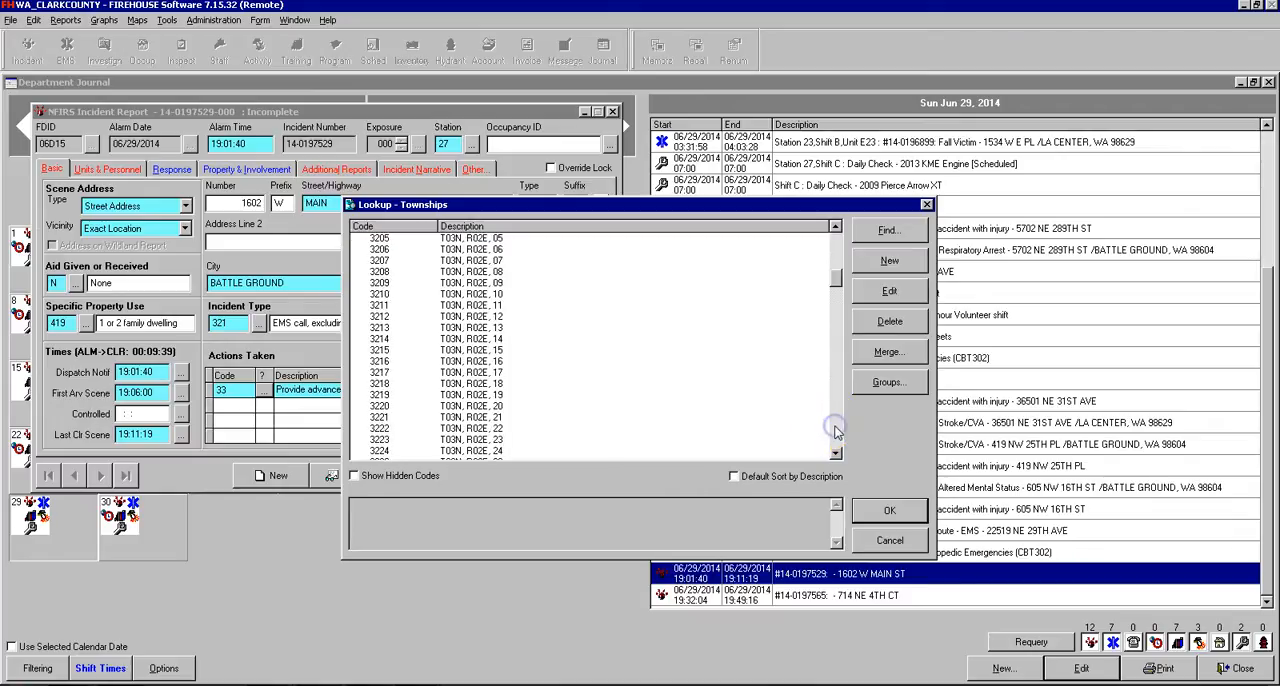
pyautogui.scroll(-3)
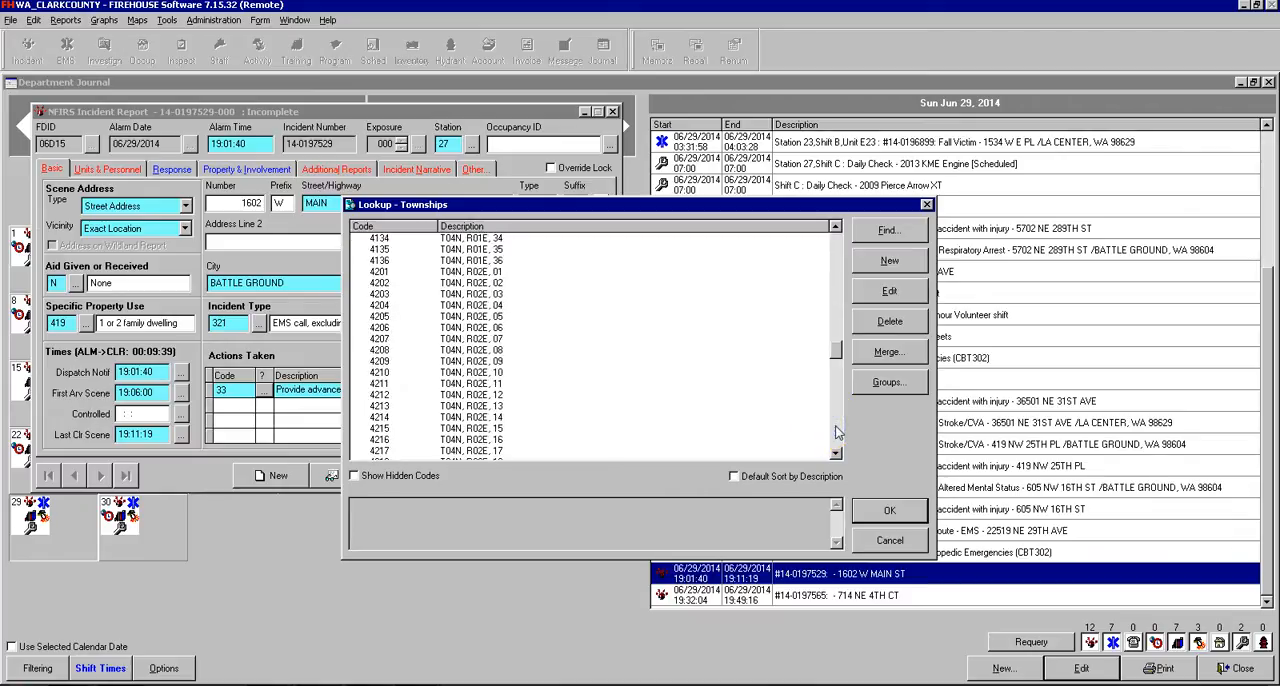
pyautogui.scroll(-3)
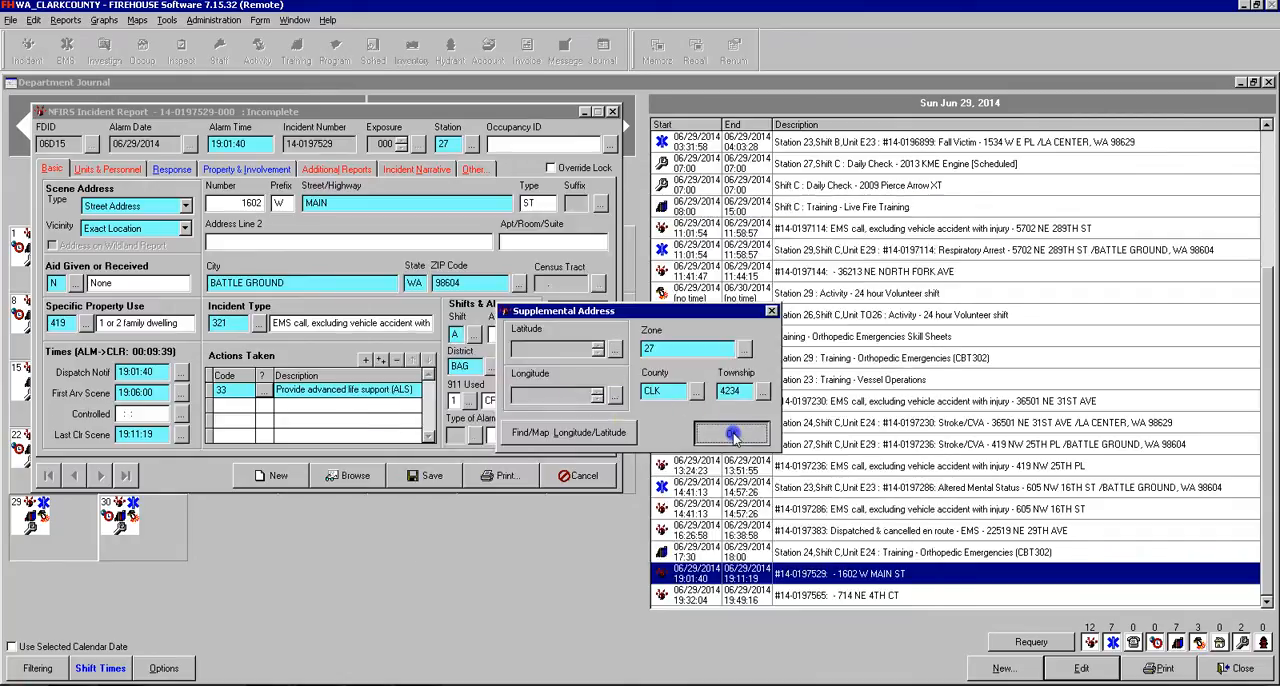
pyautogui.click(732, 432)
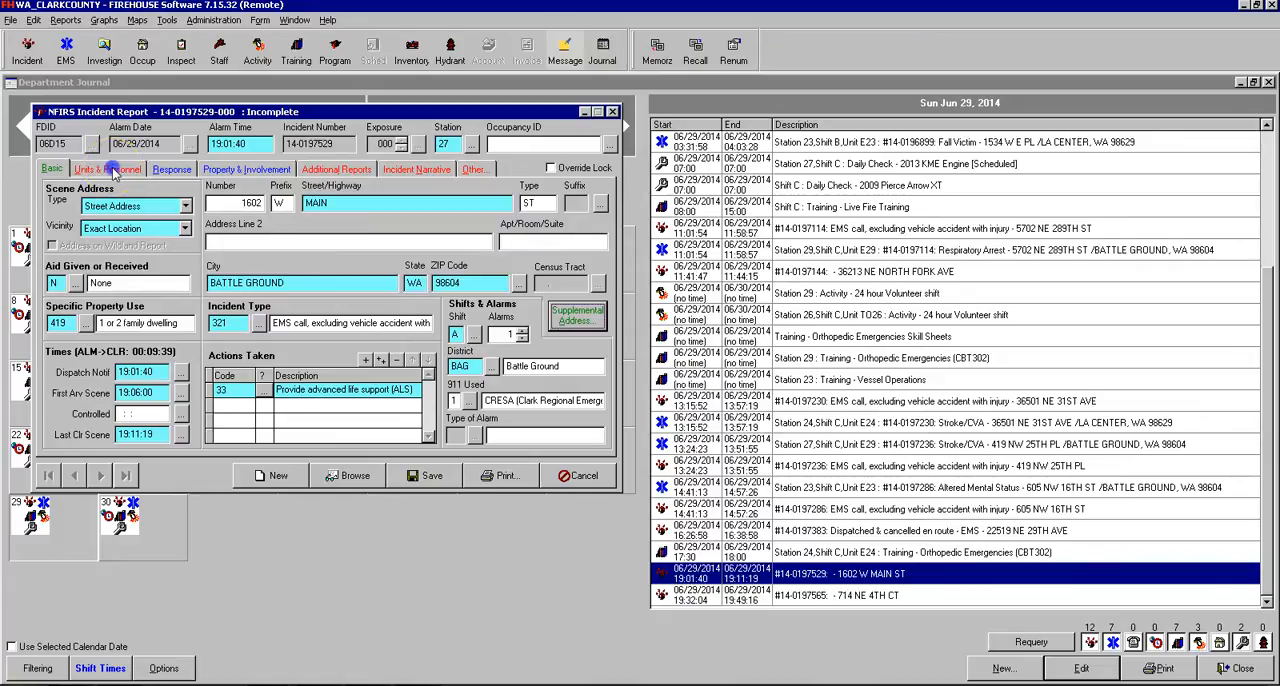
# - Open Unit E27 Engine 27's response detail at its empty personnel list
pyautogui.click(108, 168)
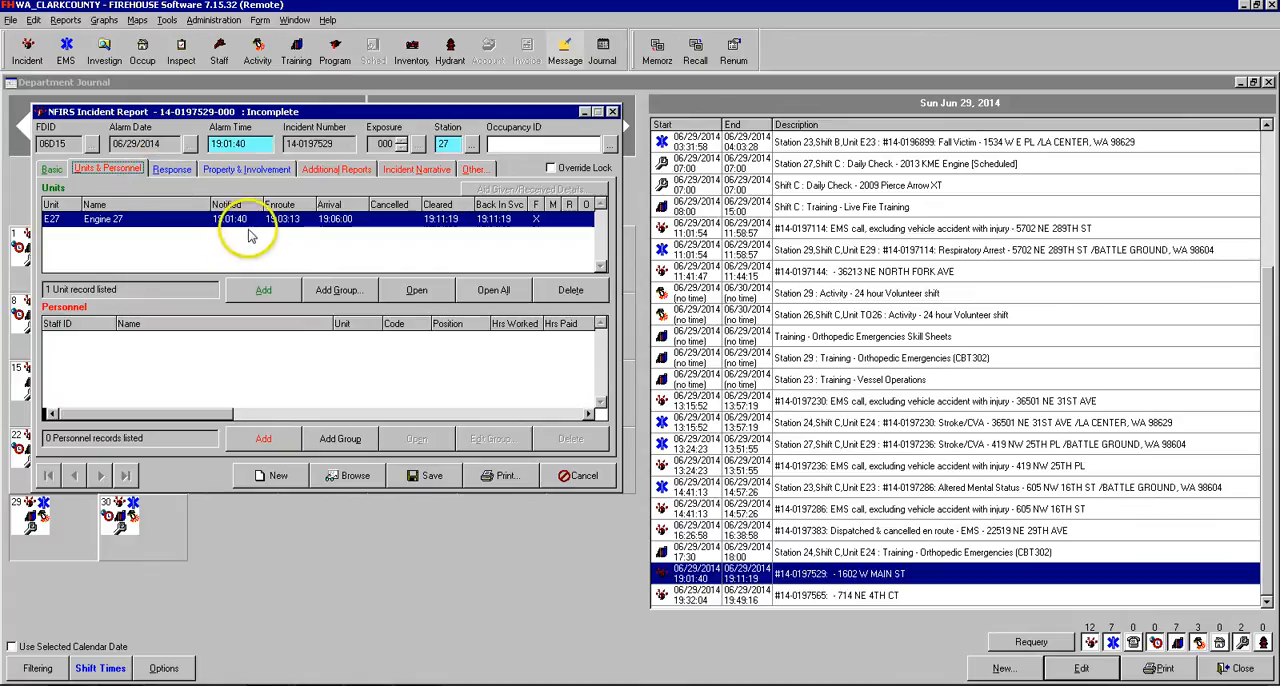
pyautogui.moveTo(264, 290)
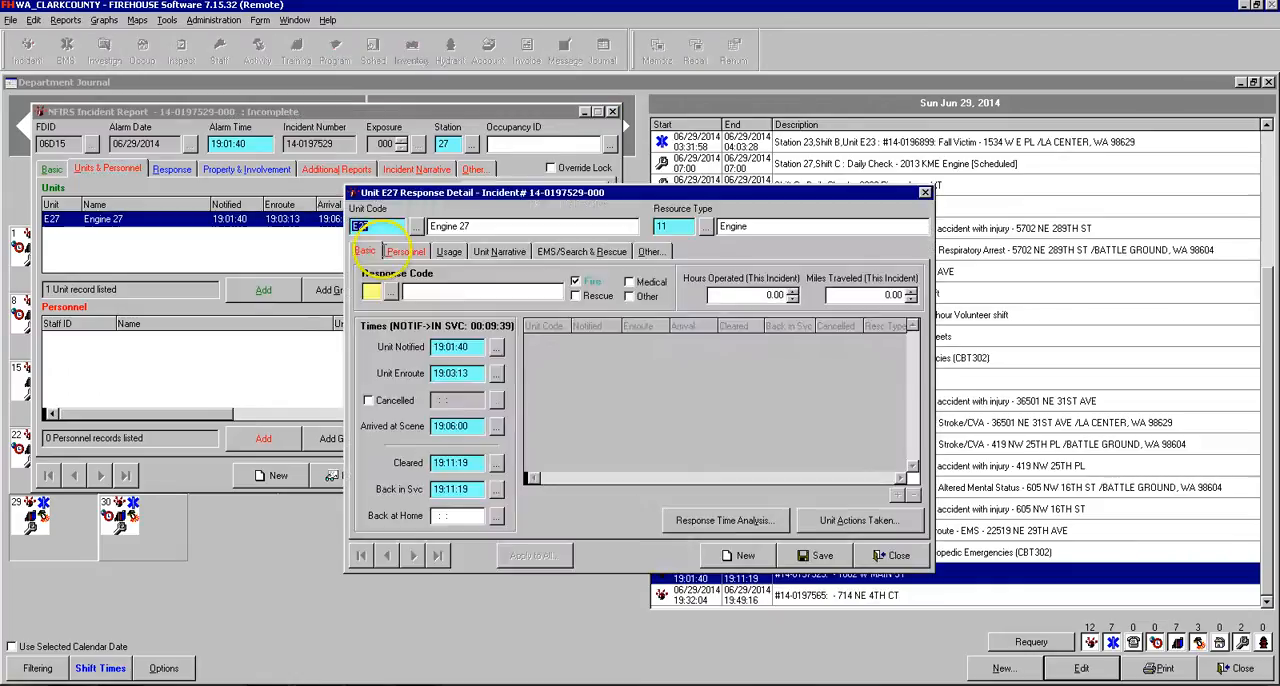
pyautogui.click(404, 252)
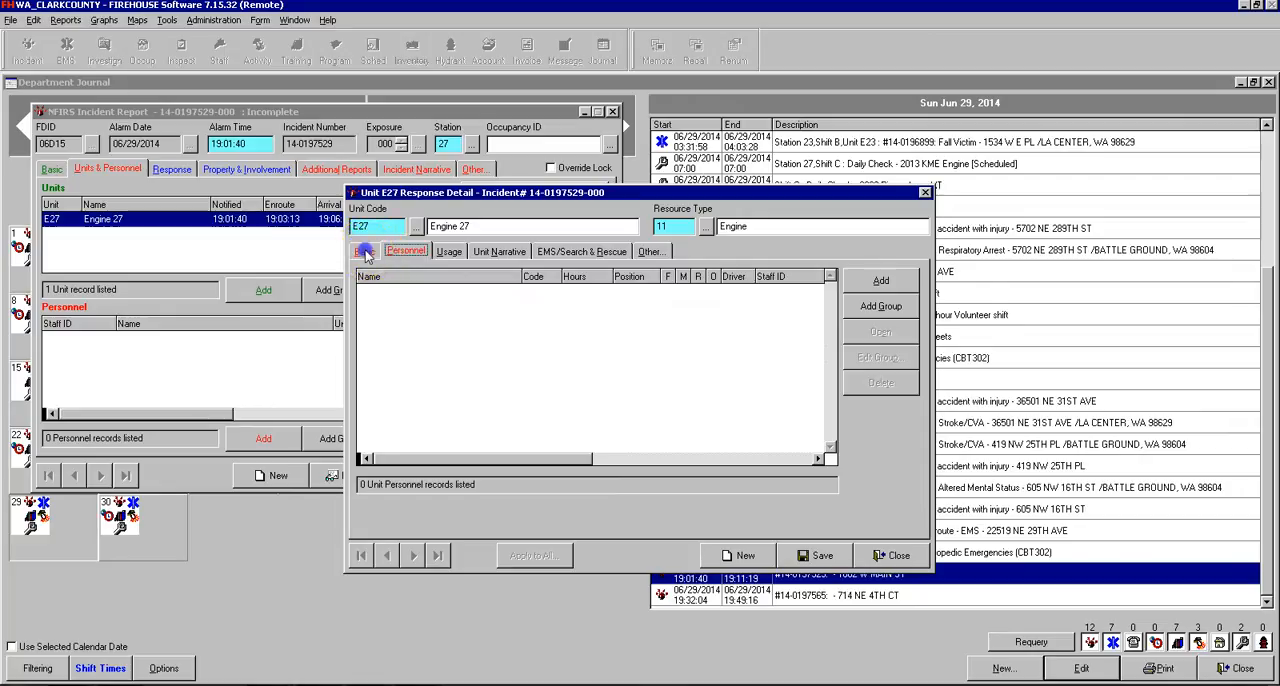
pyautogui.click(366, 252)
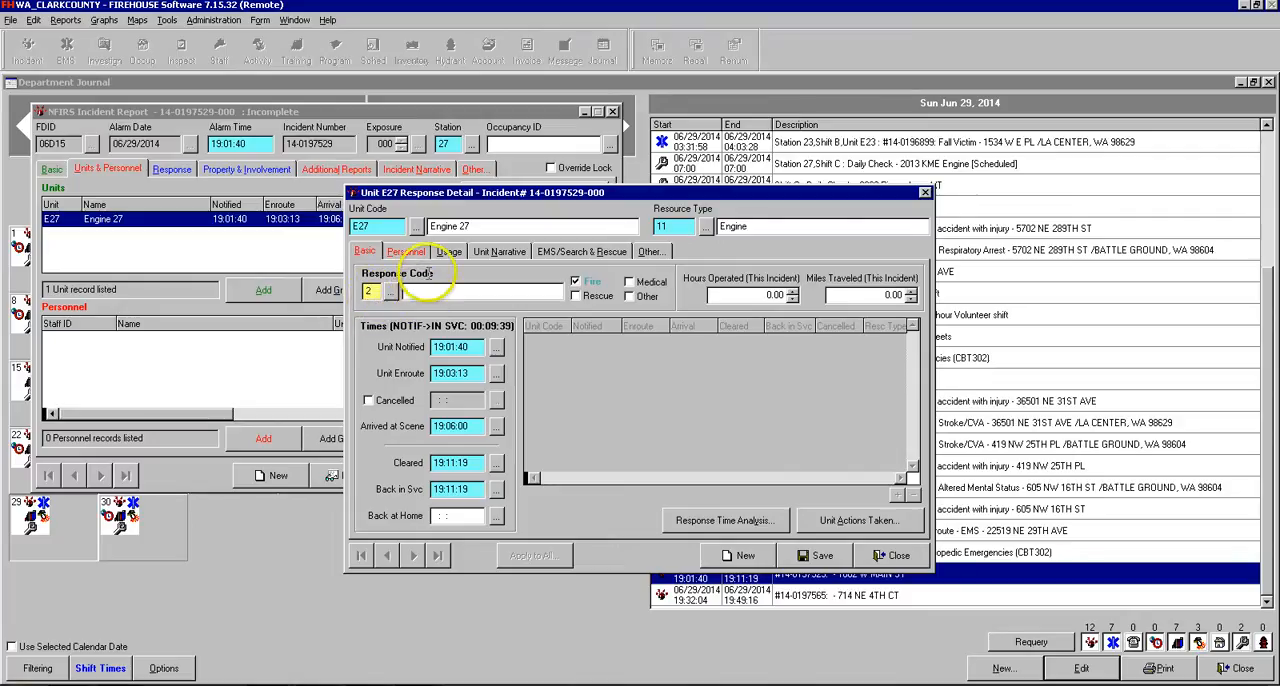
pyautogui.click(406, 252)
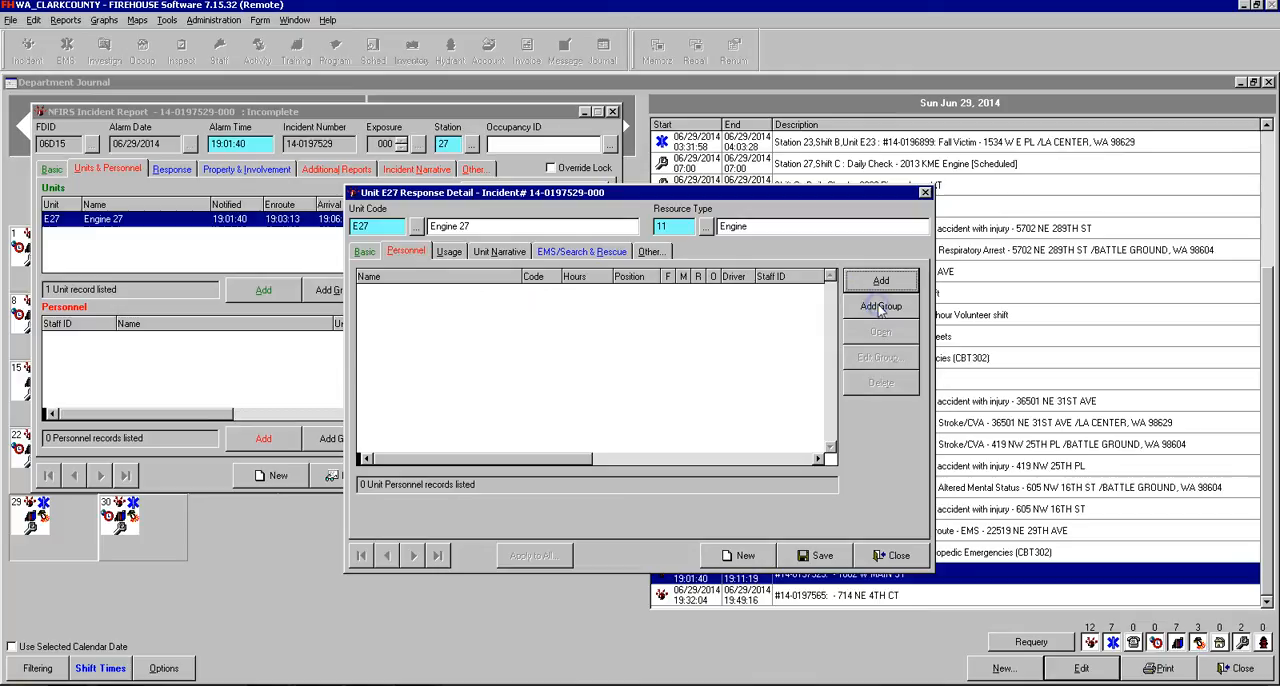
# - Select three staff members as Engine 27's crew through Staff Group Select
pyautogui.click(880, 306)
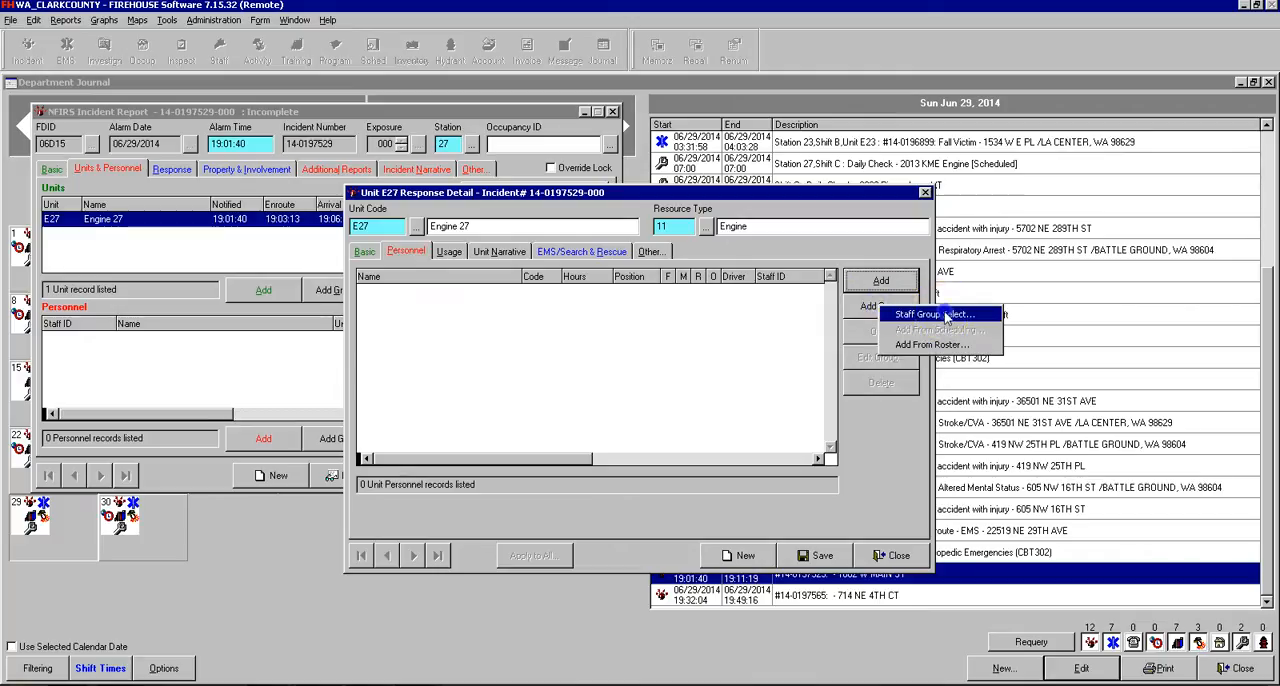
pyautogui.click(932, 312)
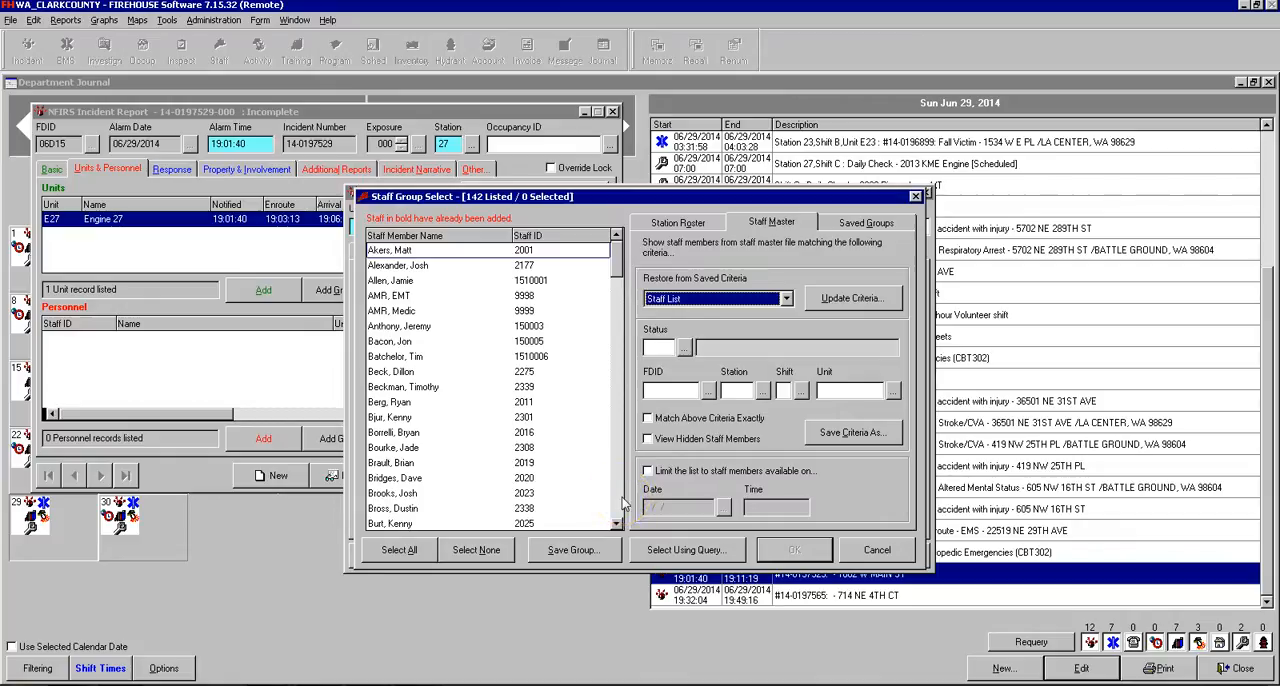
pyautogui.scroll(-3)
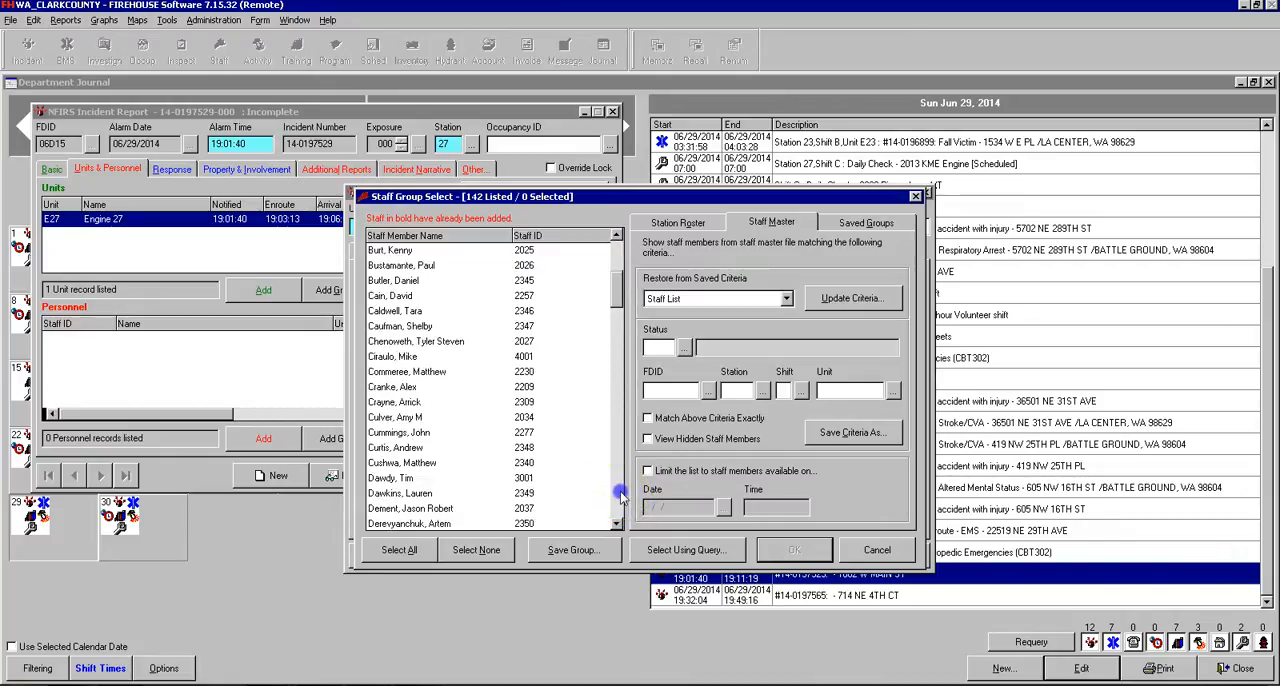
pyautogui.scroll(-3)
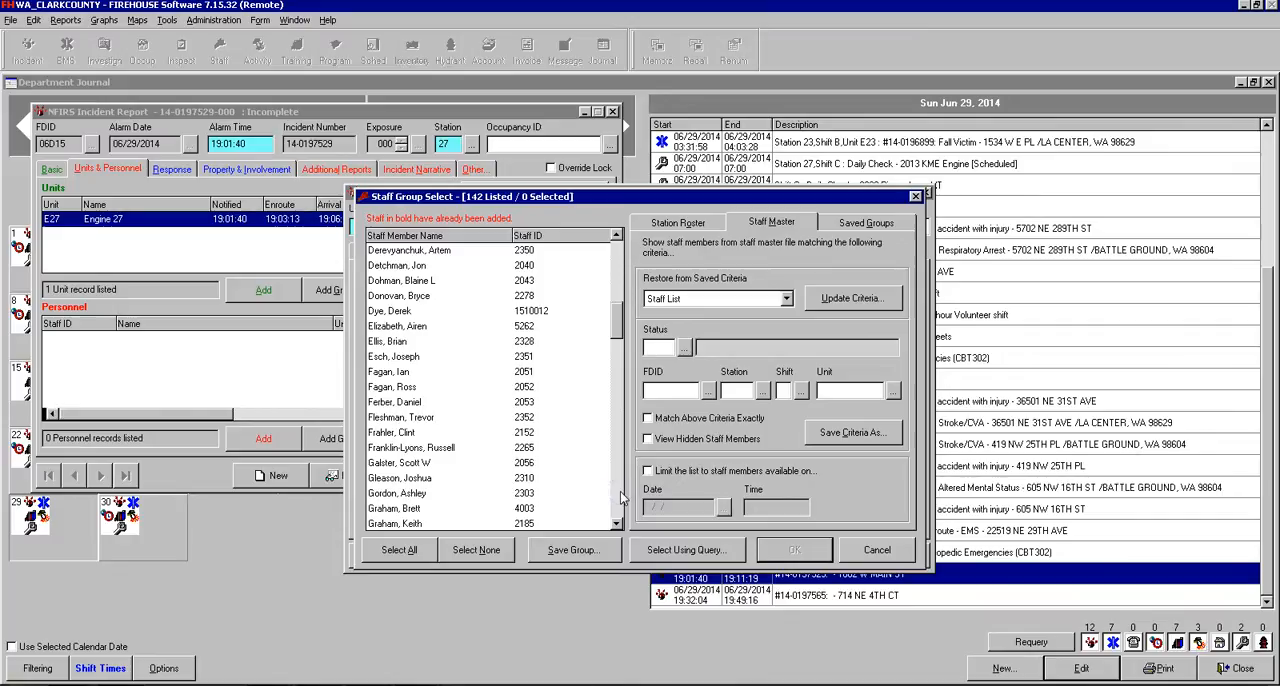
pyautogui.scroll(-3)
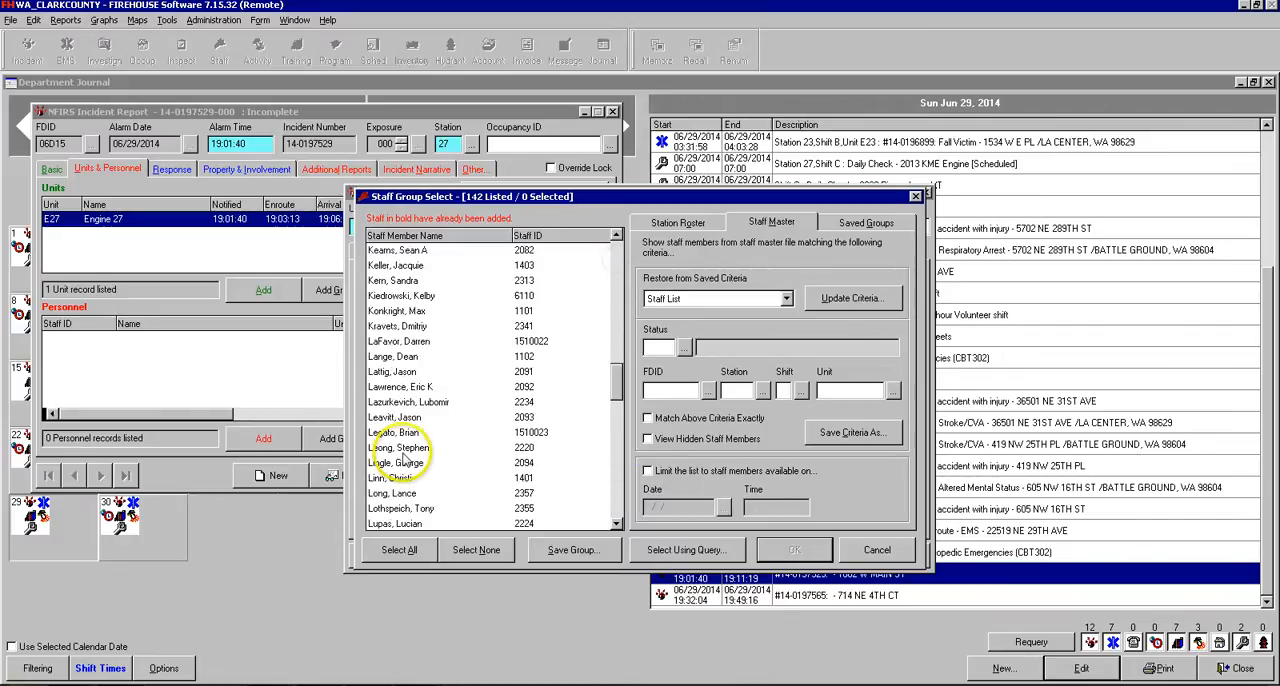
pyautogui.click(400, 388)
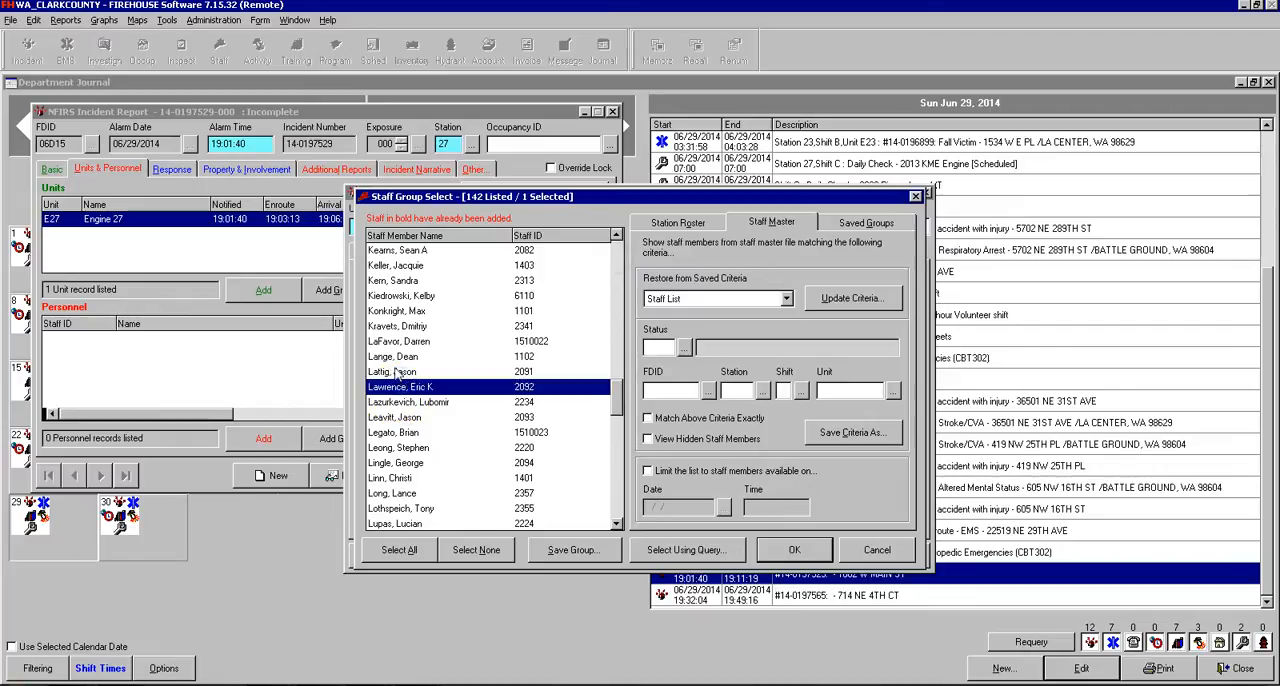
pyautogui.click(392, 372)
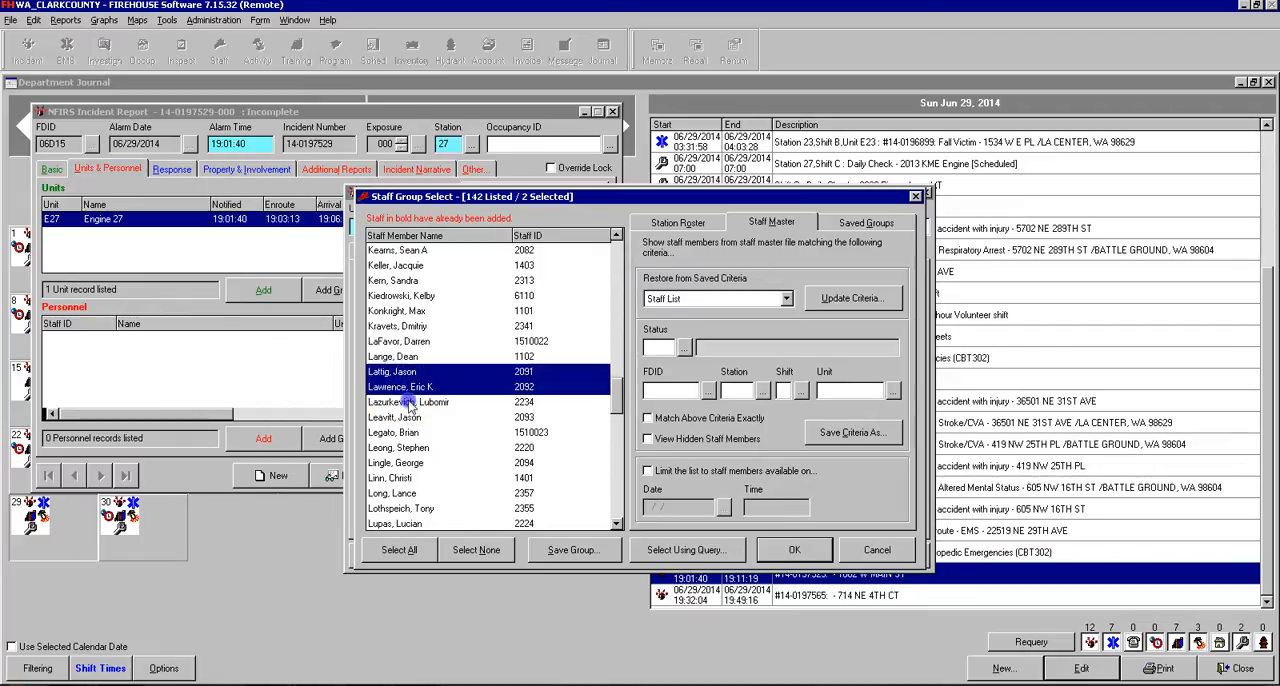
pyautogui.click(412, 402)
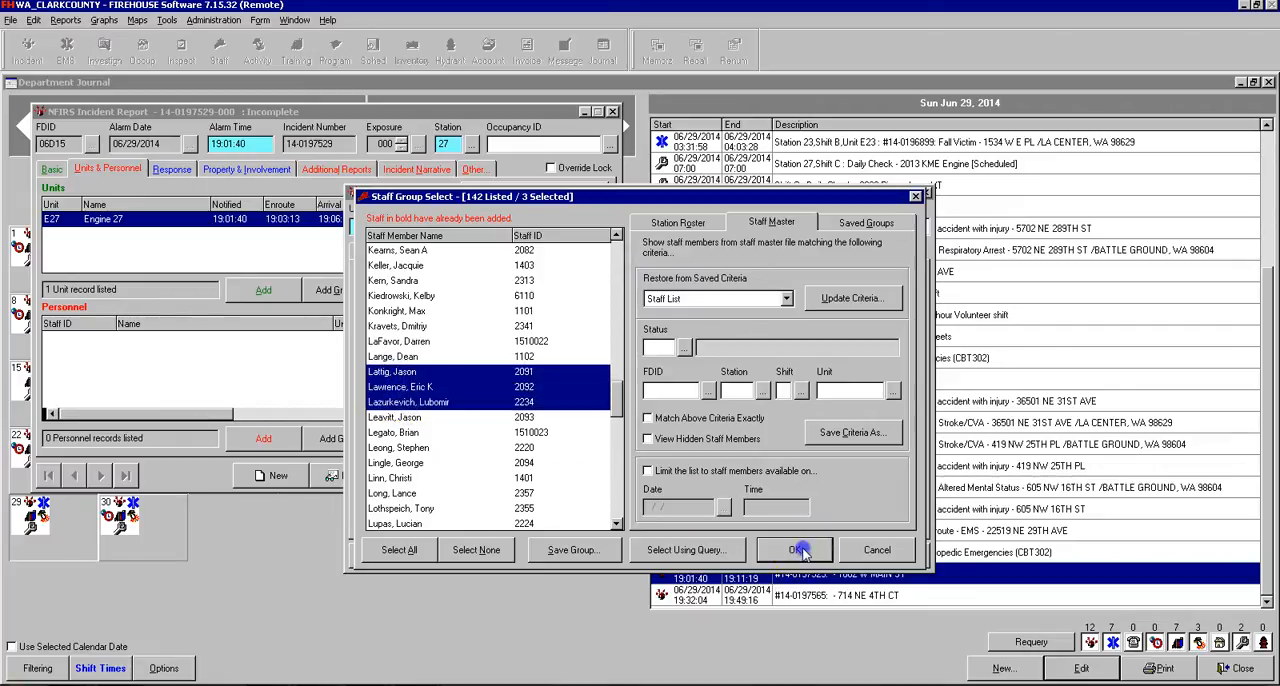
pyautogui.click(802, 550)
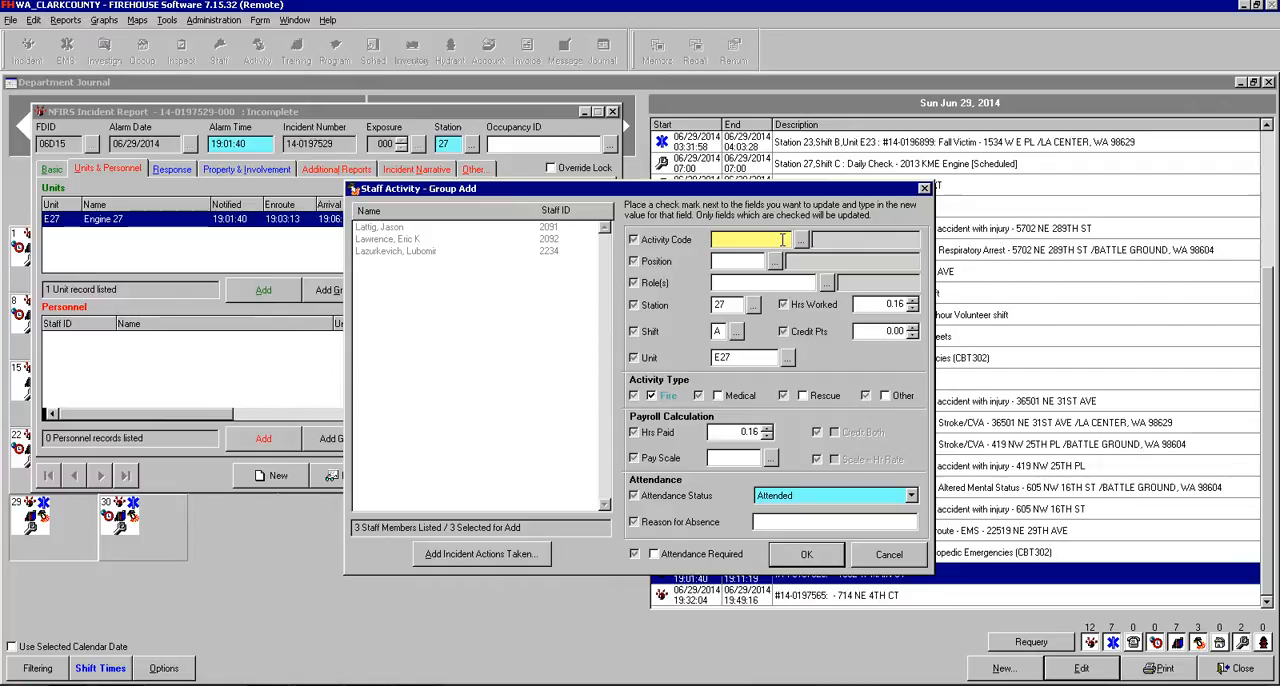
# - Enter MX Medical Call as the group activity code for the crew
pyautogui.write('MX')
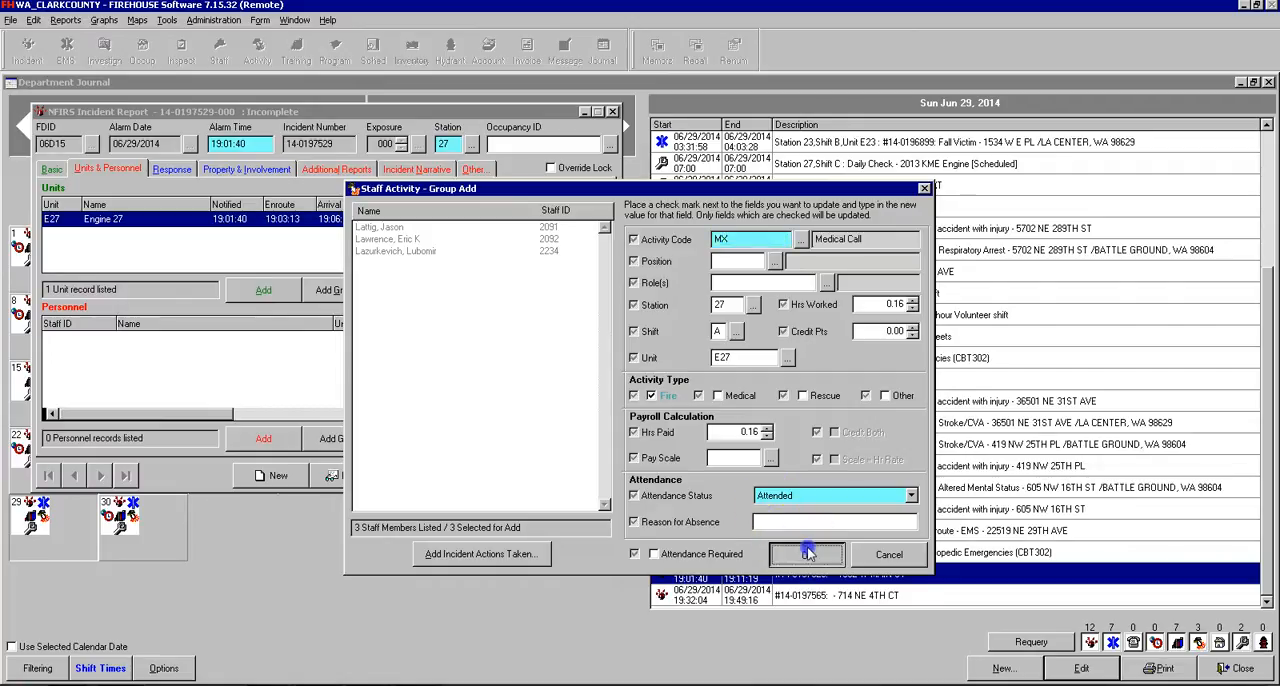
# - Apply the MX activity to the three crew and save Engine 27's unit record back to the report
pyautogui.click(808, 554)
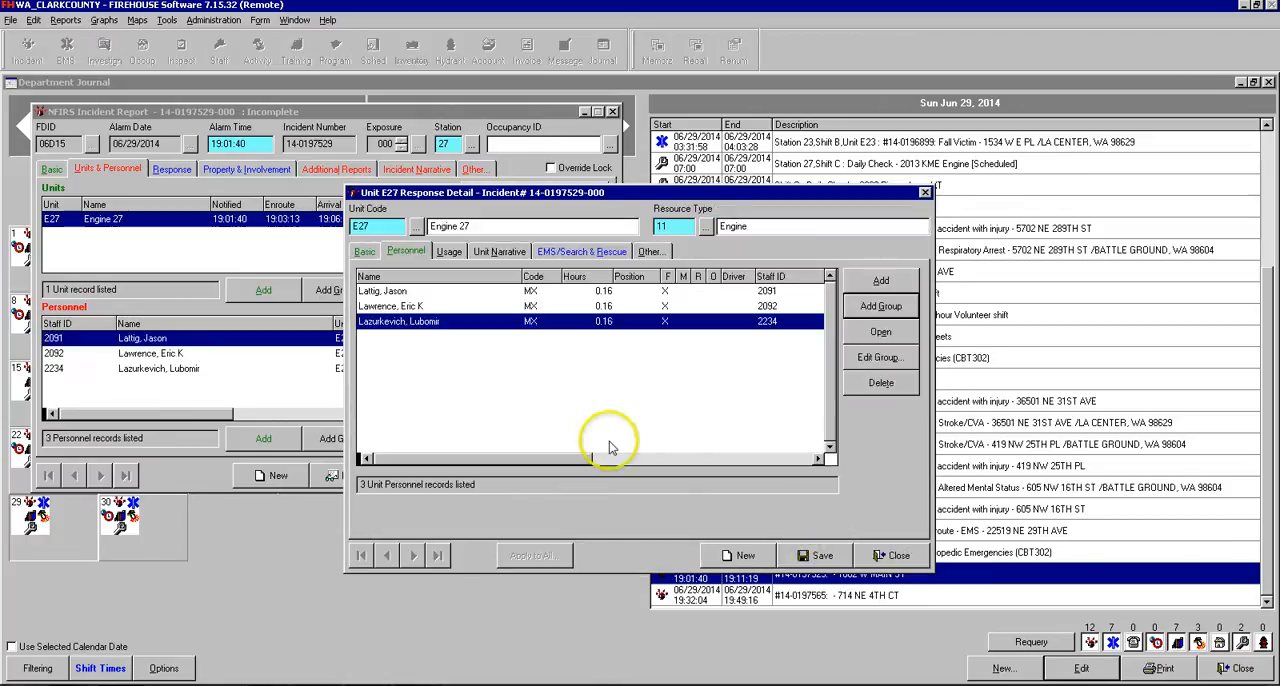
pyautogui.click(820, 556)
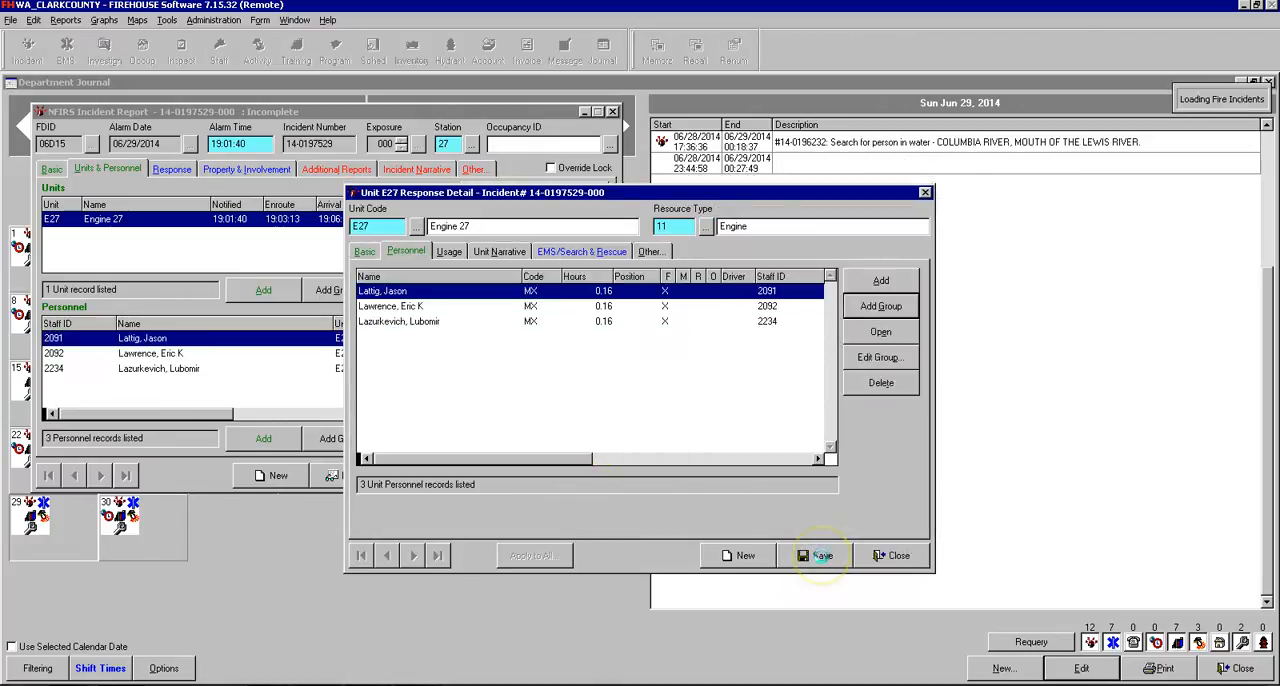
pyautogui.click(820, 556)
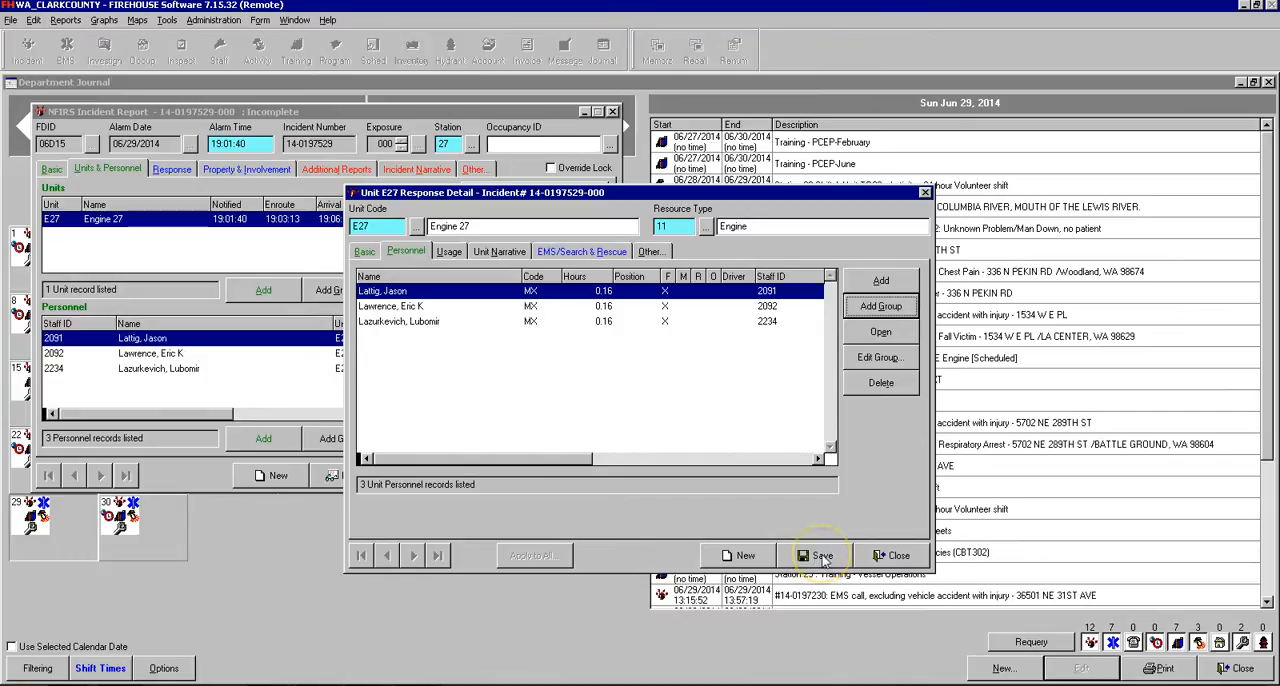
pyautogui.click(818, 554)
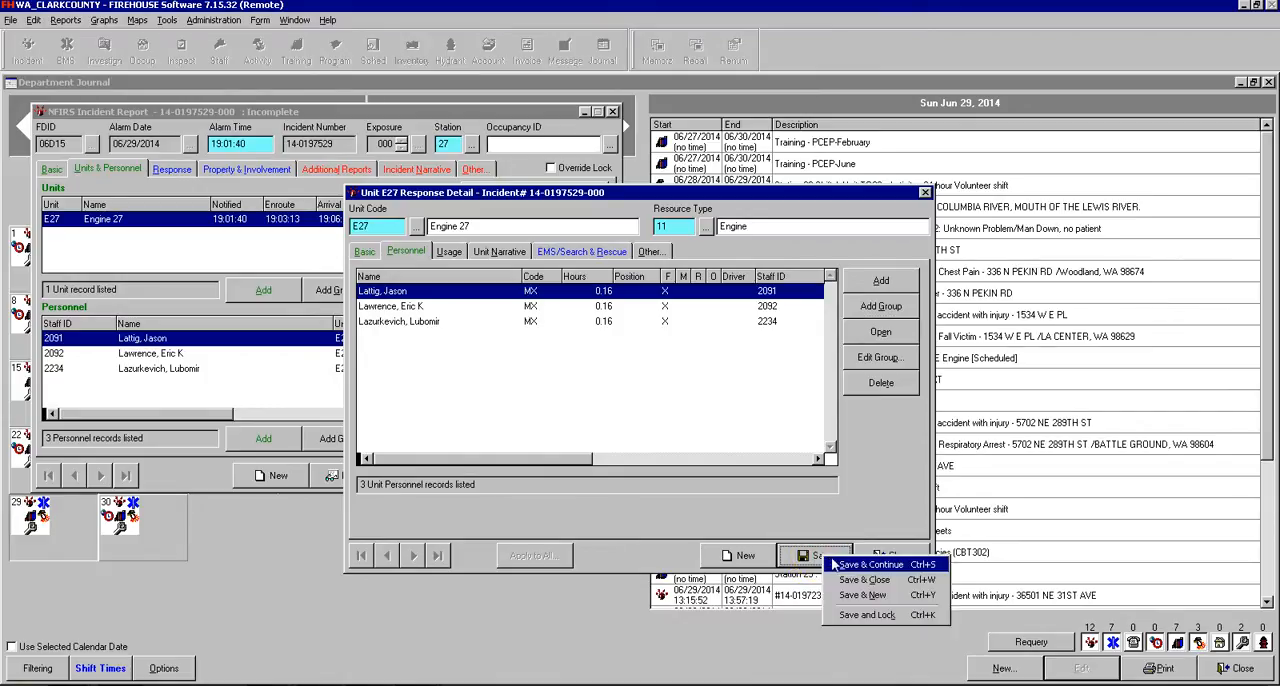
pyautogui.moveTo(864, 576)
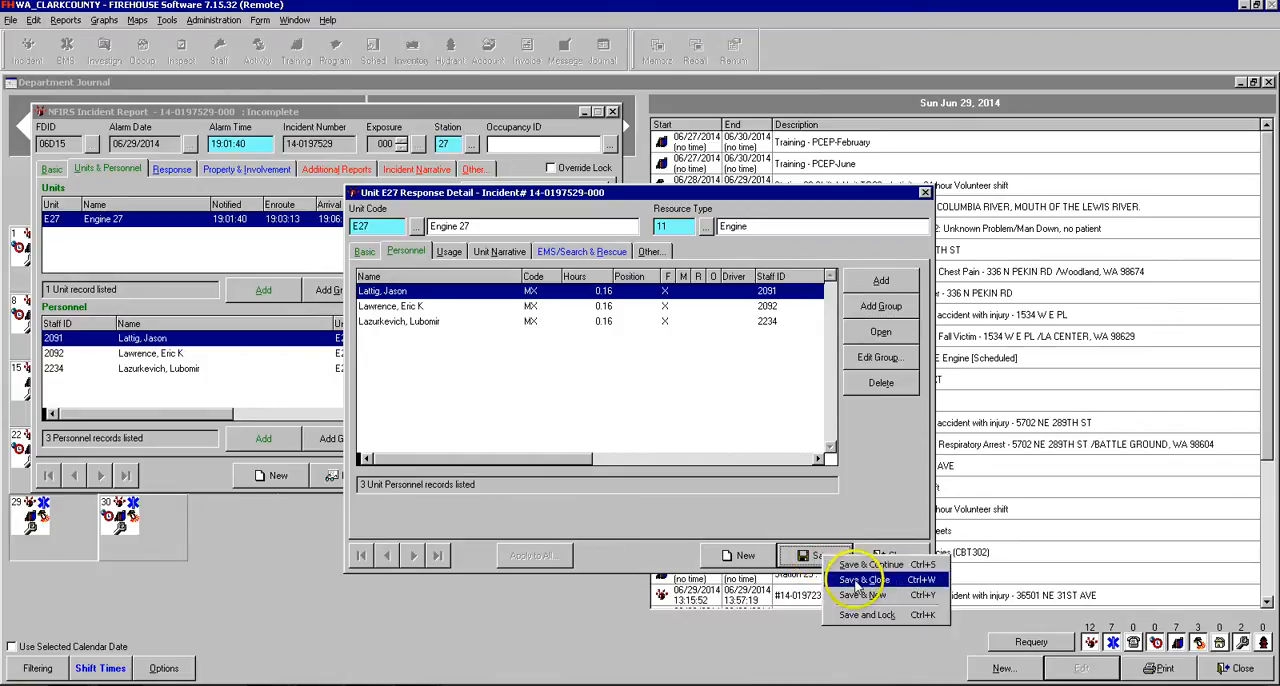
pyautogui.click(880, 580)
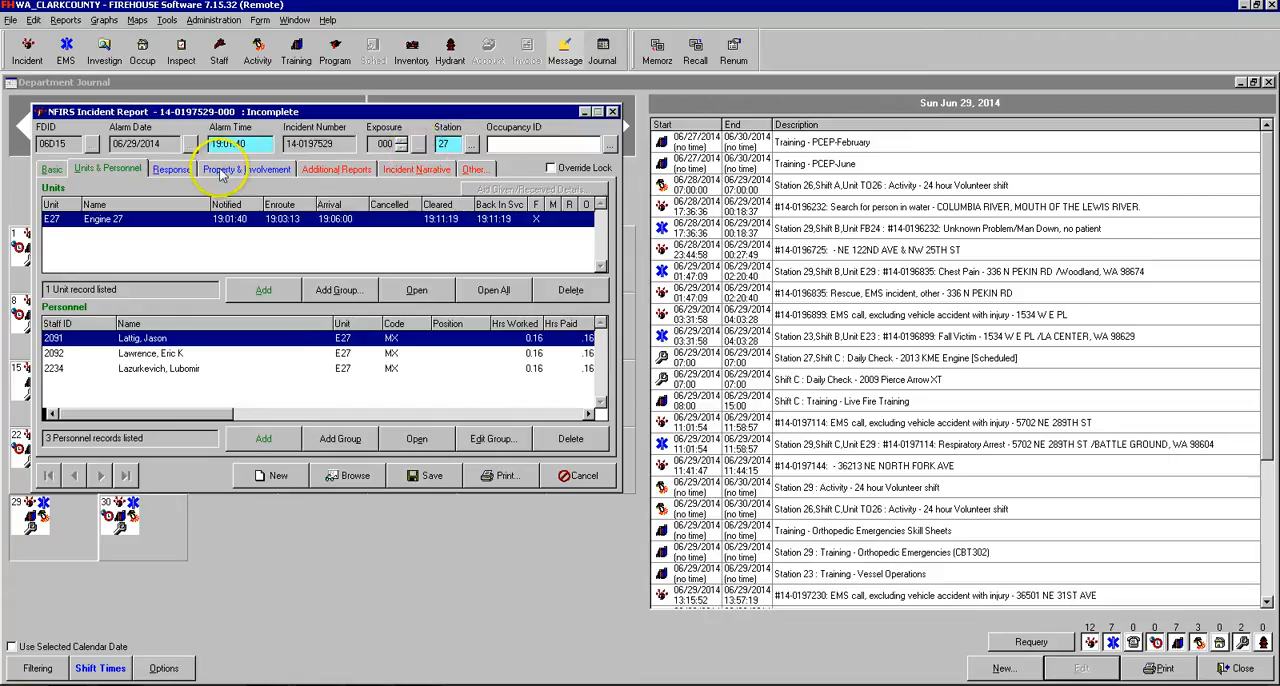
# - Review the Response and Property & Involvement sections, ending on Additional Reports
pyautogui.click(172, 168)
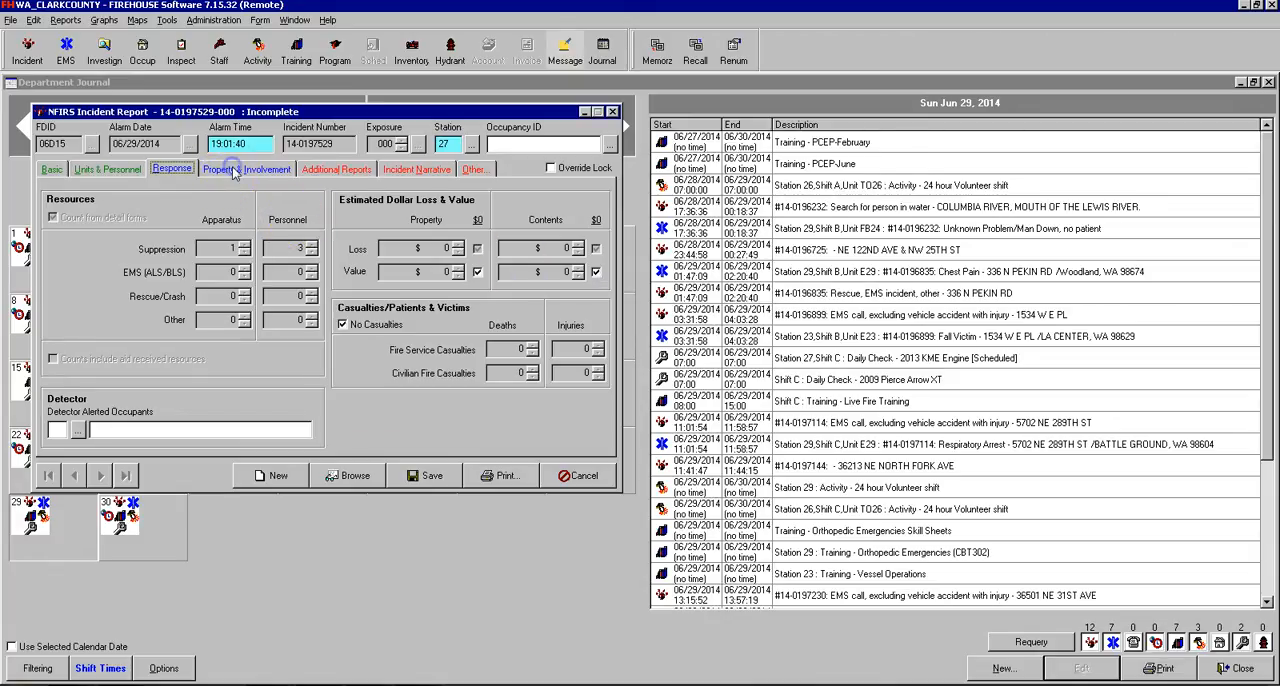
pyautogui.click(246, 168)
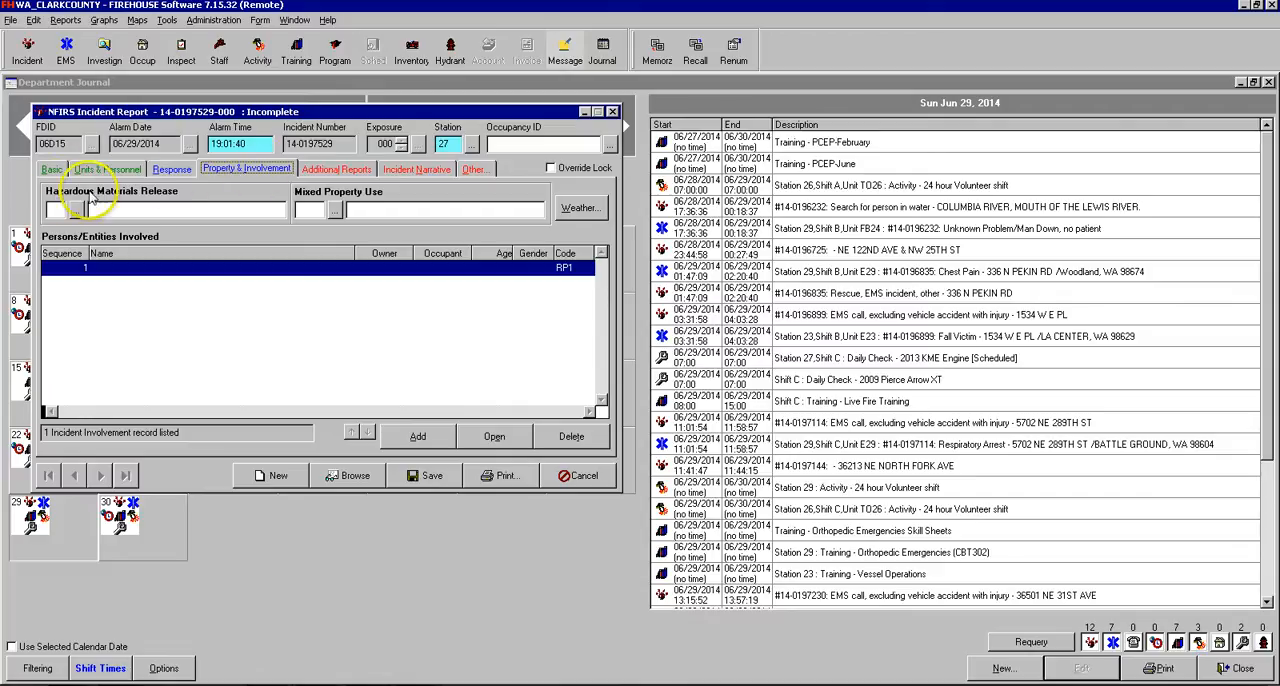
pyautogui.moveTo(402, 188)
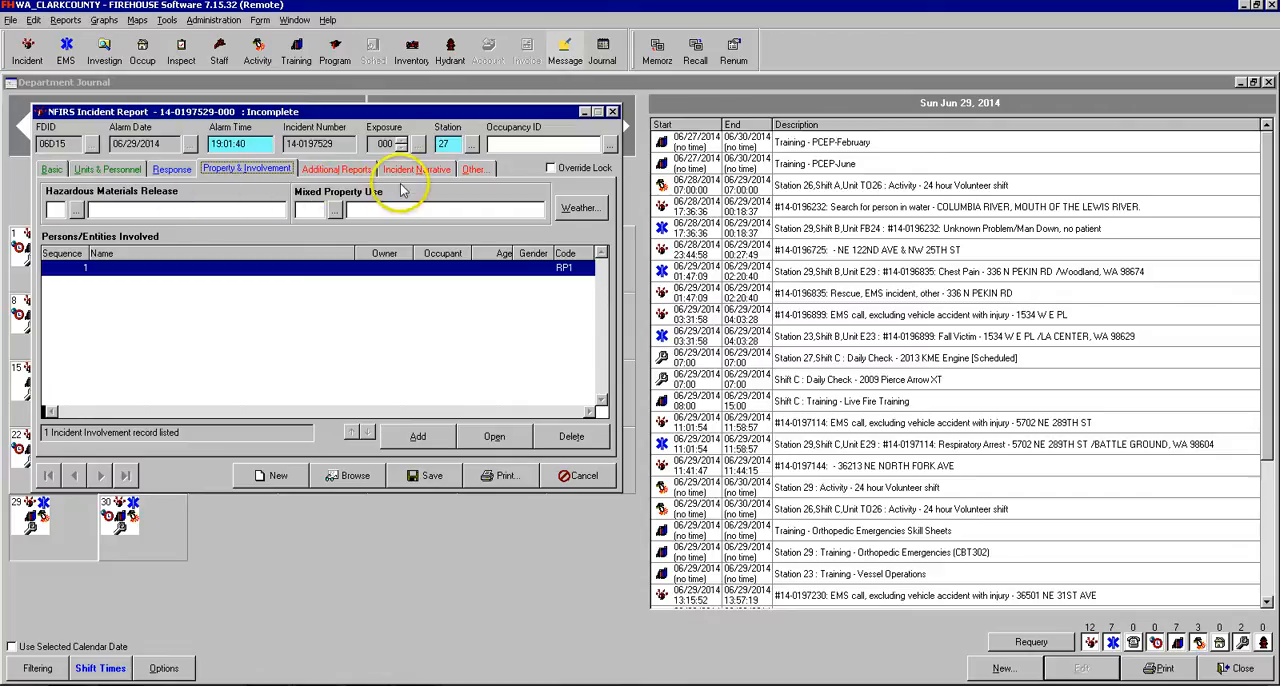
pyautogui.moveTo(420, 190)
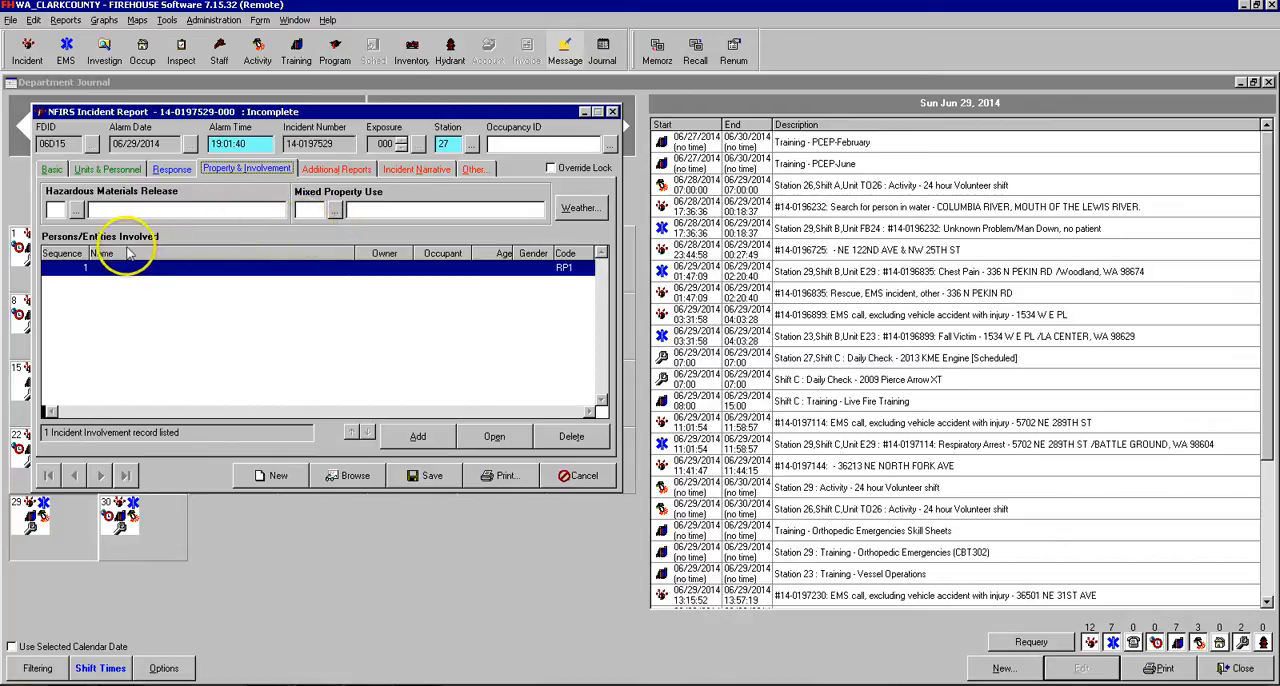
pyautogui.moveTo(210, 276)
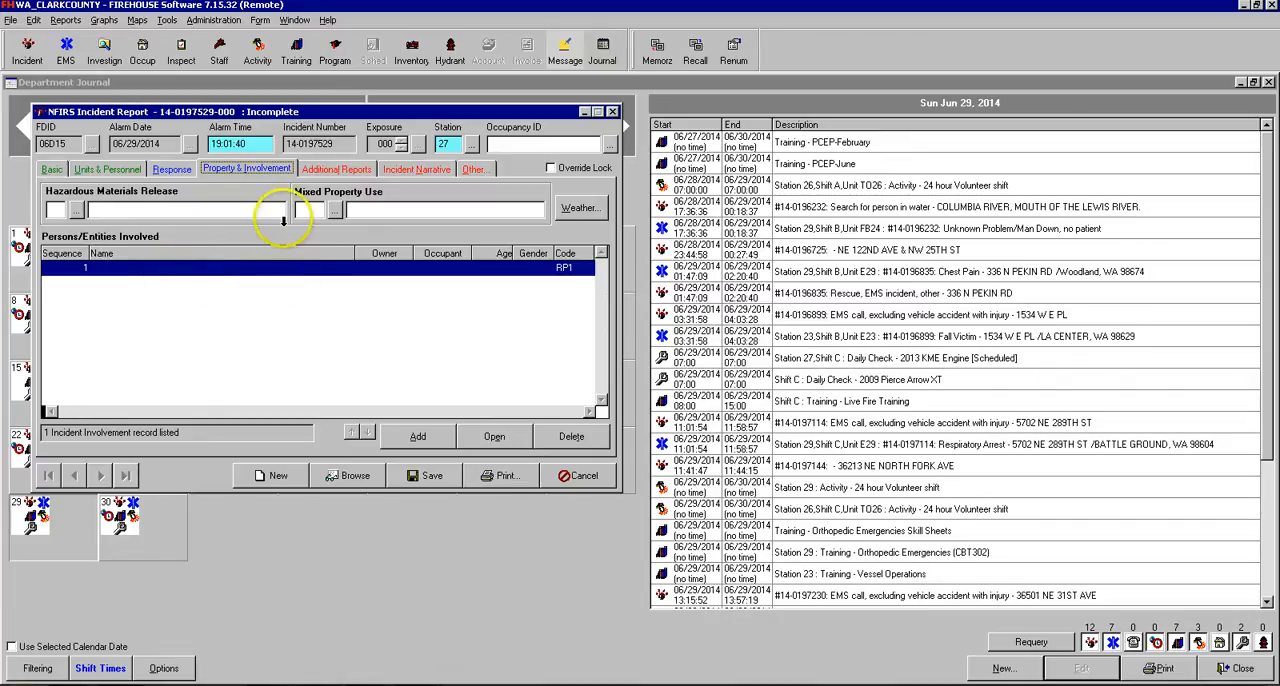
pyautogui.click(336, 168)
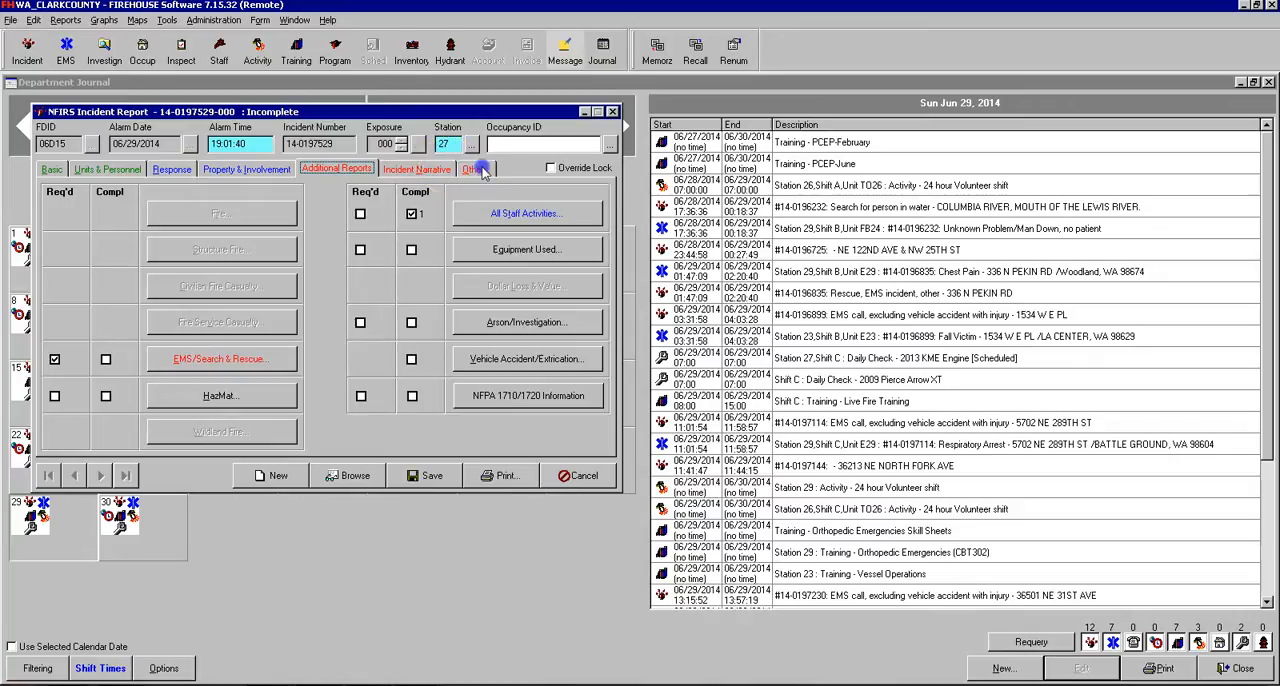
# - Add an Officer in Charge (OC) report authorization and save it, starting another
pyautogui.click(476, 168)
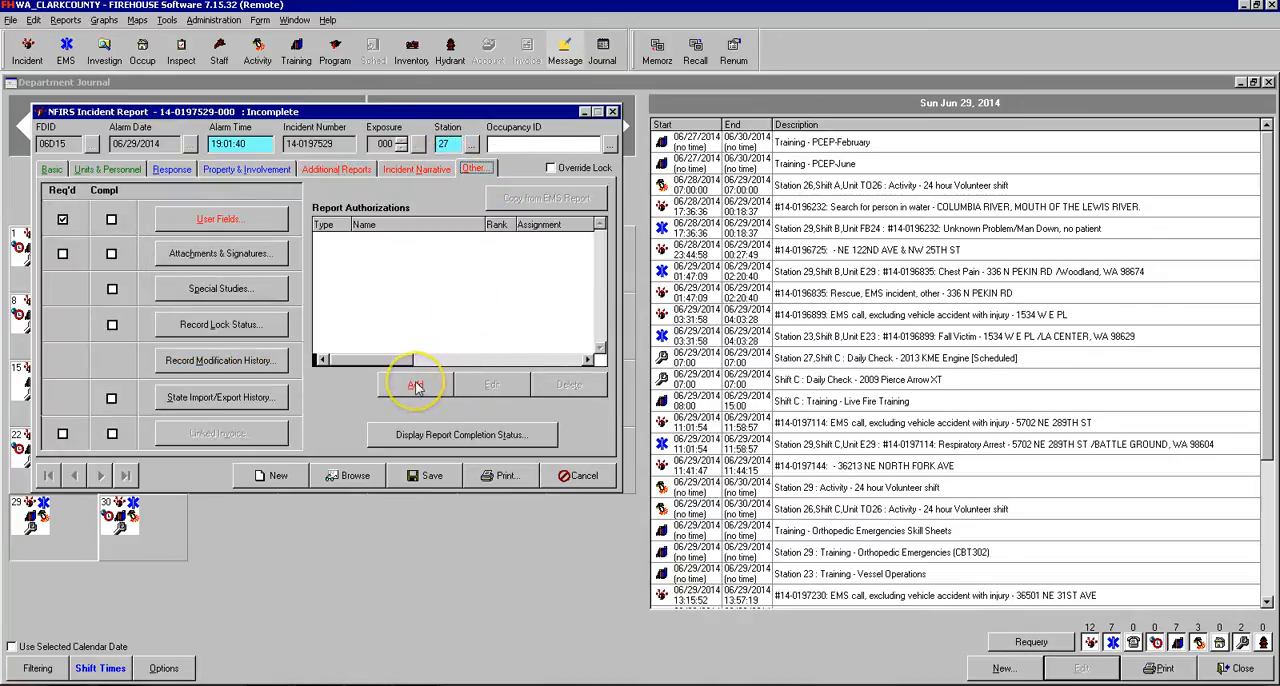
pyautogui.click(416, 384)
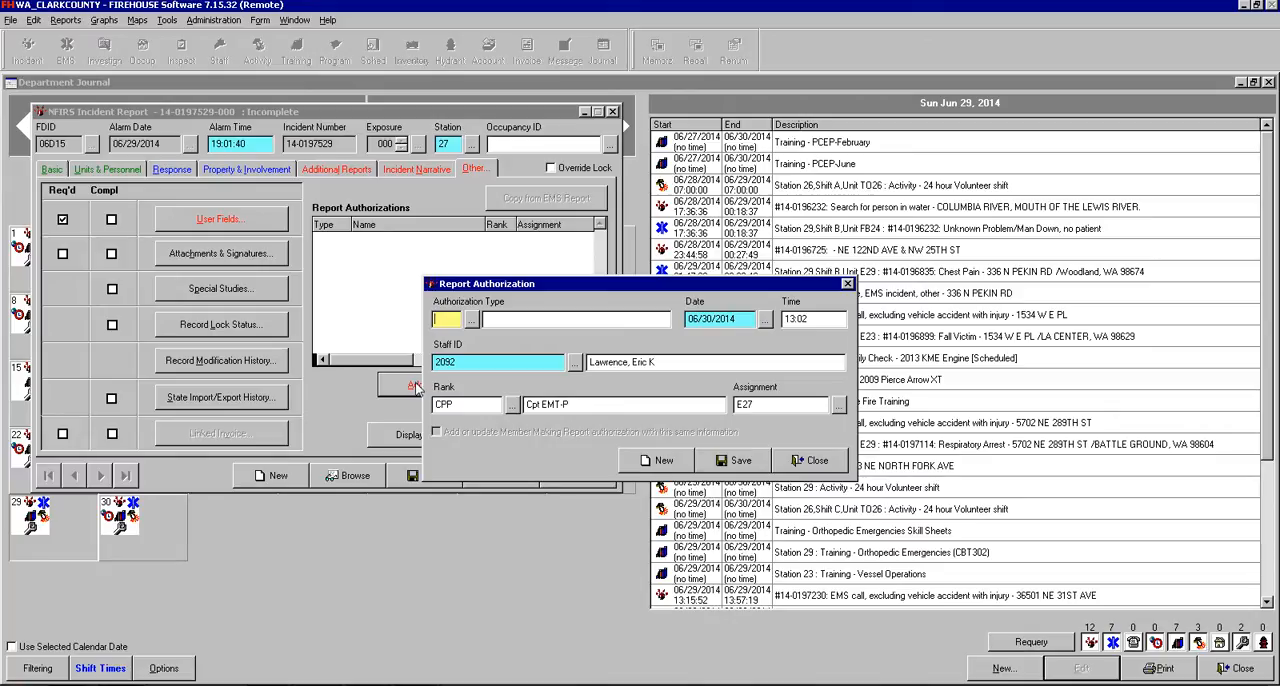
pyautogui.write('Od')
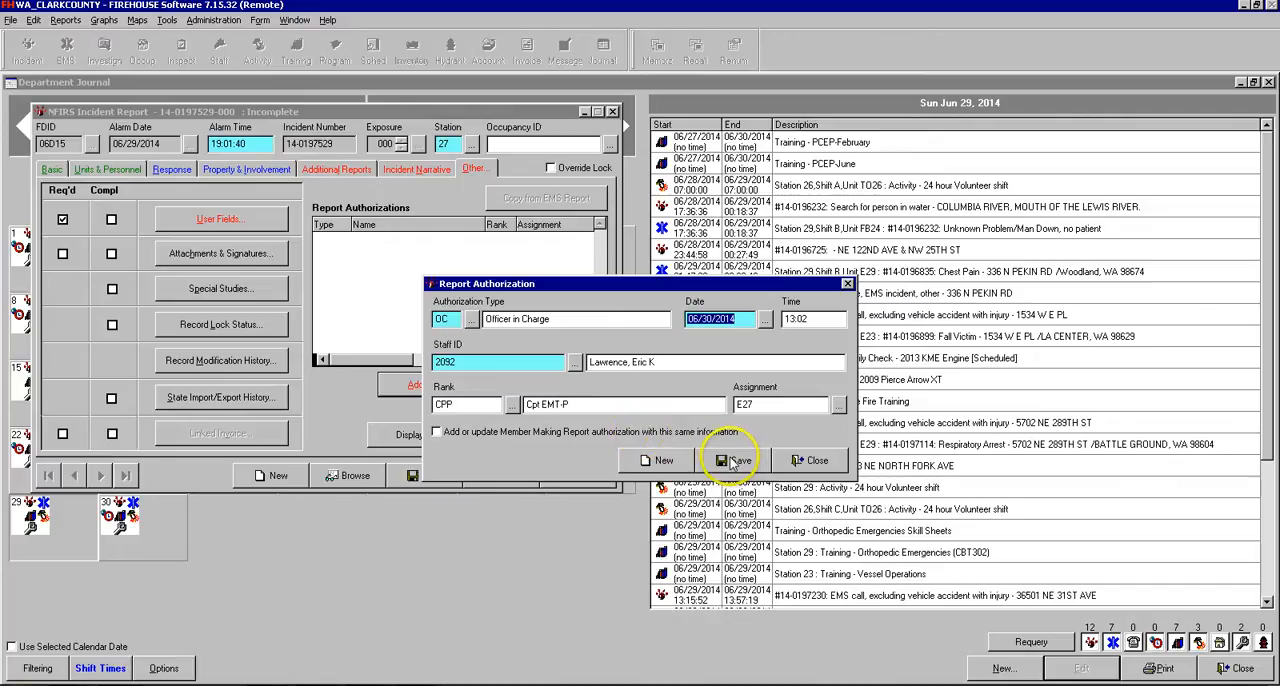
pyautogui.click(732, 460)
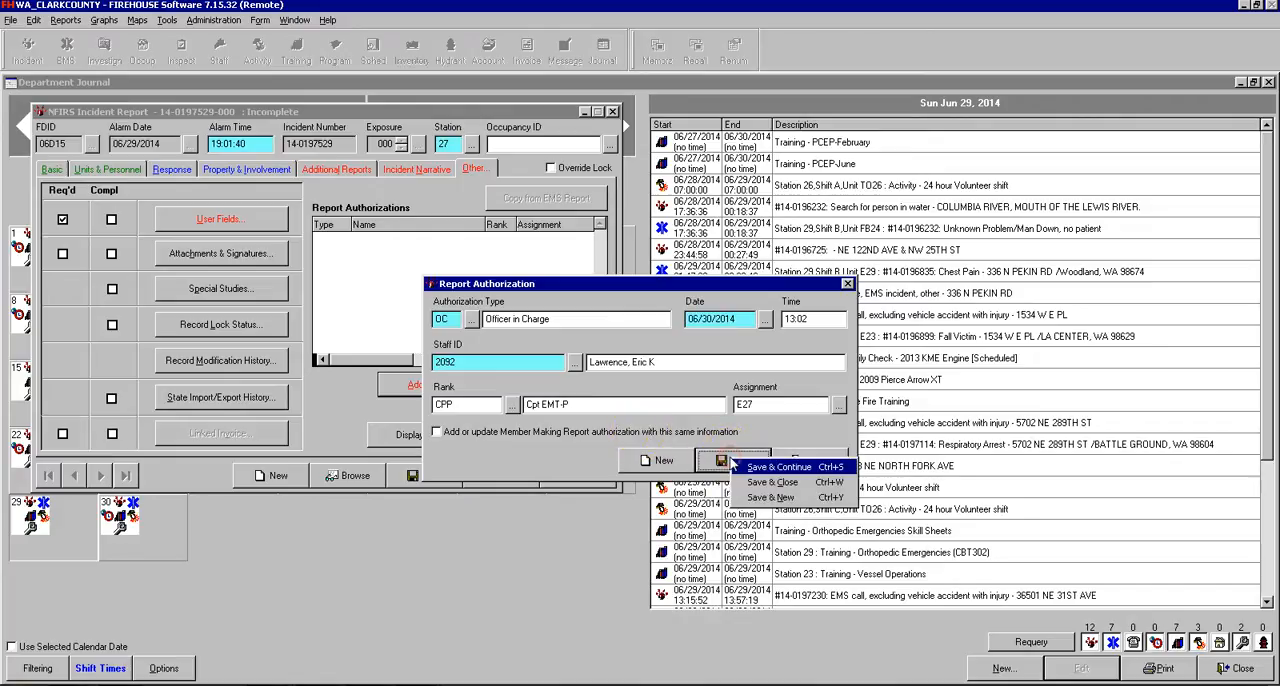
pyautogui.moveTo(772, 496)
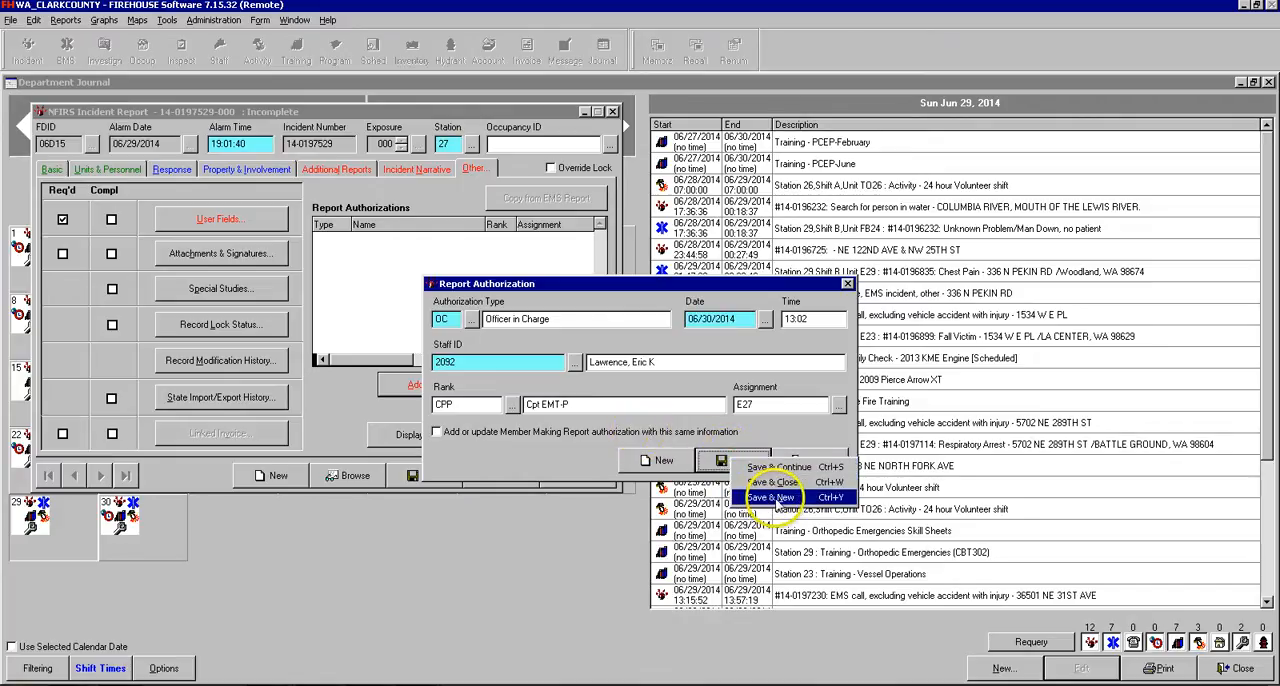
pyautogui.click(770, 496)
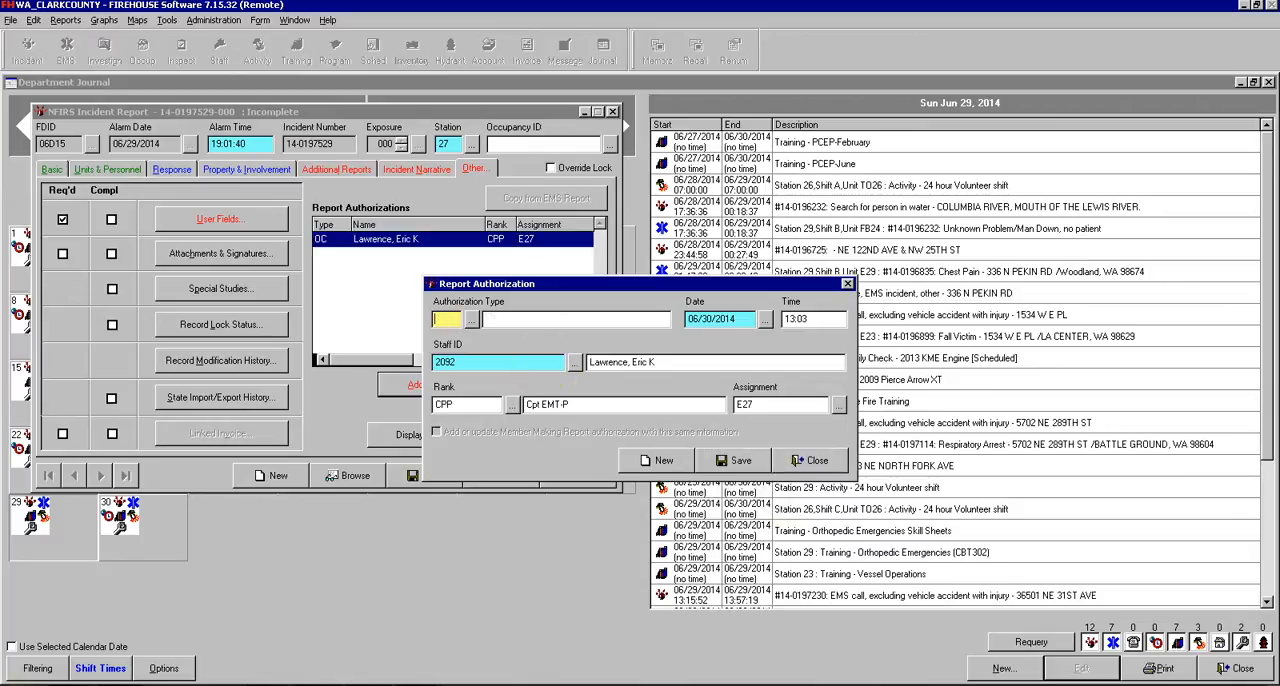
# - Add a Member Making Report (MM) authorization and save it, closing the dialog
pyautogui.write('MM')
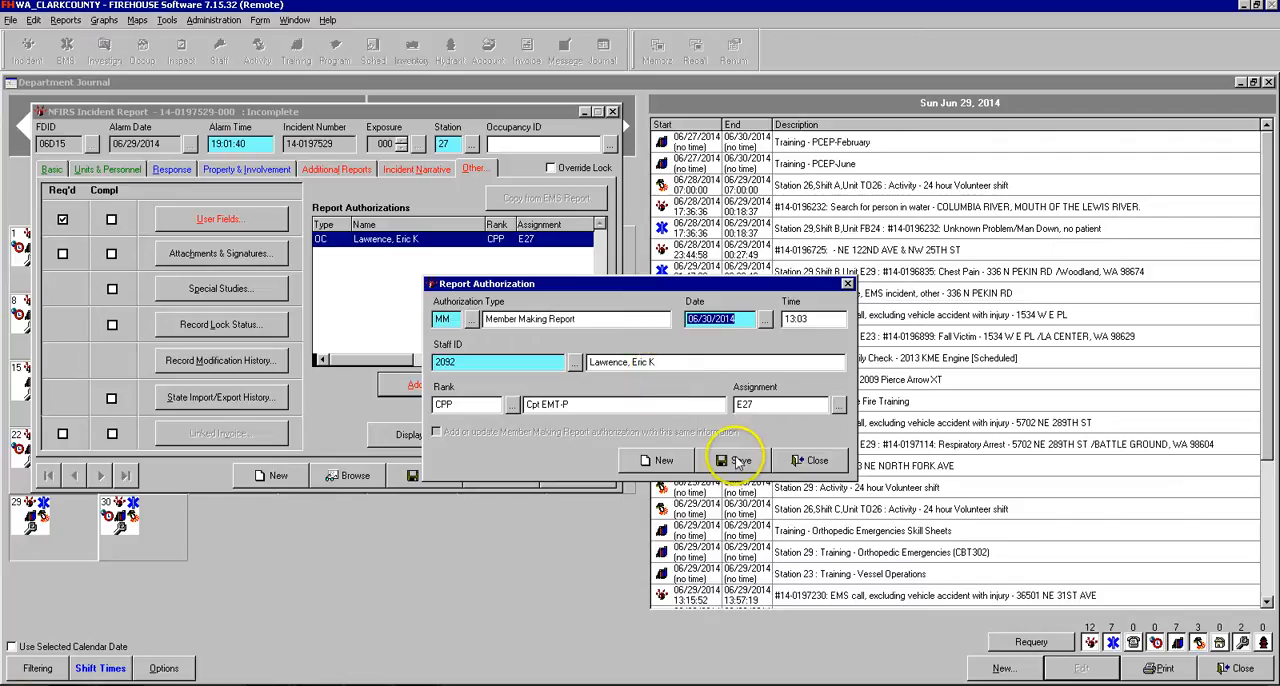
pyautogui.click(736, 460)
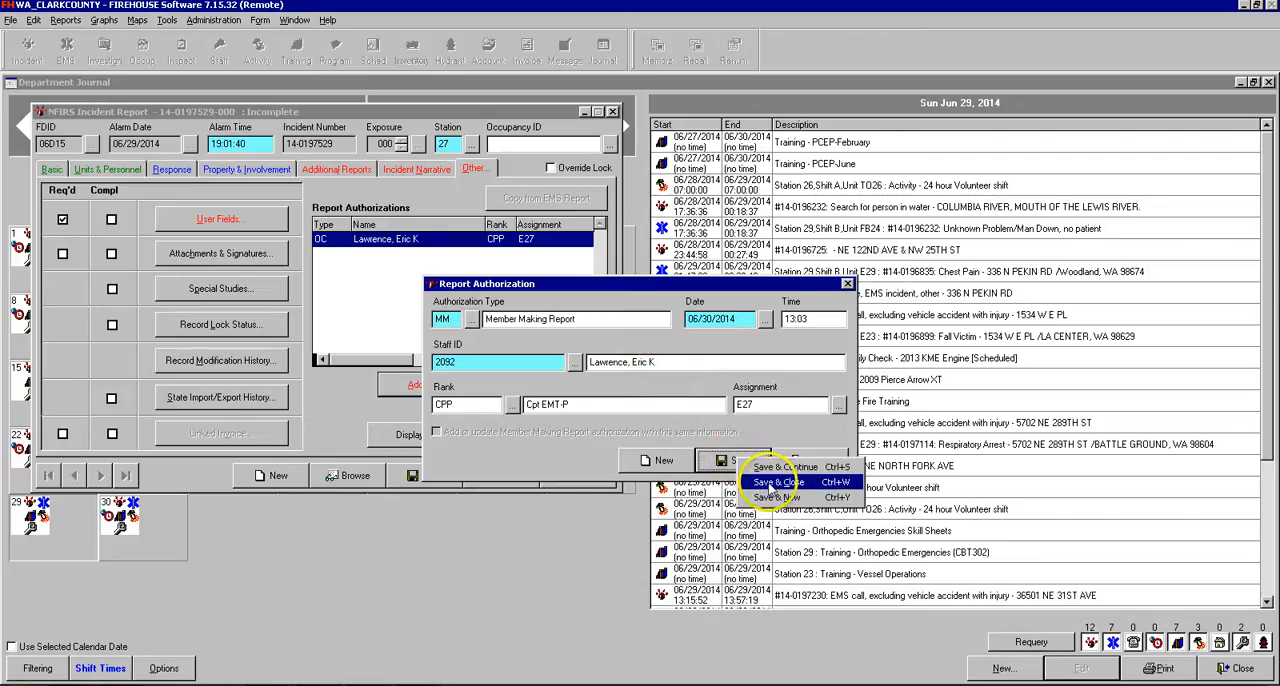
pyautogui.click(776, 482)
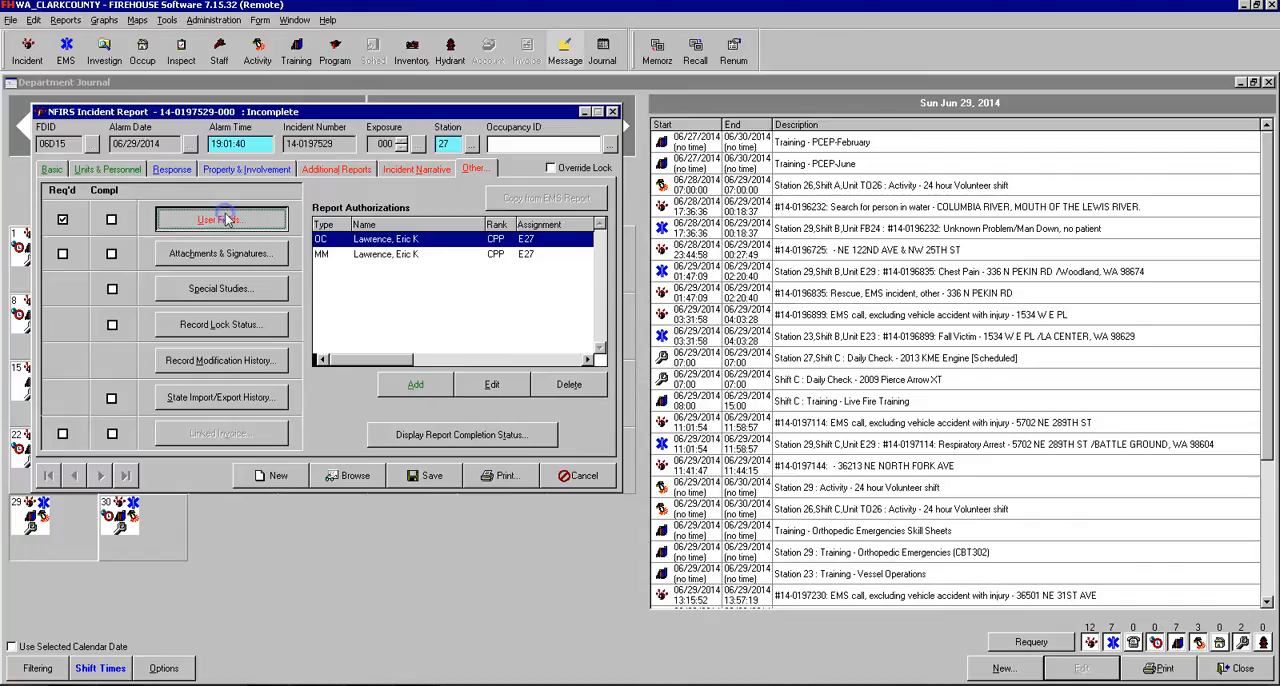
# - Set user fields Cost Recovery No, Smoke Detectors inspection N/A and Foam Use No
pyautogui.click(220, 220)
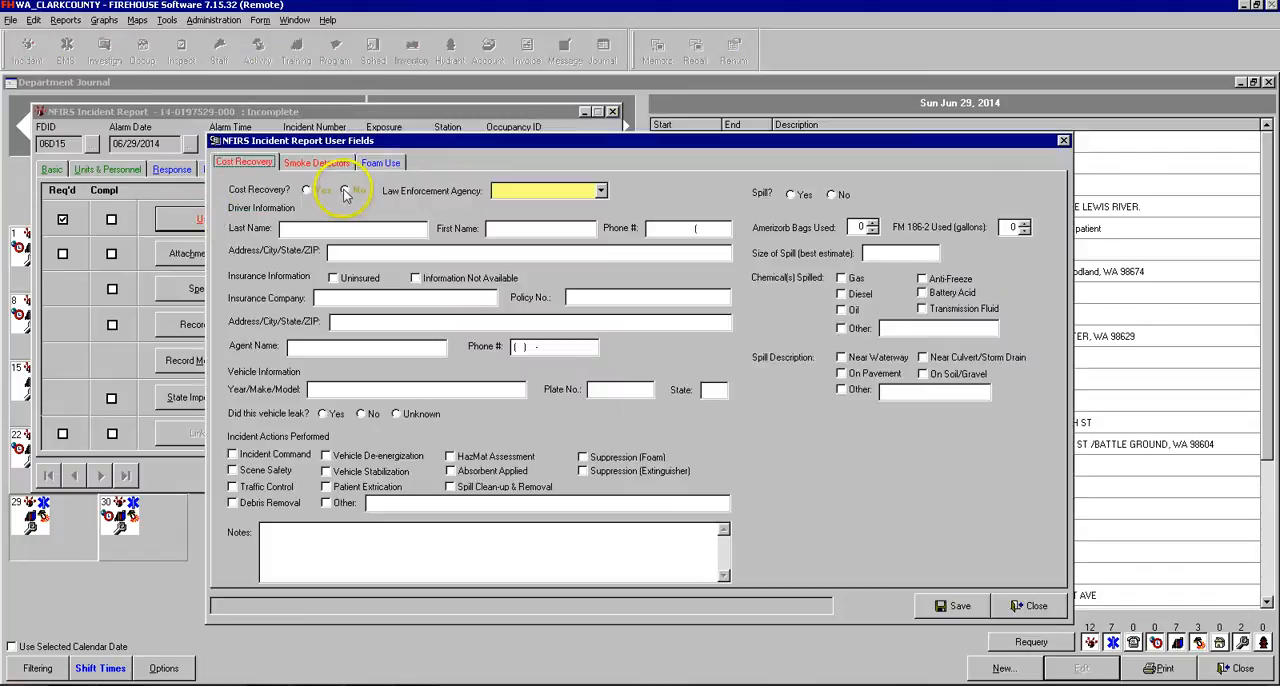
pyautogui.click(344, 190)
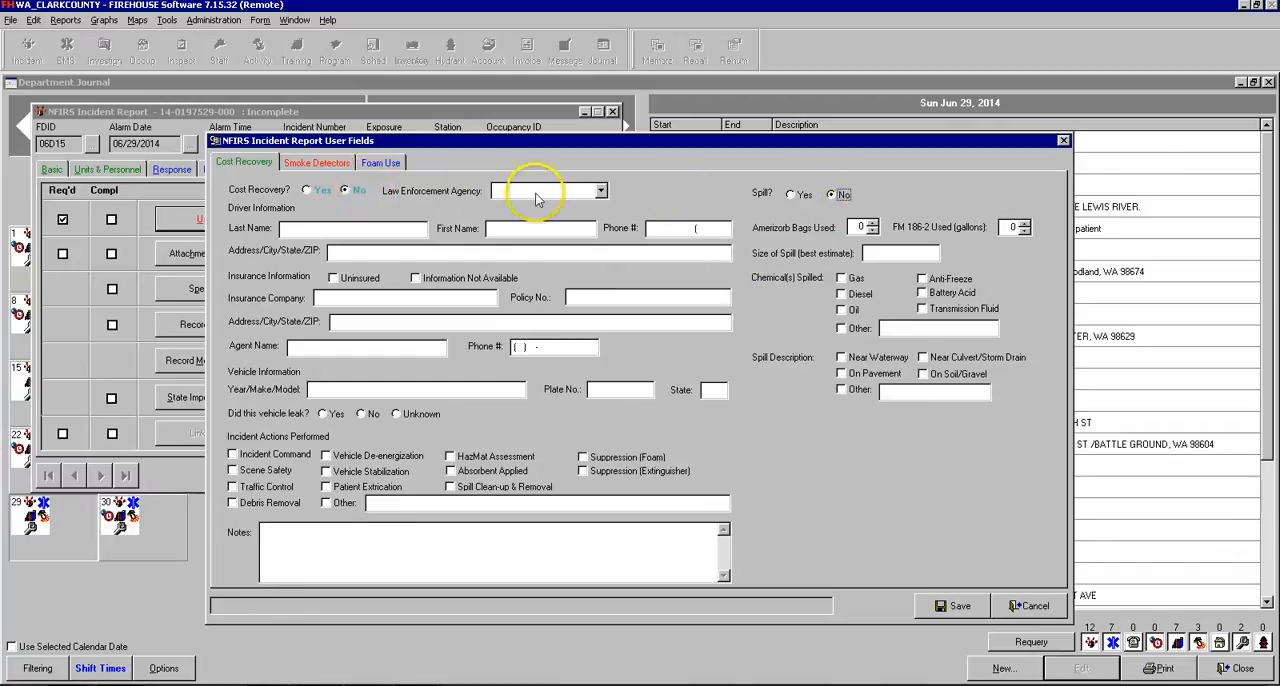
pyautogui.click(316, 162)
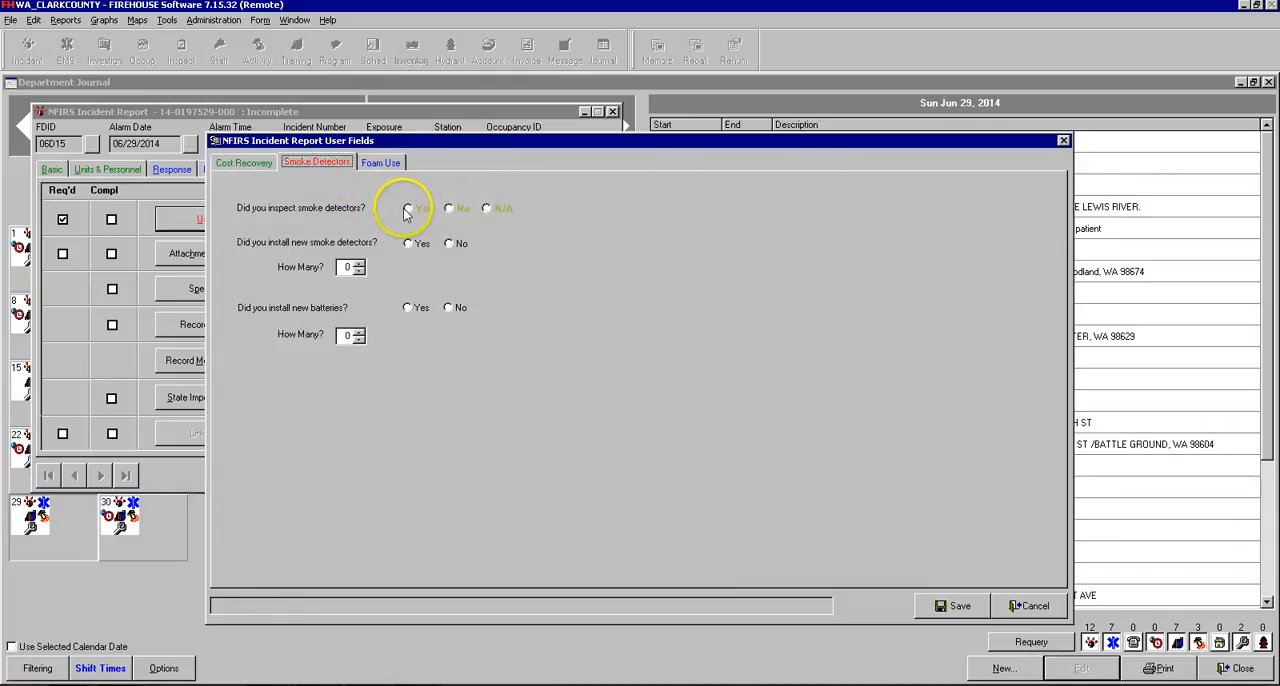
pyautogui.click(408, 208)
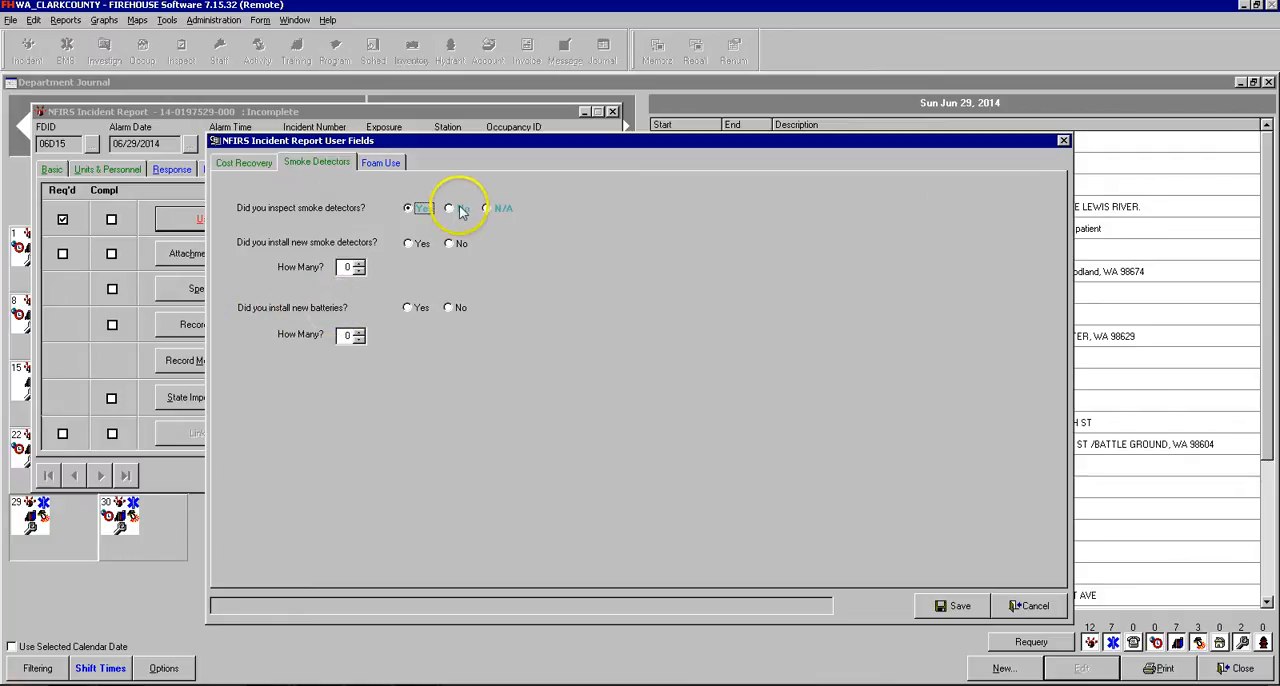
pyautogui.click(448, 208)
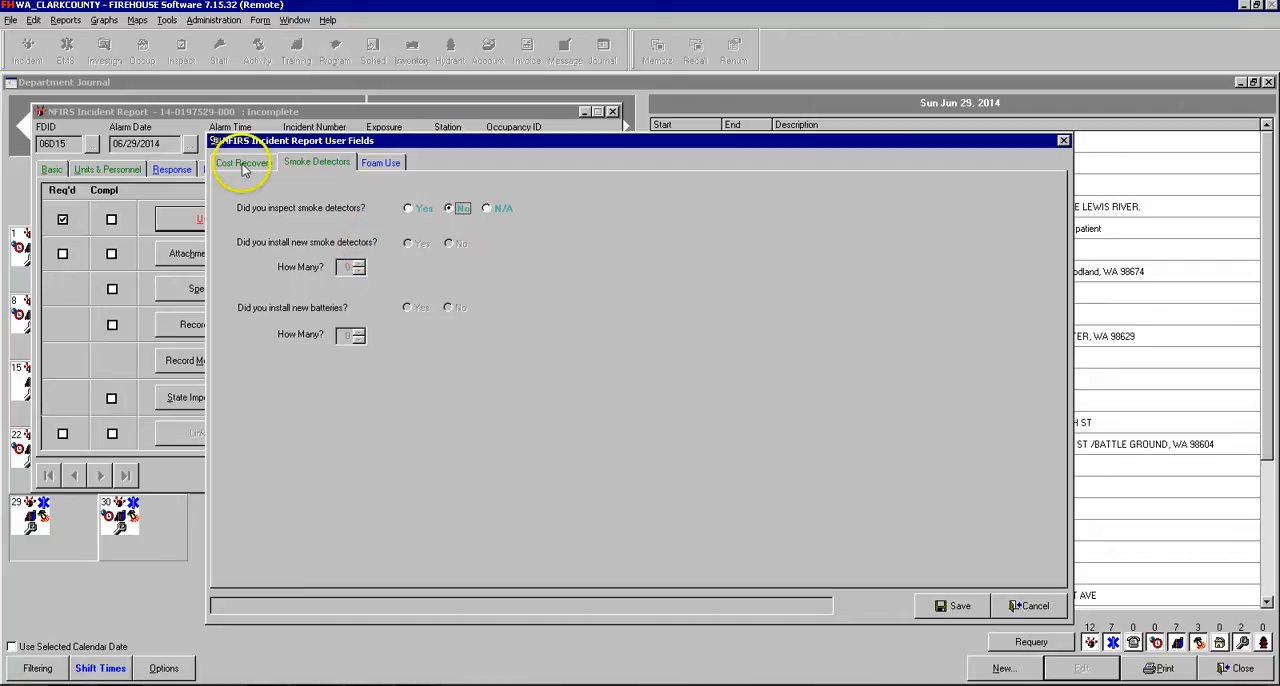
pyautogui.click(380, 162)
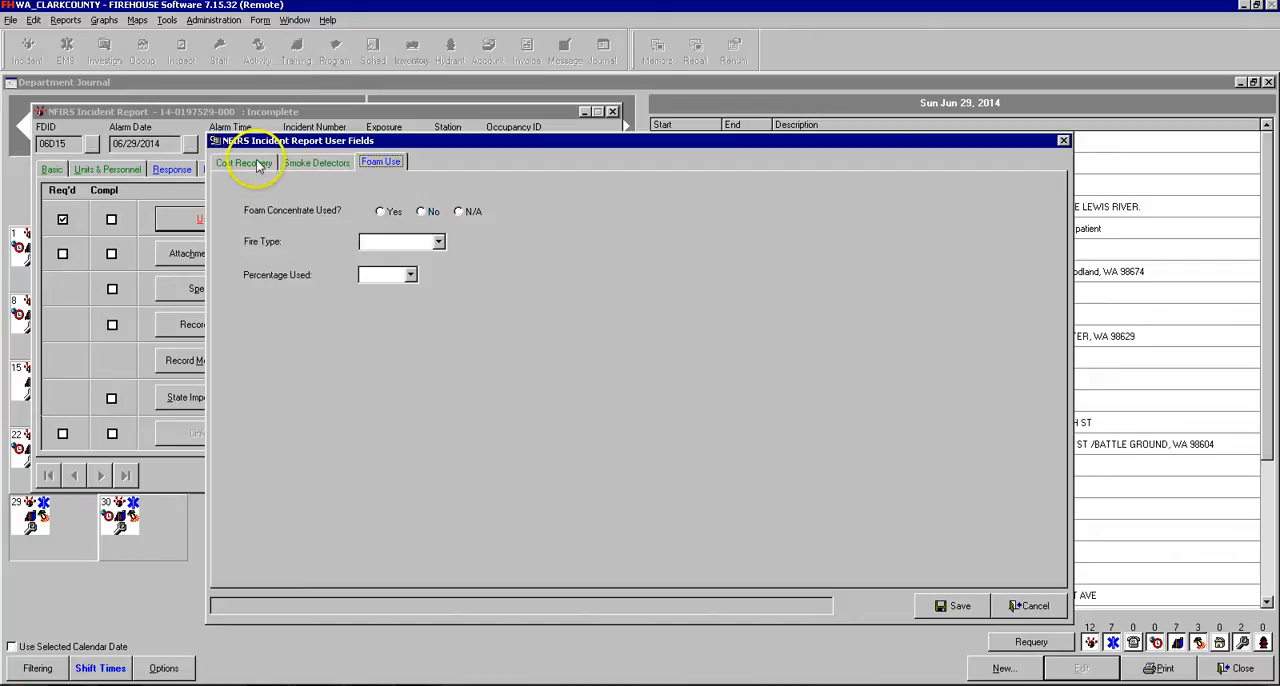
pyautogui.click(420, 212)
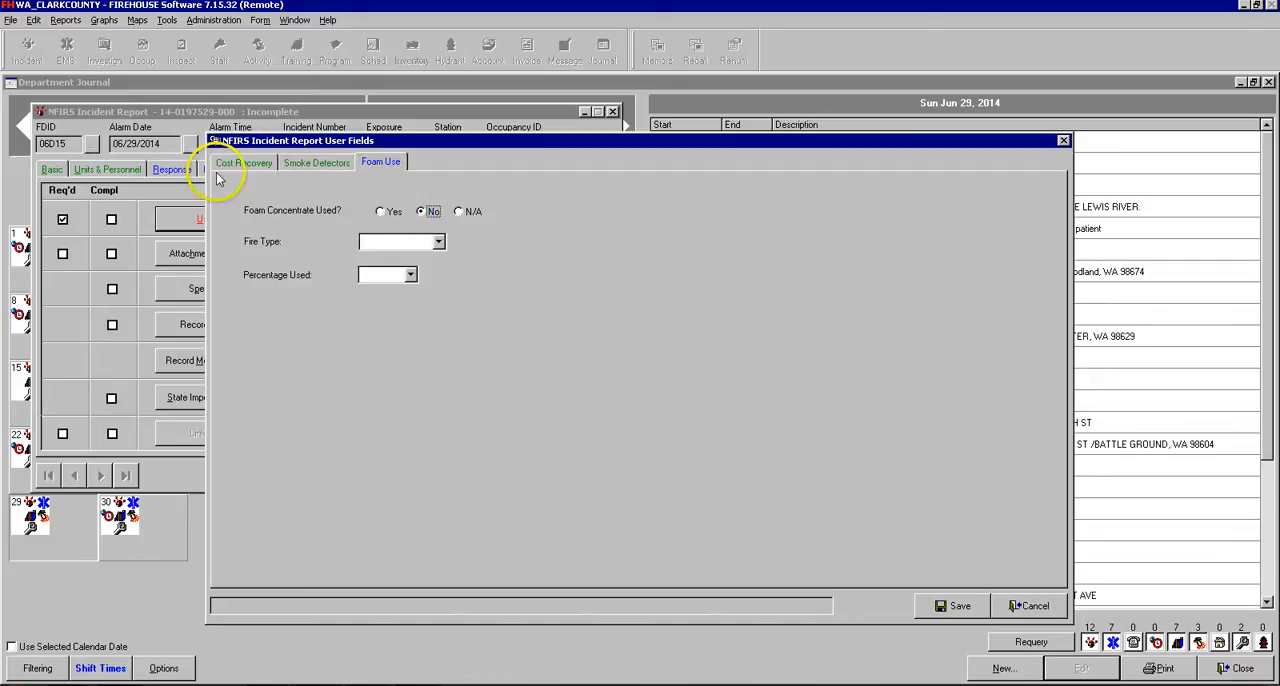
# - Save the user fields and return to the report's authorizations list
pyautogui.click(244, 162)
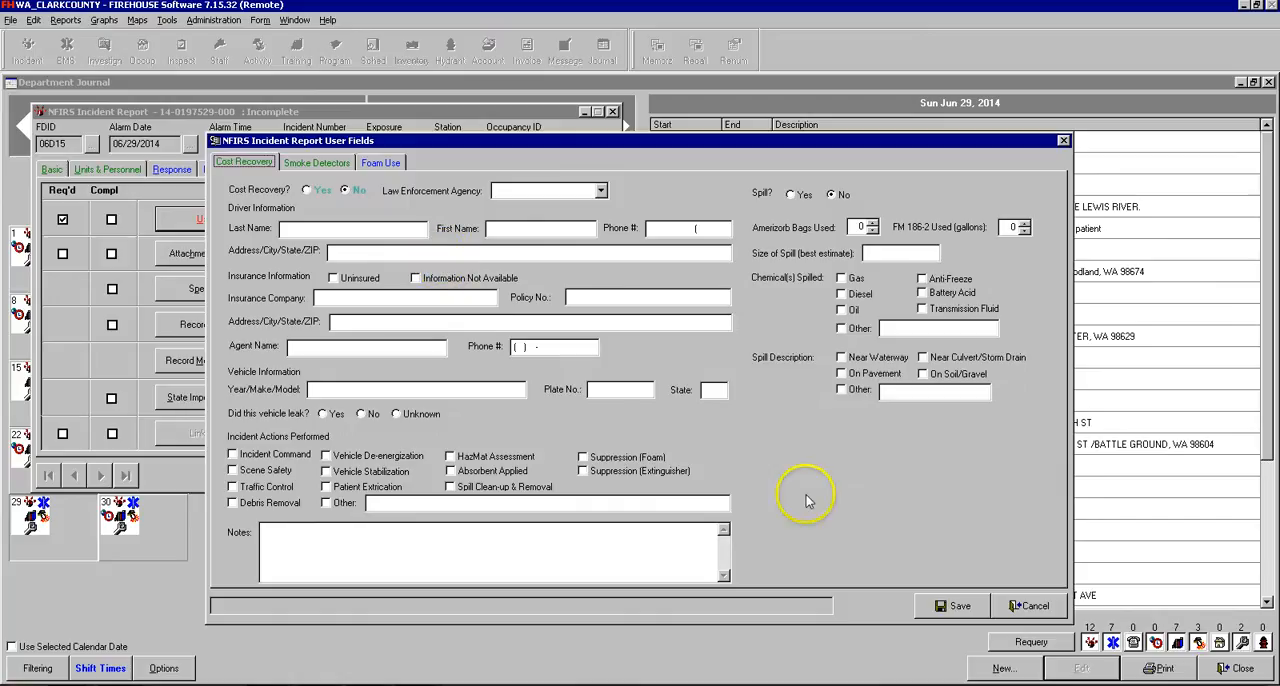
pyautogui.click(952, 606)
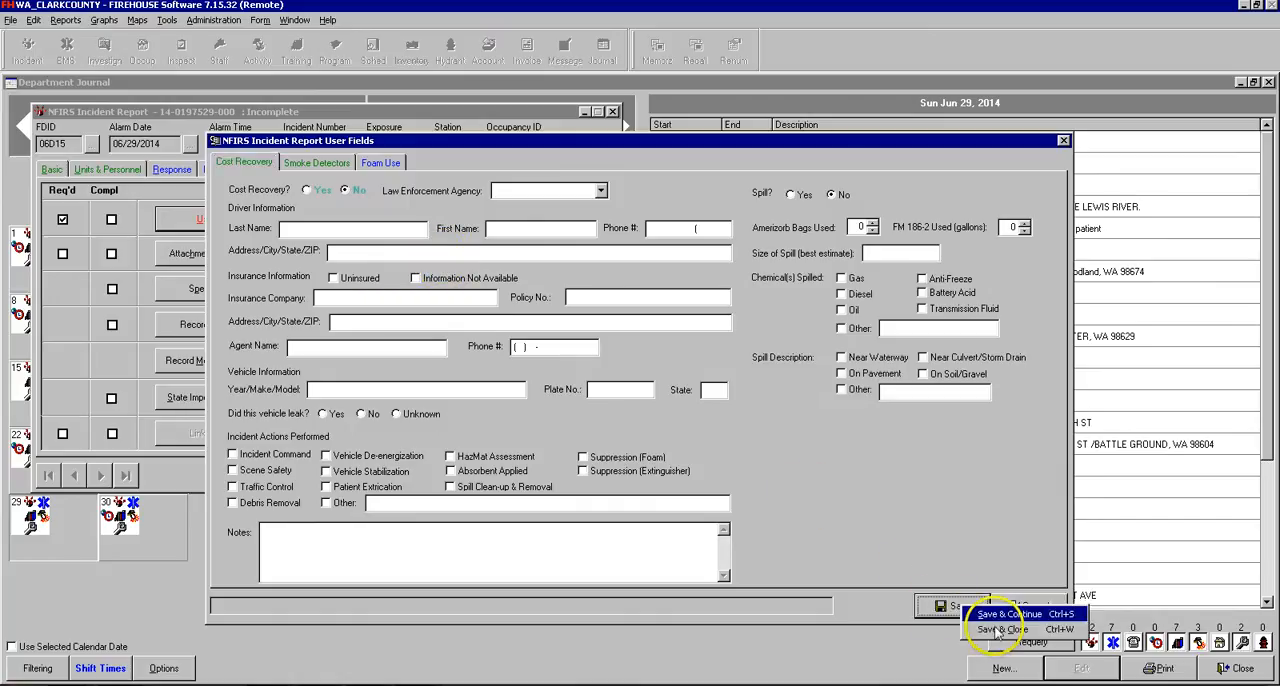
pyautogui.click(1000, 628)
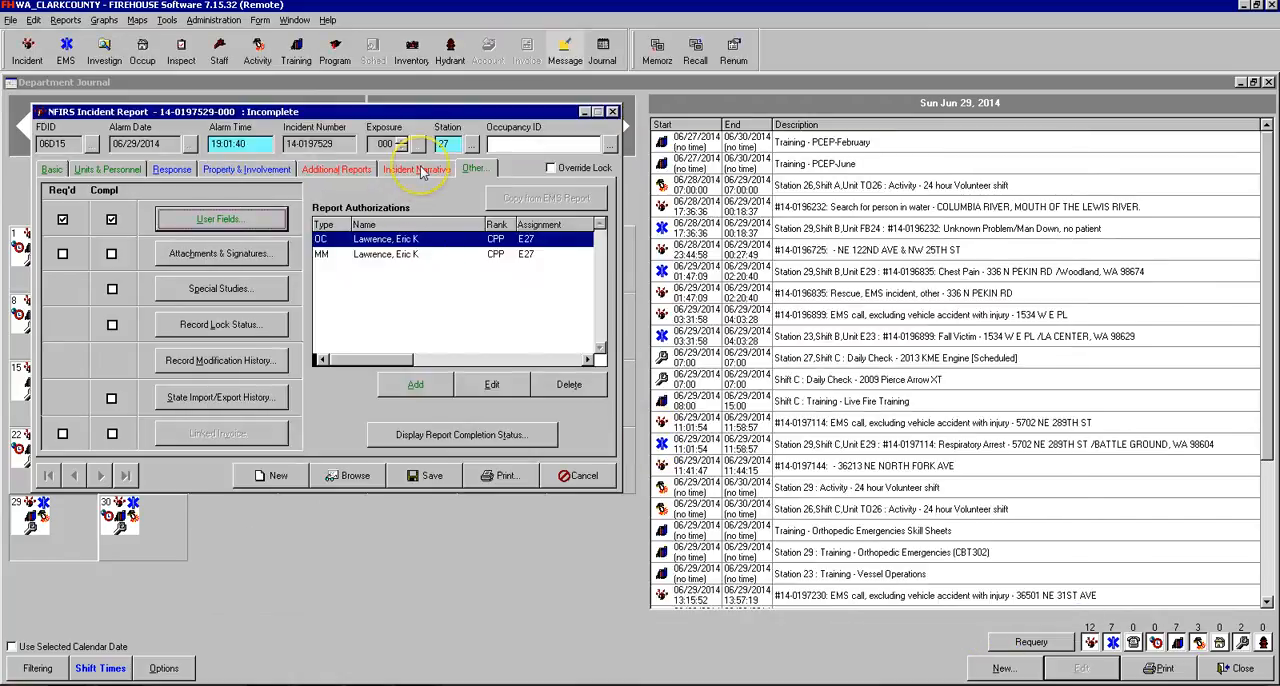
# - Auto-generate the incident narrative from the NFIRS PAST template and begin editing its text
pyautogui.click(418, 168)
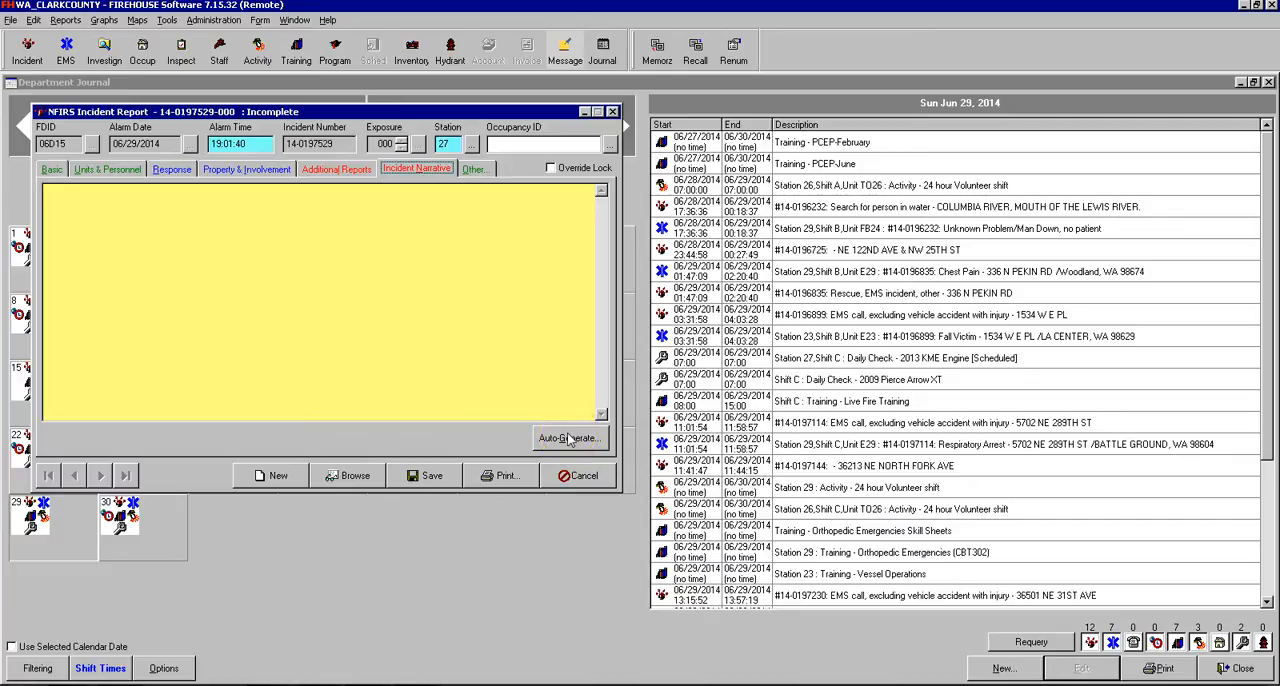
pyautogui.click(570, 438)
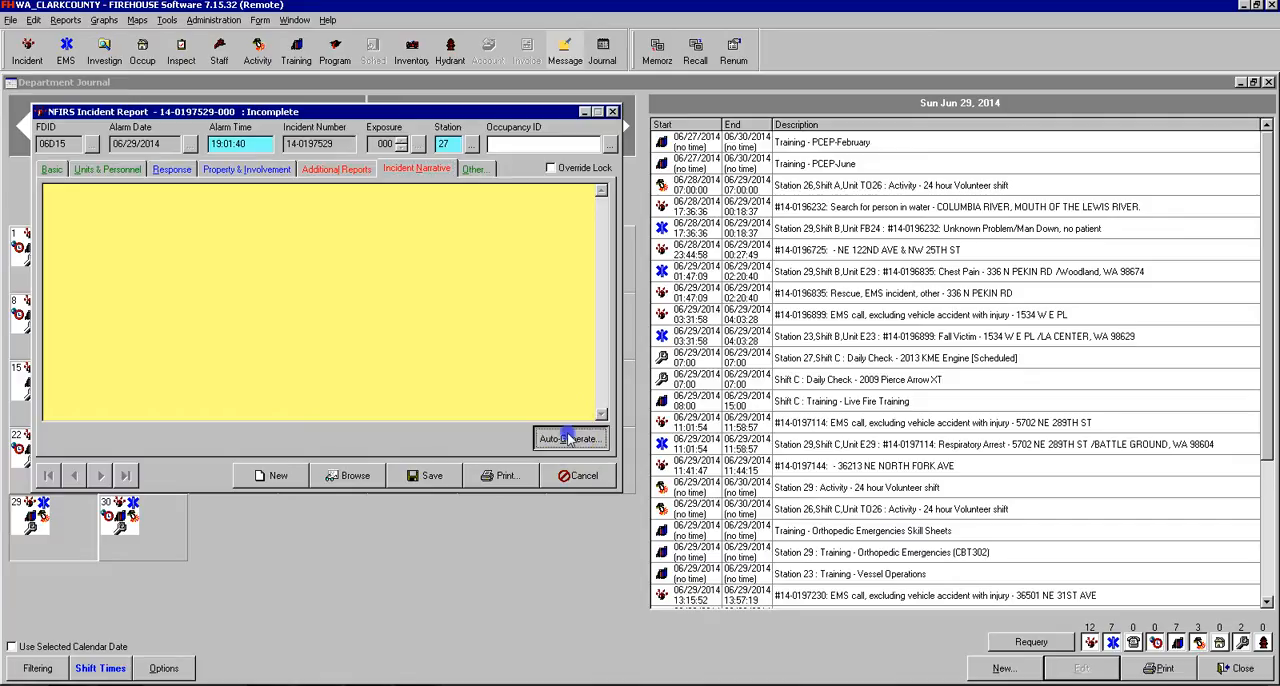
pyautogui.click(570, 438)
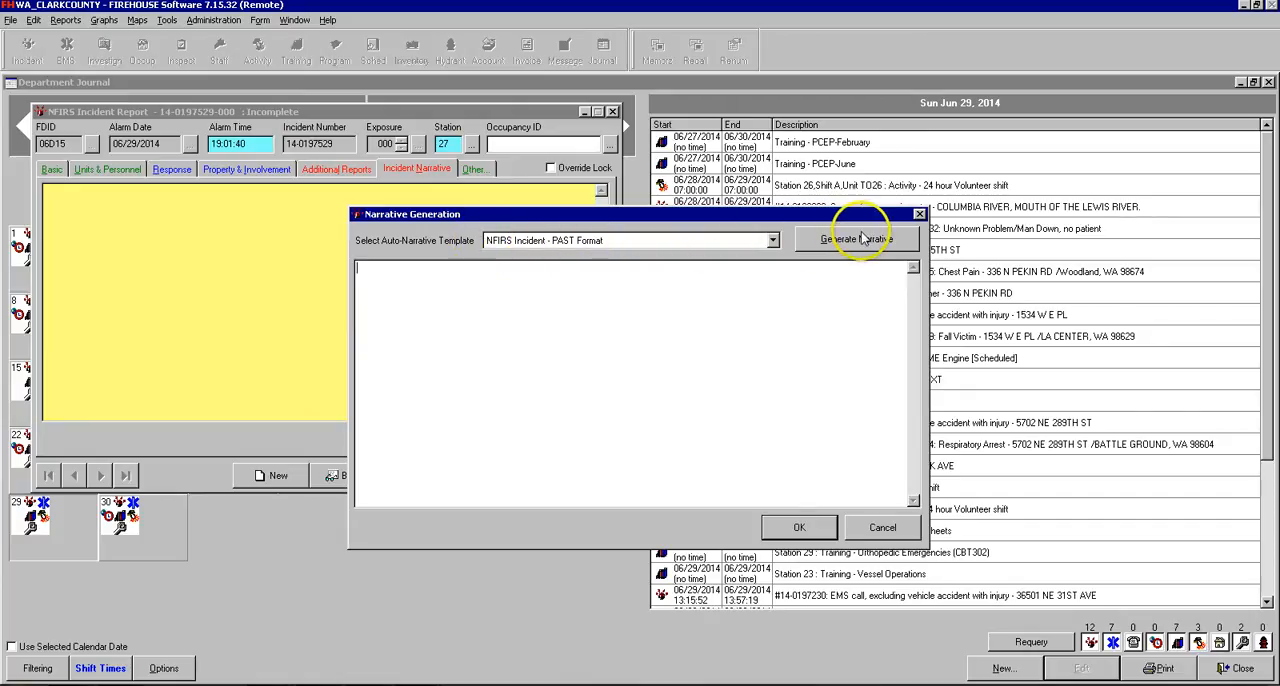
pyautogui.click(856, 240)
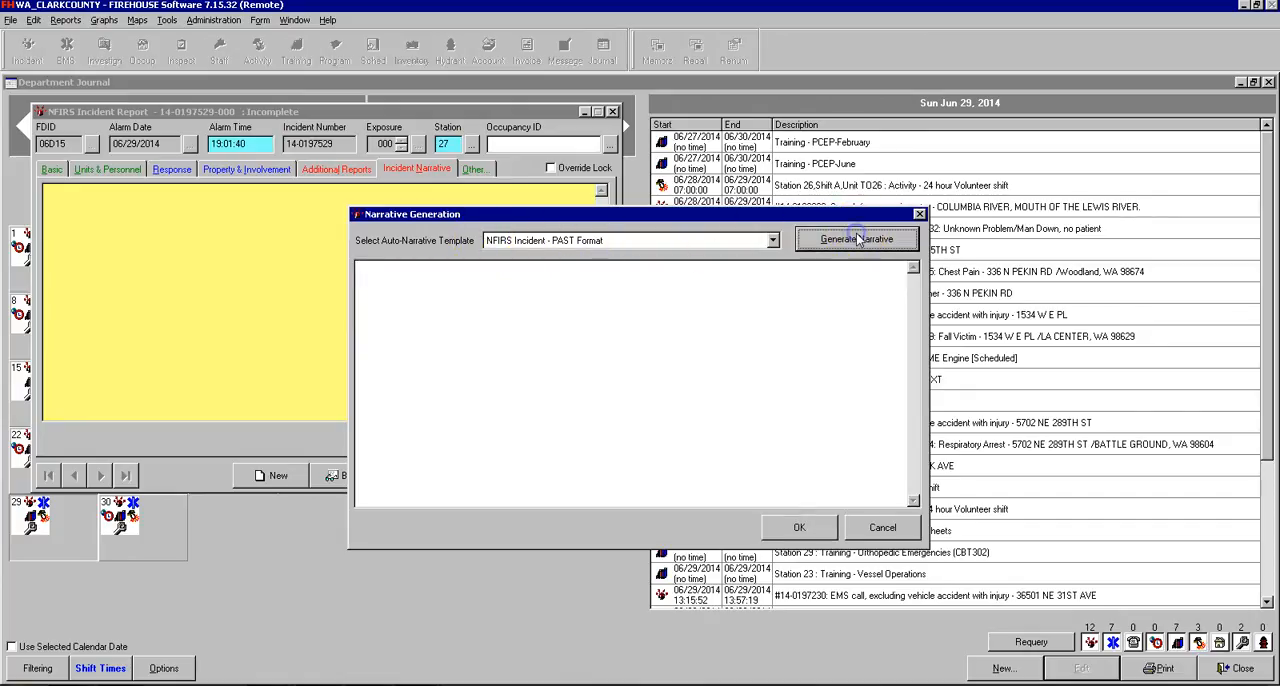
pyautogui.click(856, 238)
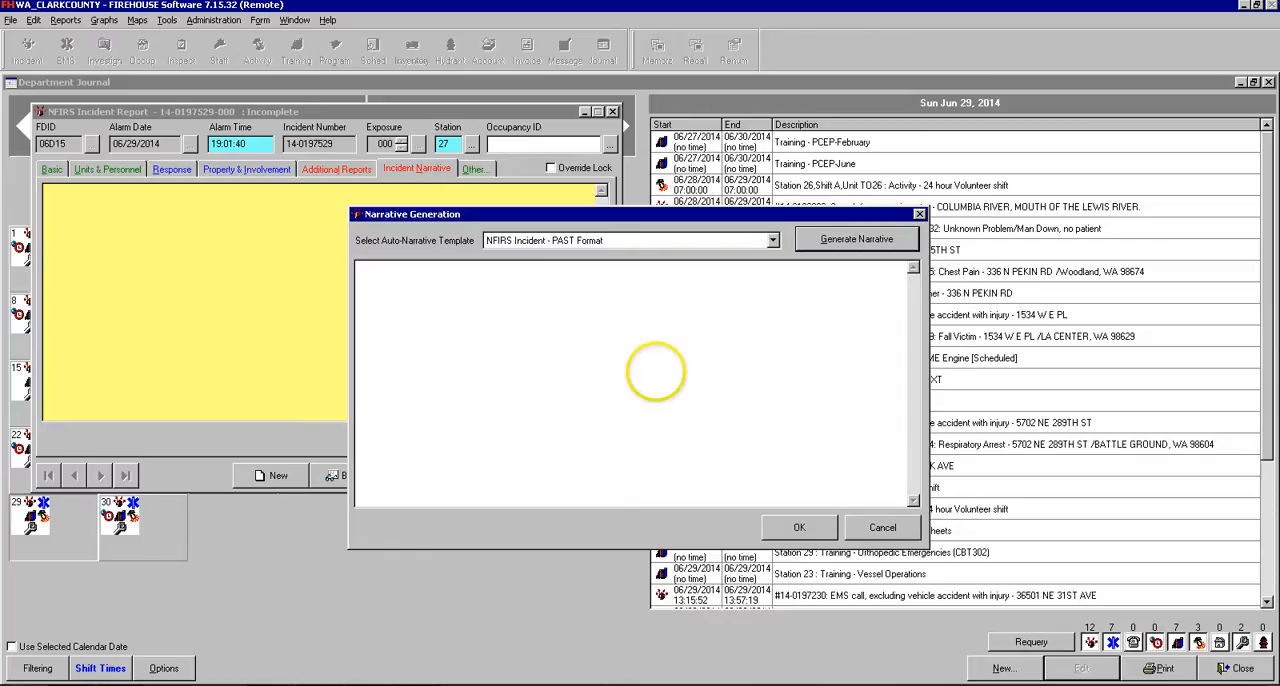
pyautogui.click(856, 238)
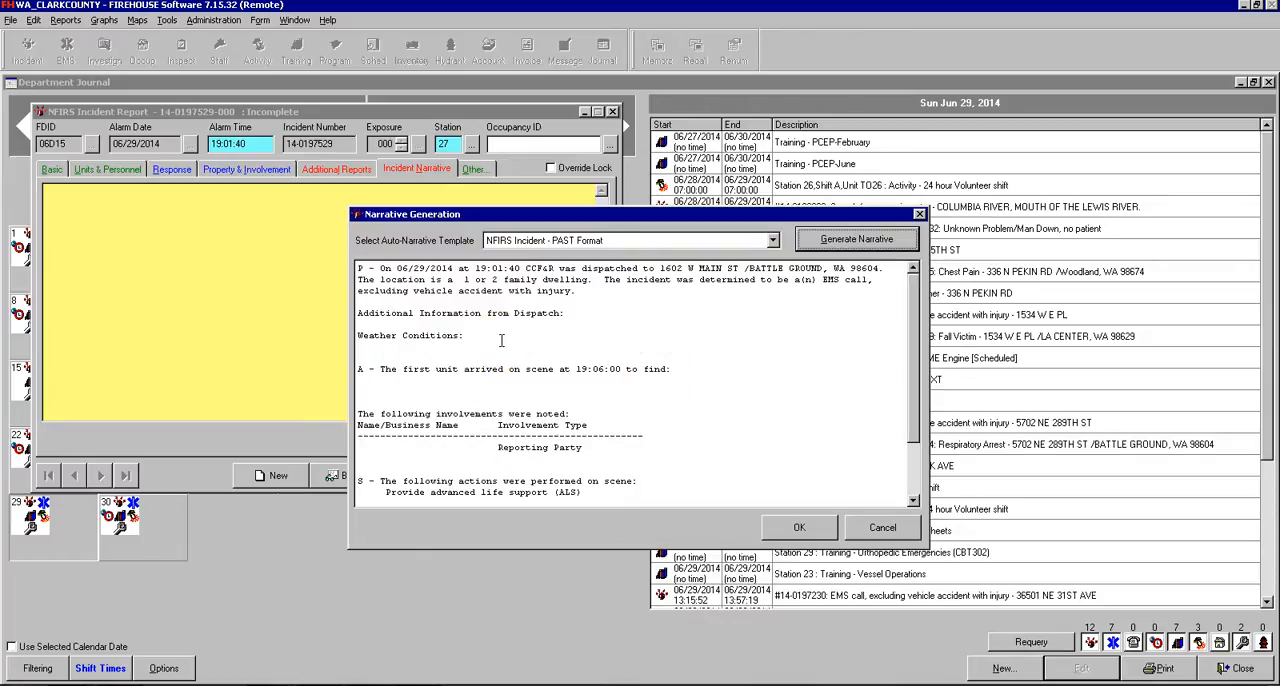
pyautogui.moveTo(500, 340)
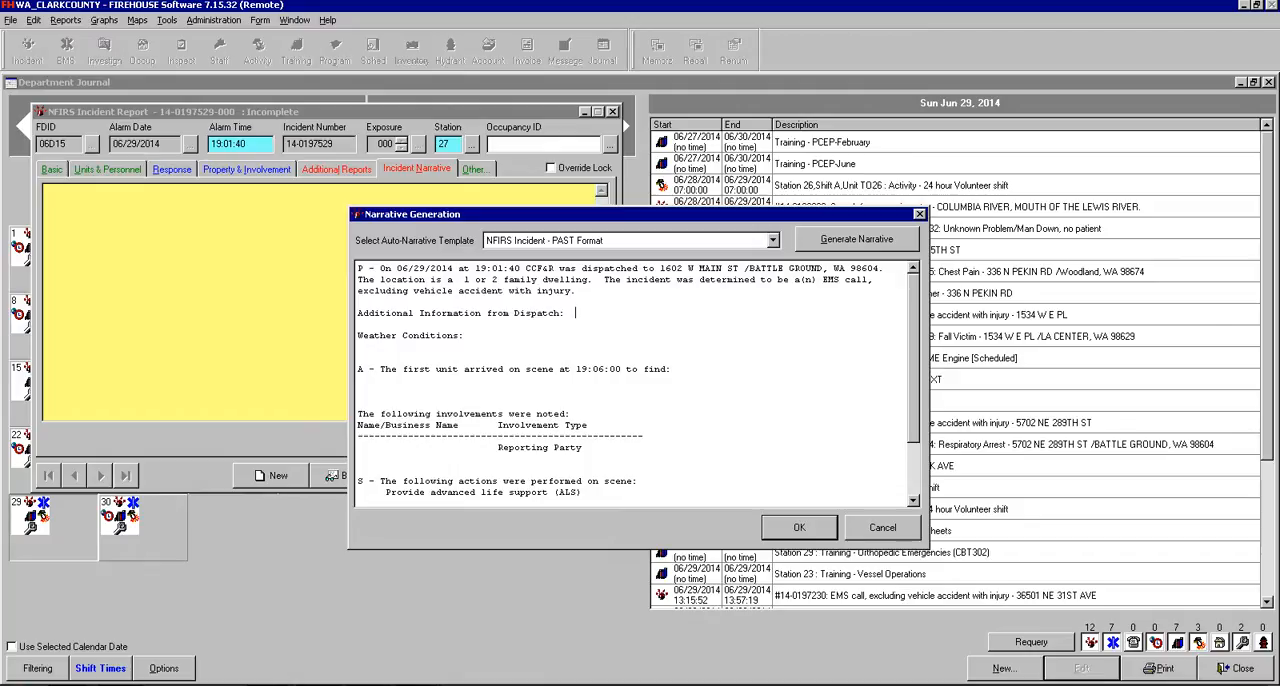
# - Fill the narrative with '88 YO MALE', 'DIFFICULTY BREATHING', weather 'N/A' and 'MALE PT FOUND DOWN ON FLOOR'
pyautogui.write('88')
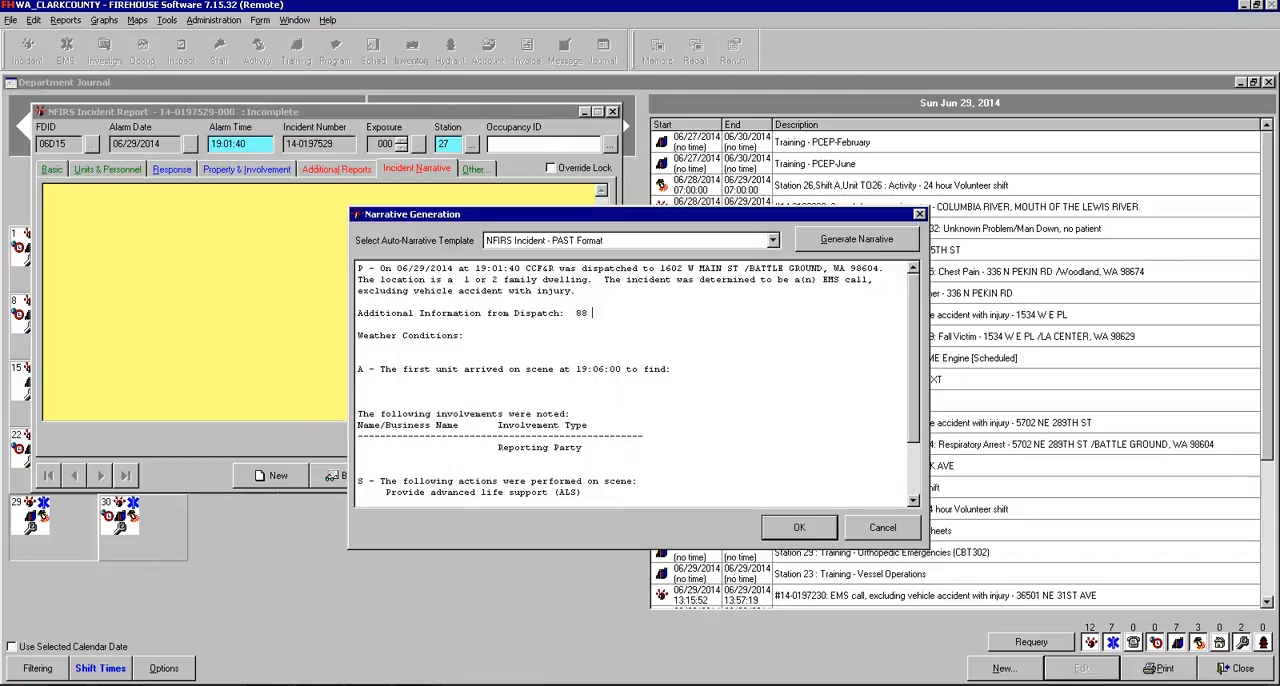
pyautogui.write('YO MALE')
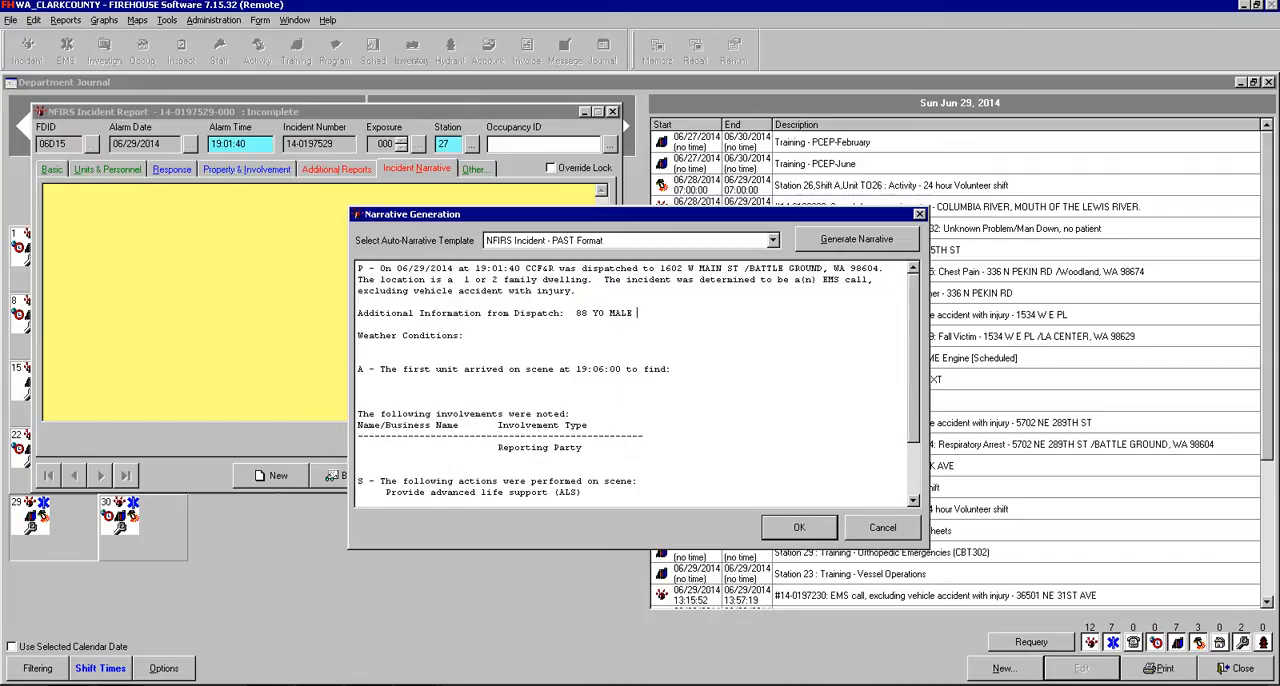
pyautogui.write('DIFFICULTY BREATHING')
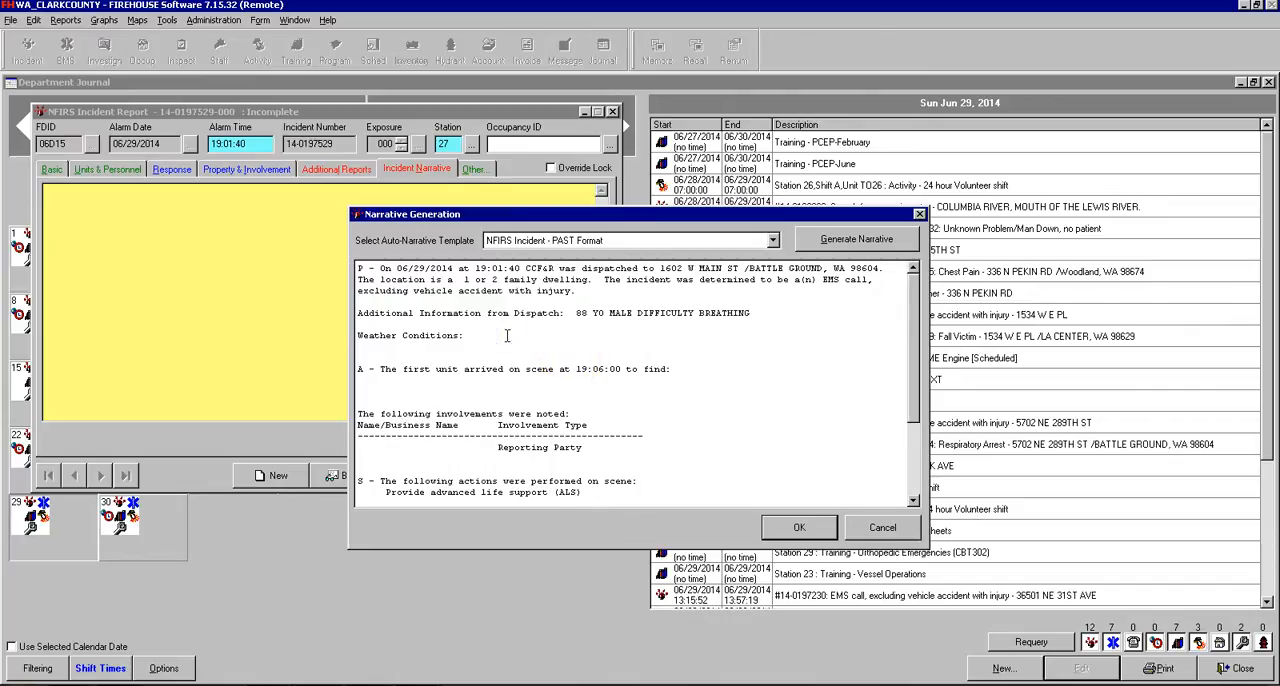
pyautogui.write('N/A')
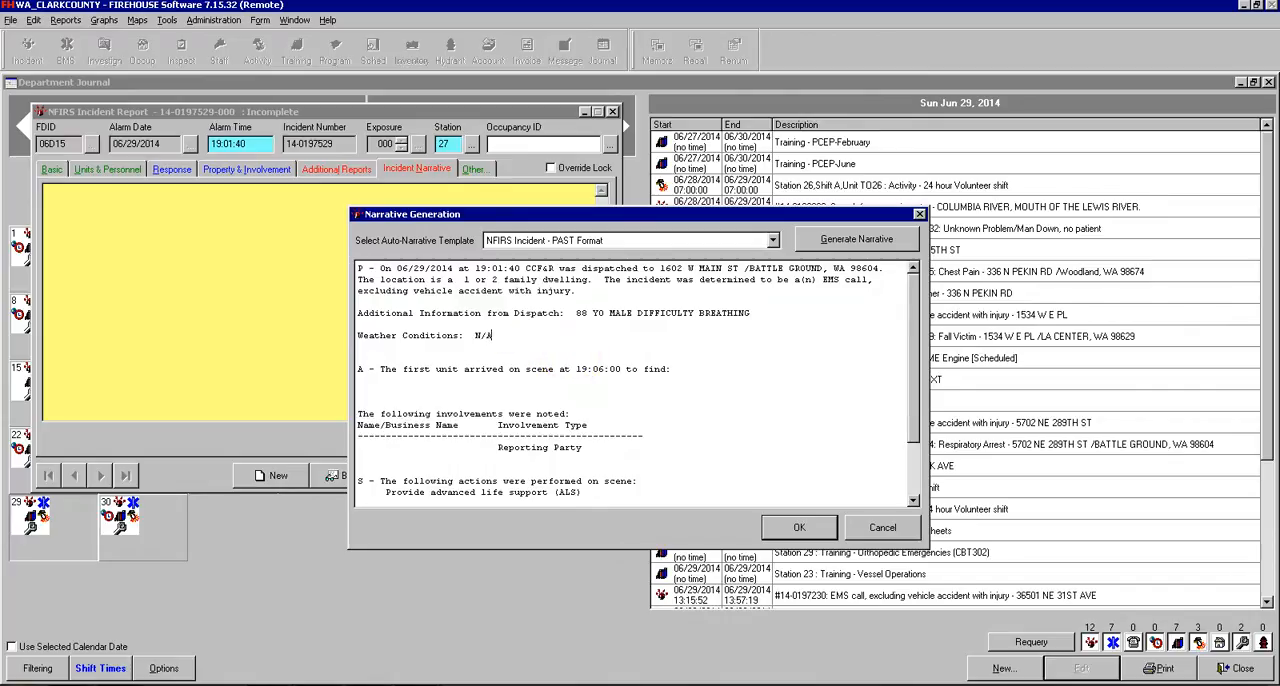
pyautogui.moveTo(714, 368)
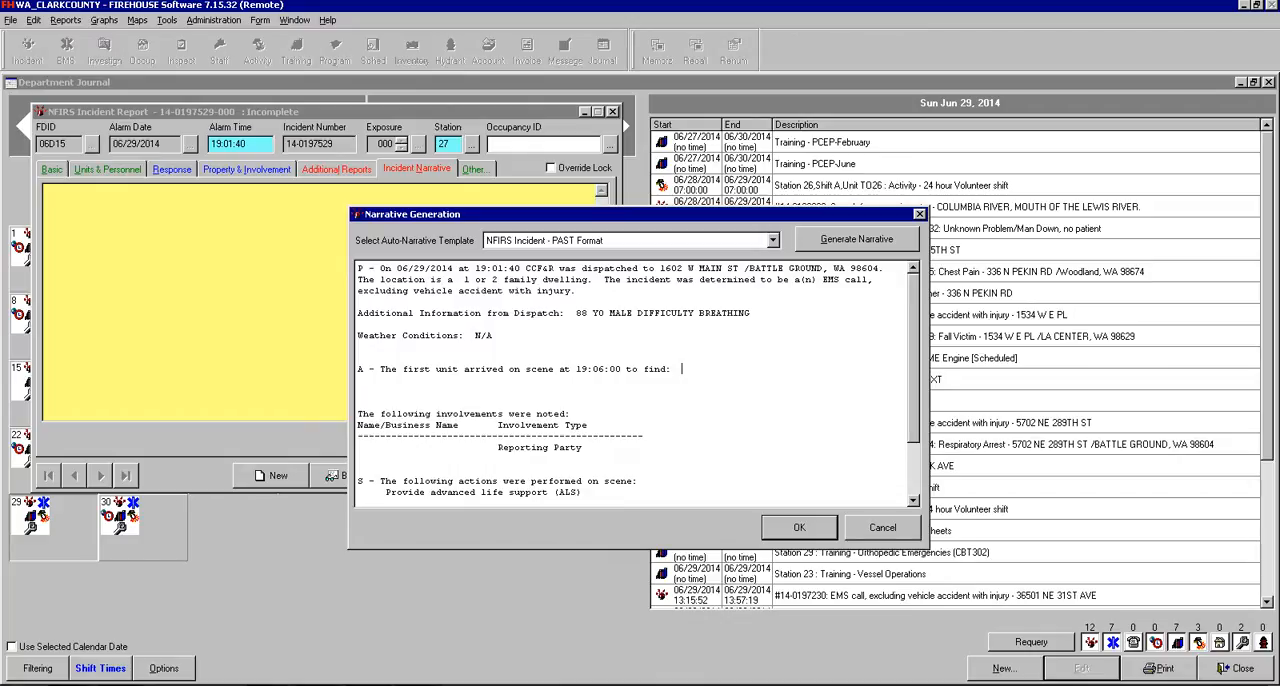
pyautogui.write('MALE PT FOUN')
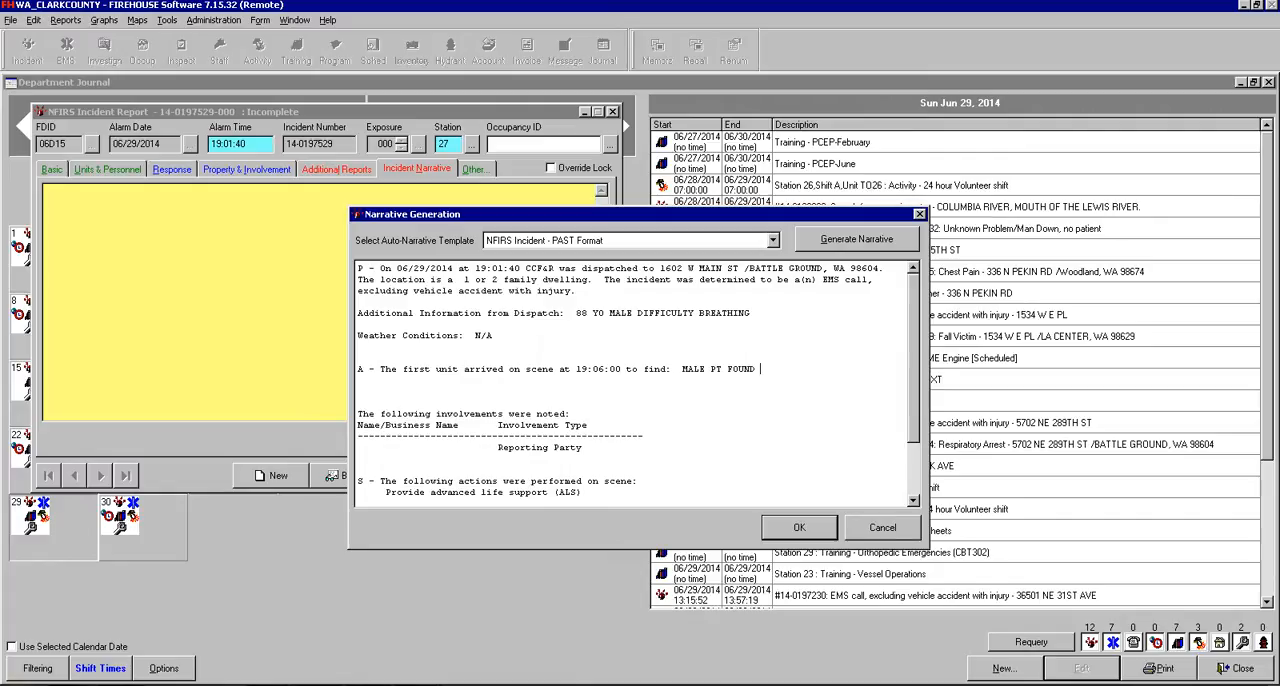
pyautogui.write('DOWN ON FLOOR')
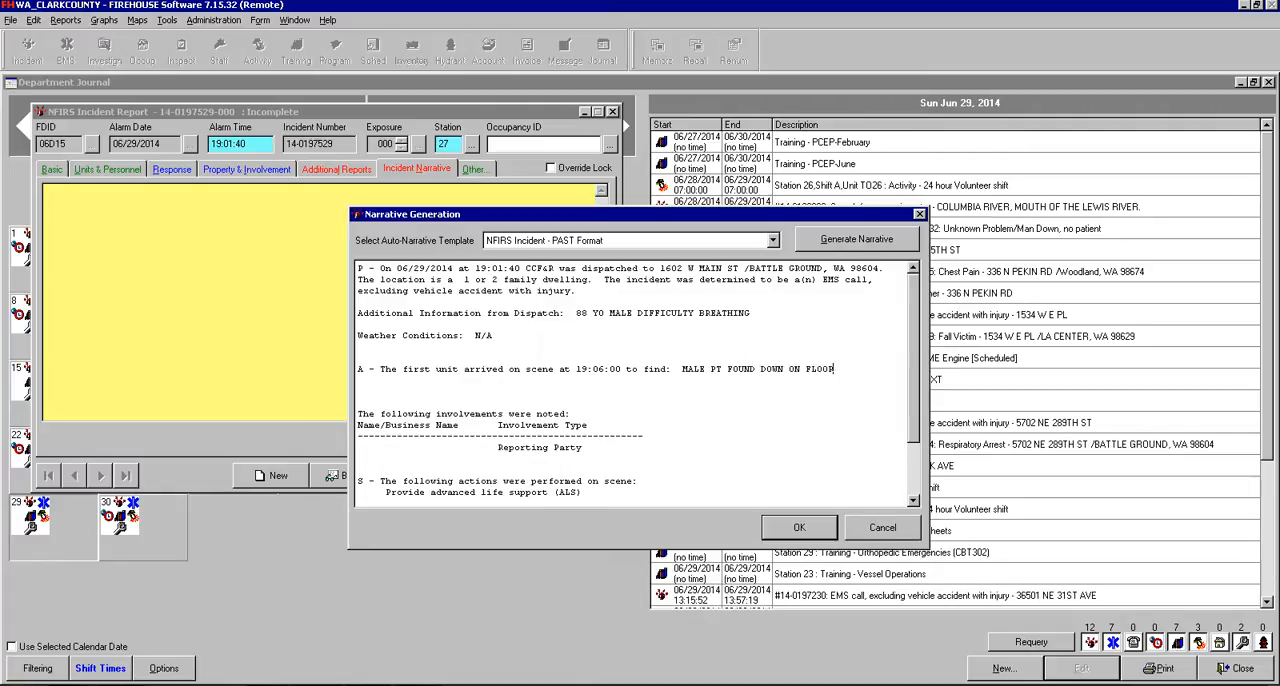
pyautogui.moveTo(916, 456)
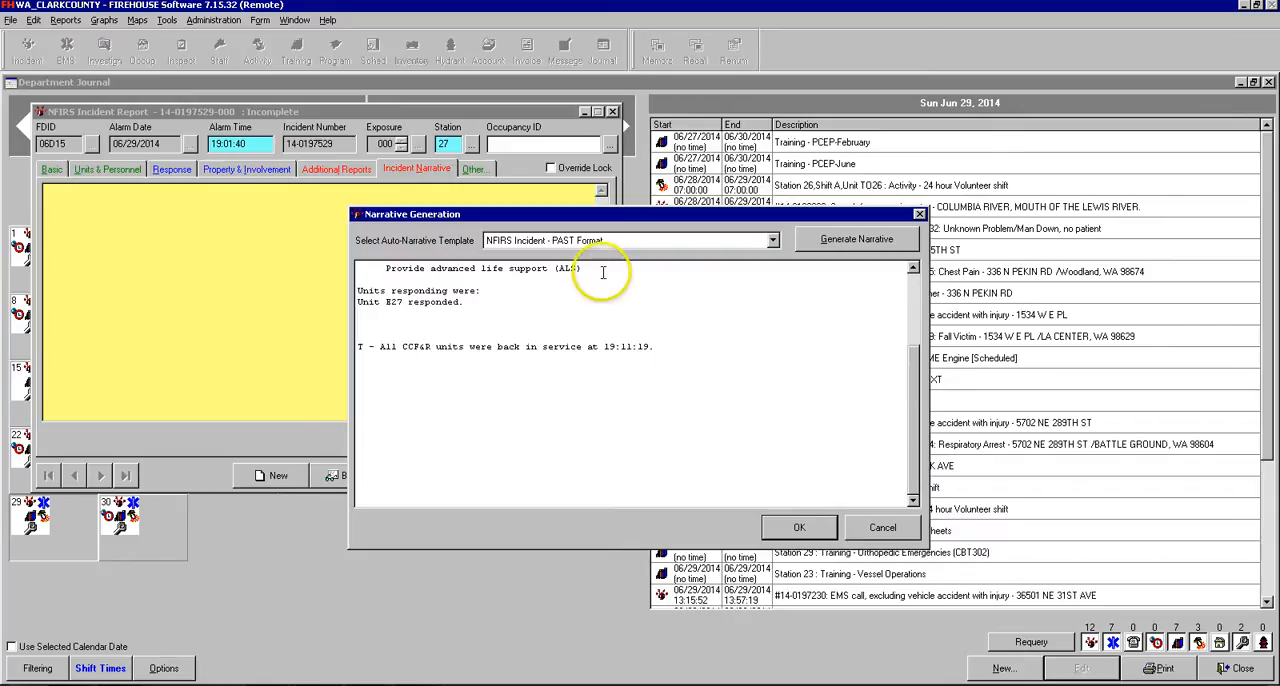
pyautogui.moveTo(712, 332)
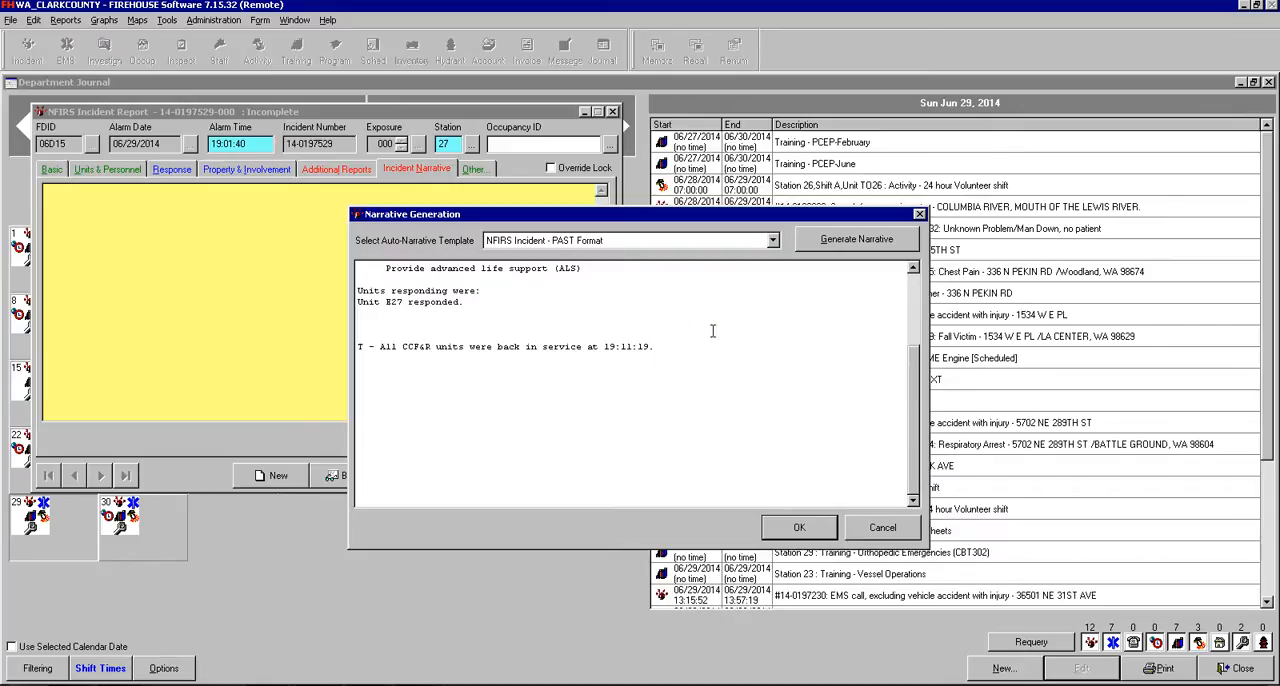
pyautogui.moveTo(704, 328)
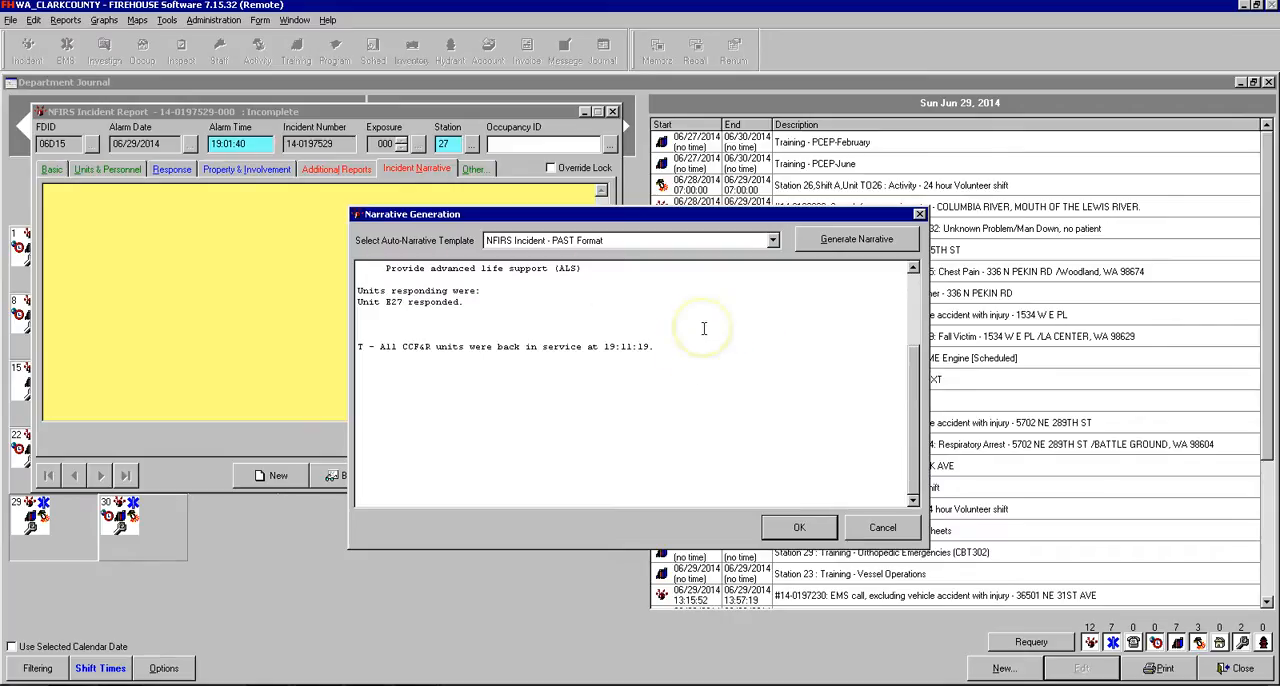
pyautogui.moveTo(768, 458)
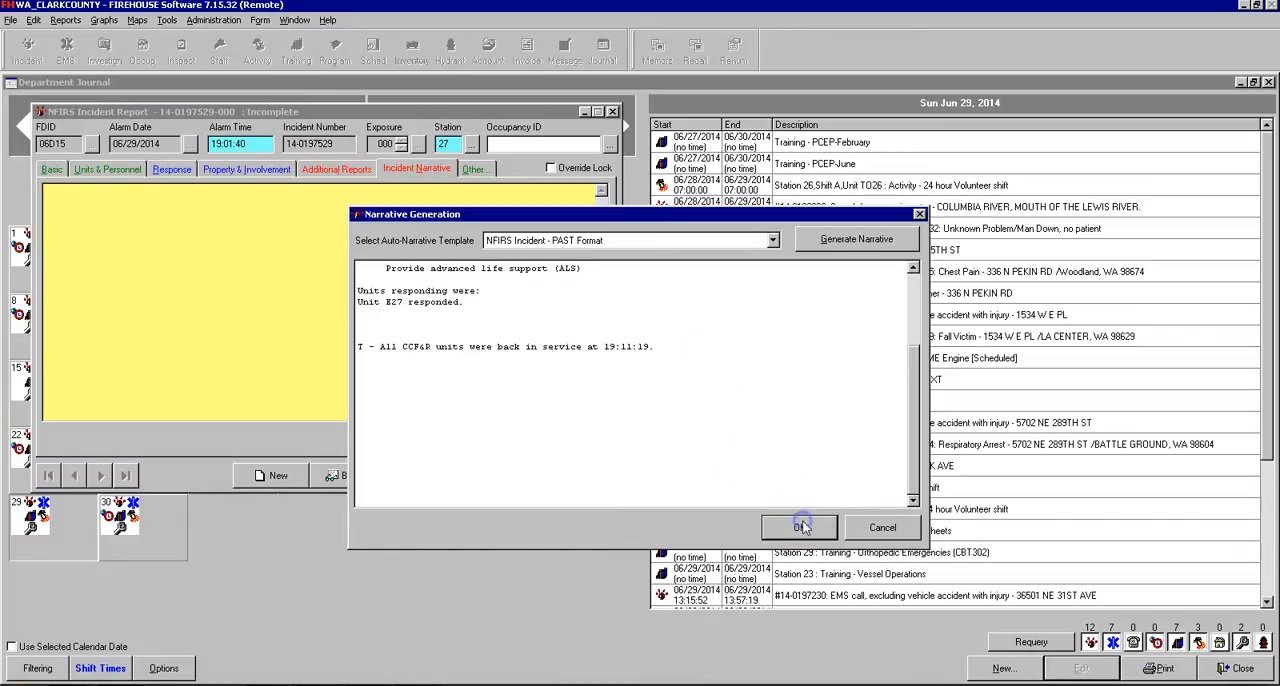
# - Accept the finished narrative into the report and return to the Additional Reports checklist
pyautogui.click(800, 526)
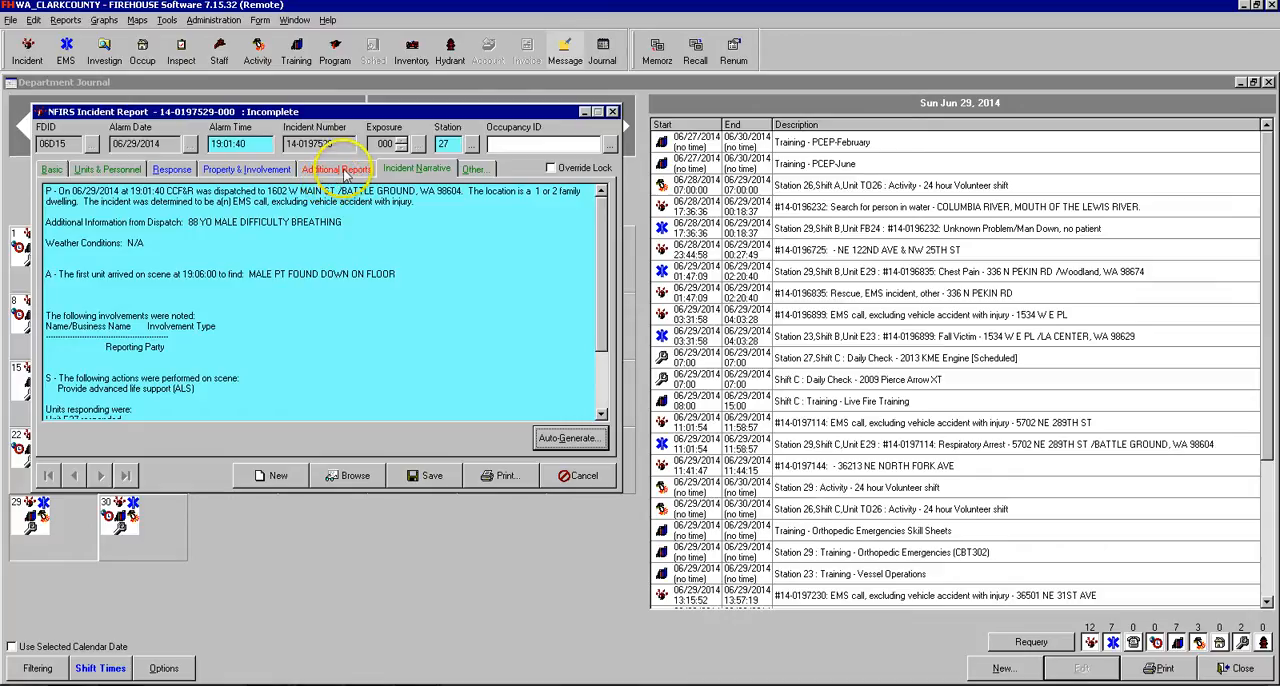
pyautogui.click(336, 168)
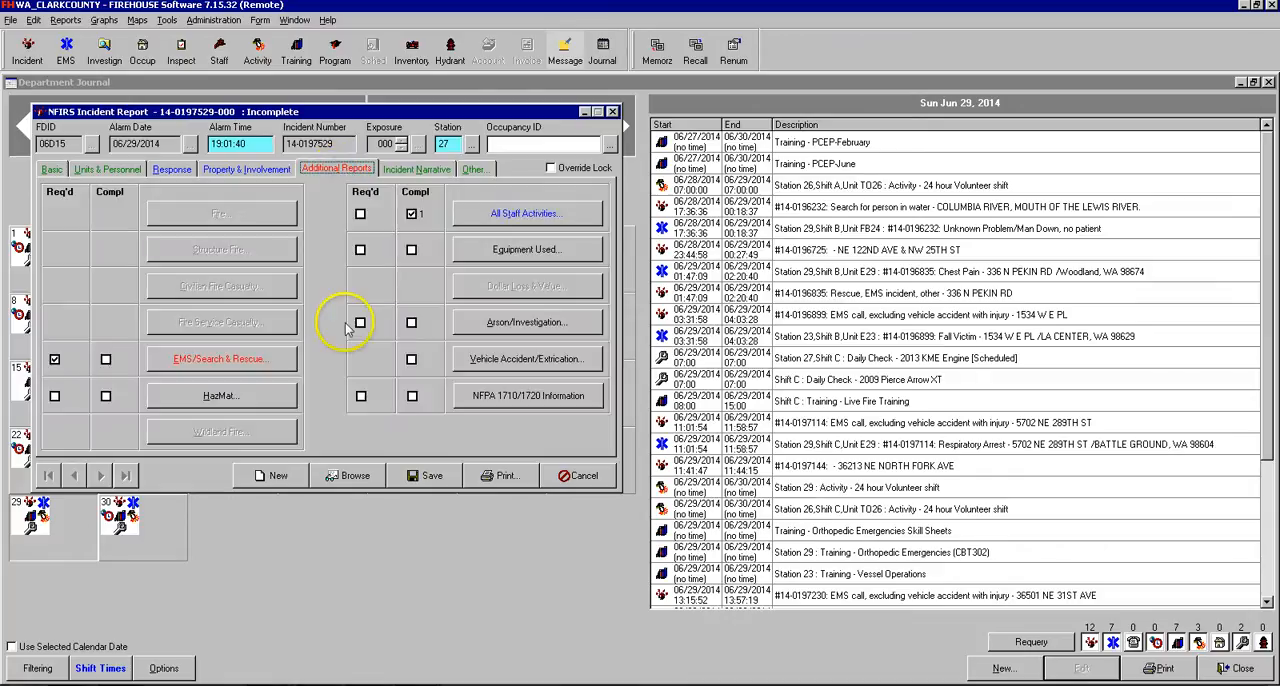
pyautogui.moveTo(318, 396)
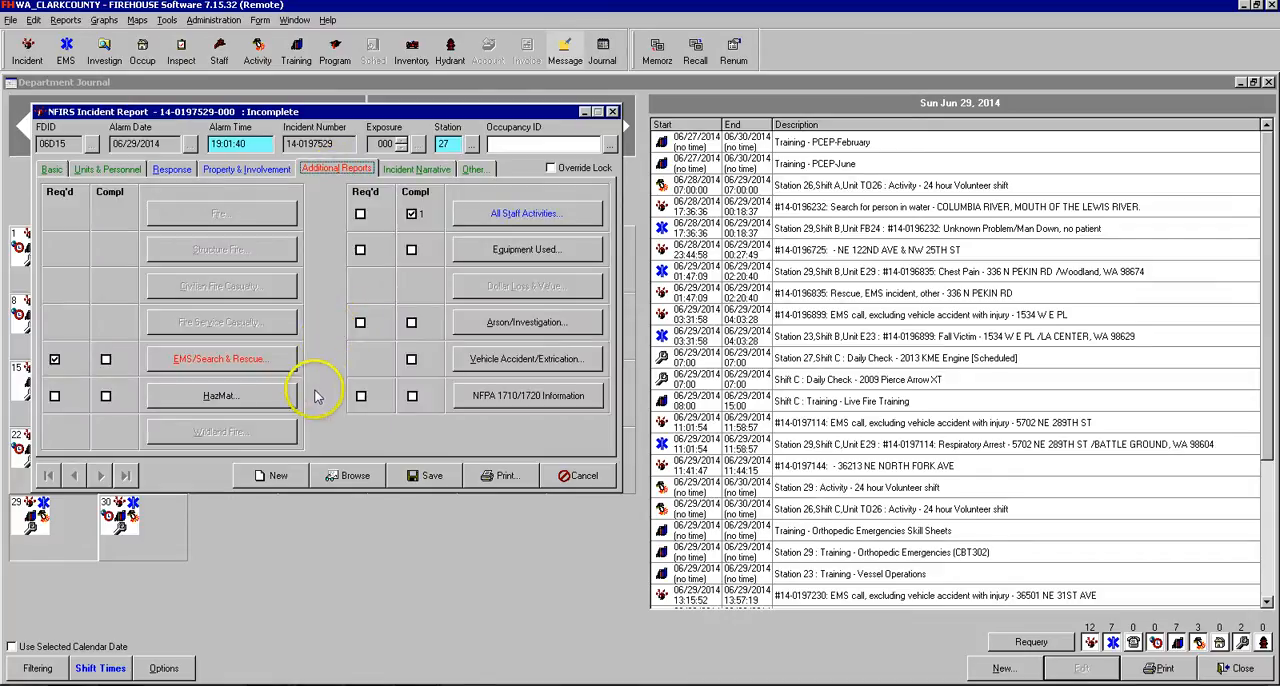